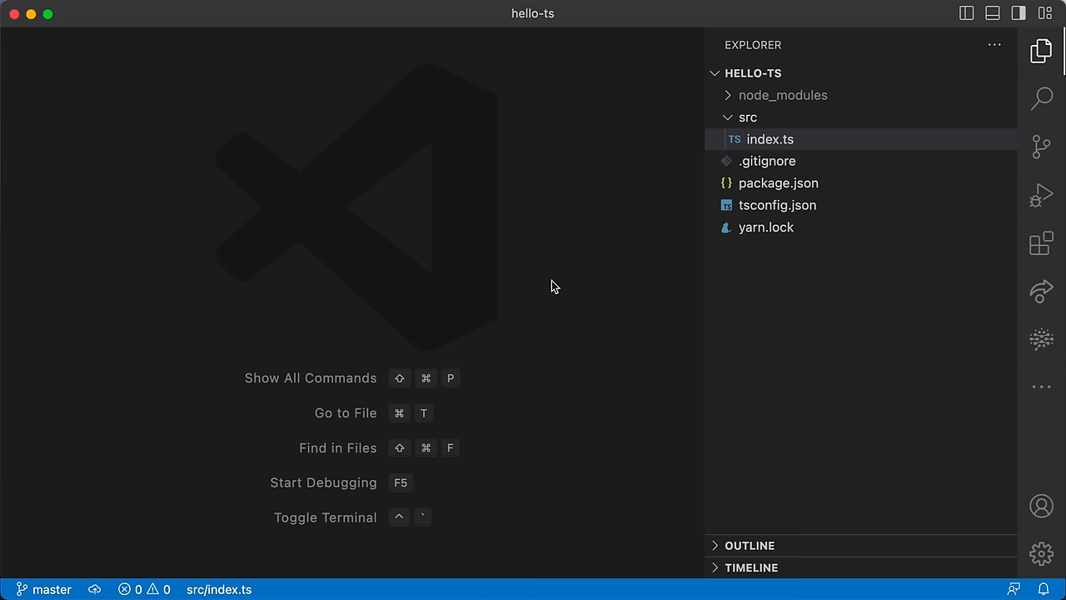
{"action": "mouse_move", "coordinate": [654, 284]}
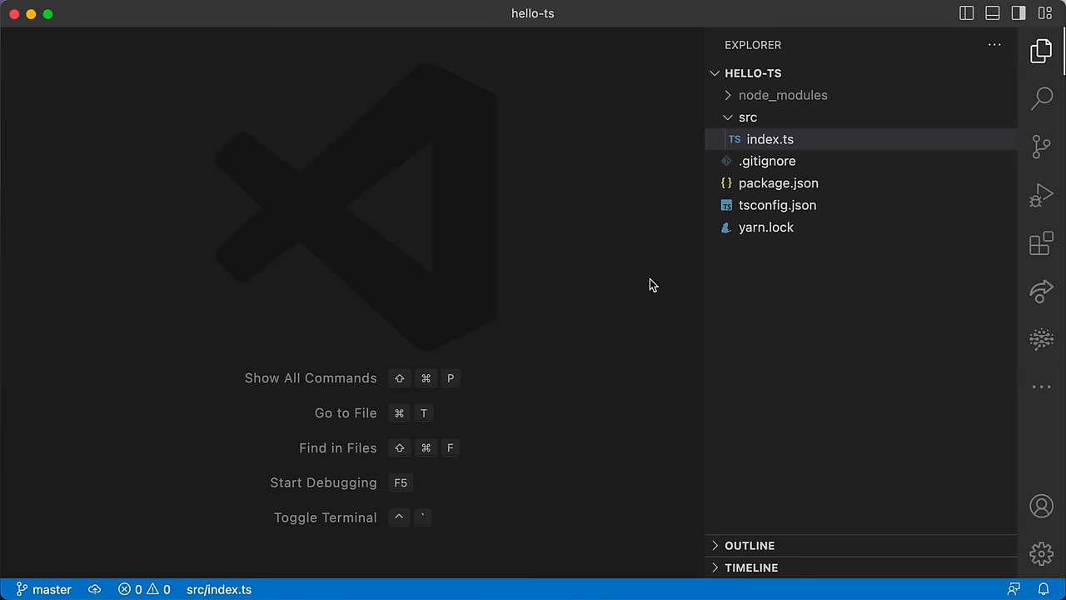
- Write const locales with an en_us locale holding hello: 'Hi {user}' and a greetings object
{"action": "double_click", "coordinate": [770, 140]}
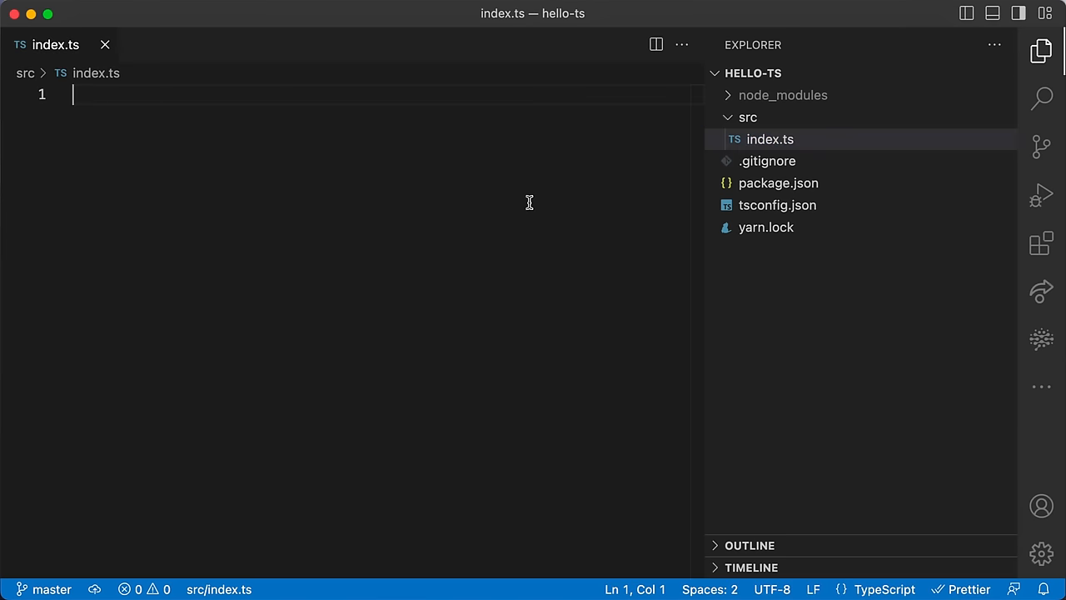
{"action": "type", "text": "const locales = {\\n  en_us: {\\n    hello: 'Hi {user}',\\n\\n  }\\n}"}
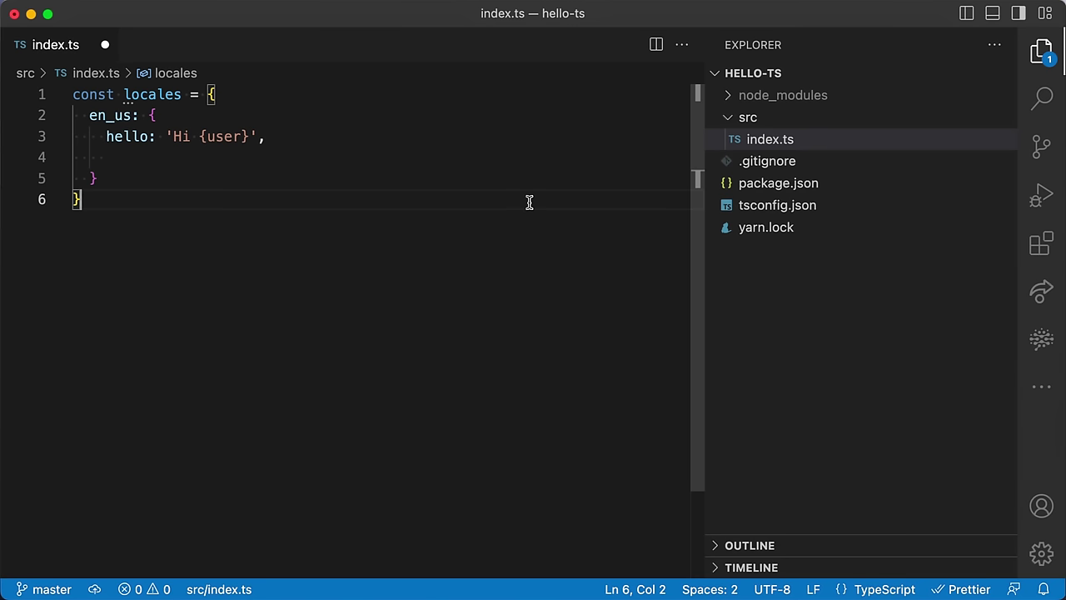
{"action": "mouse_move", "coordinate": [129, 130]}
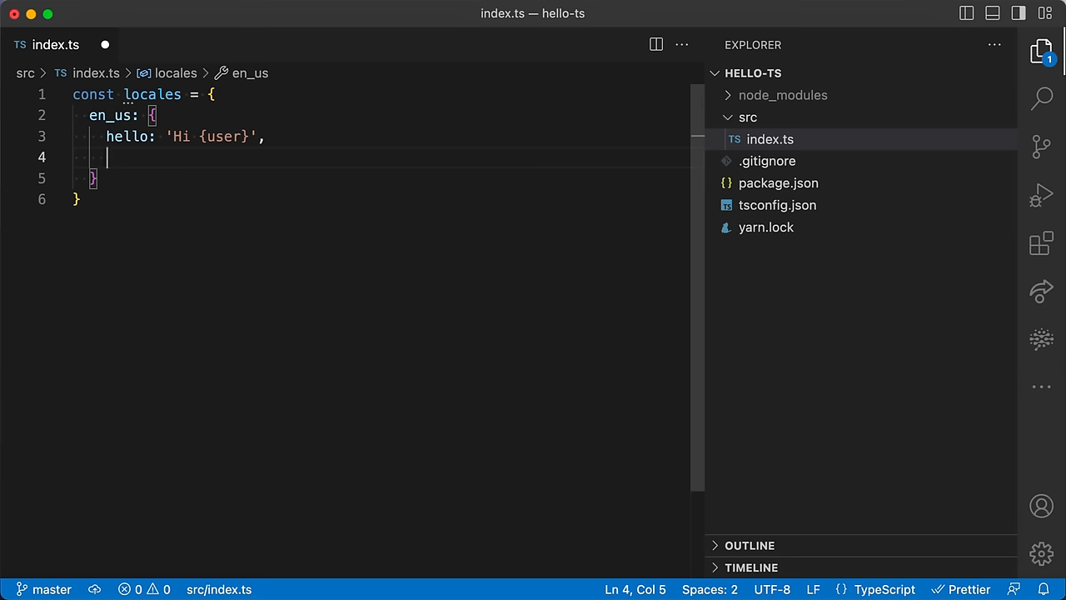
{"action": "type", "text": "greetings:"}
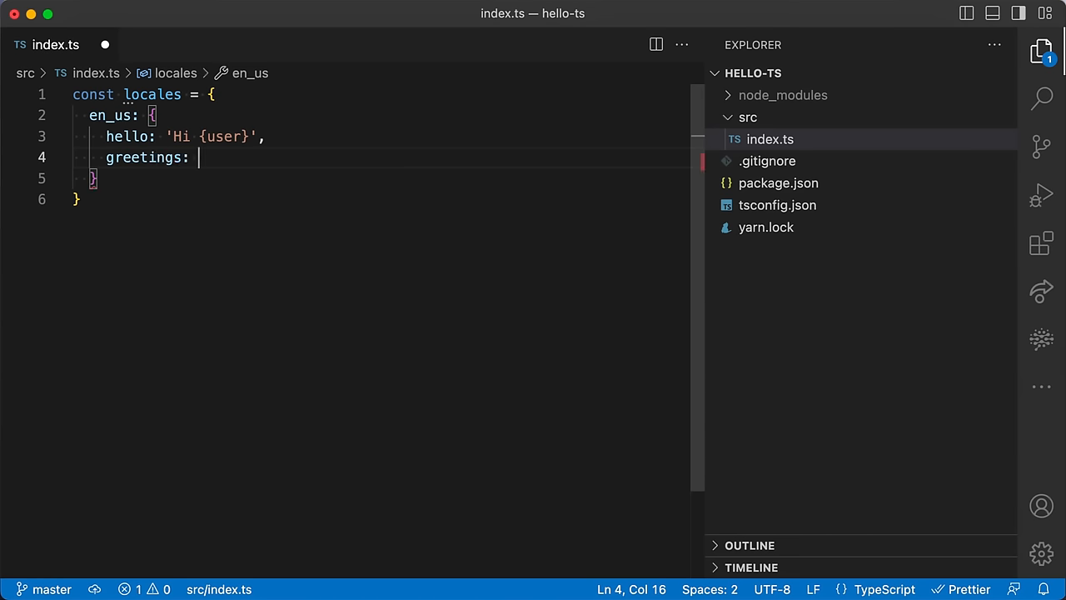
{"action": "type", "text": "{"}
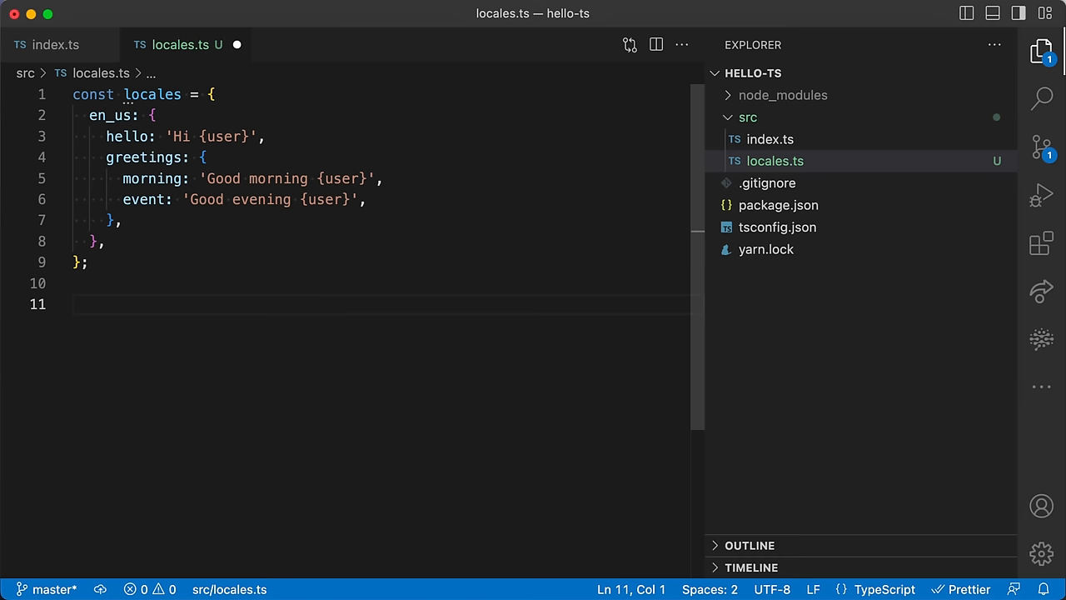
- Write an exported function t(key: string): string with an empty body
{"action": "type", "text": "export function t()"}
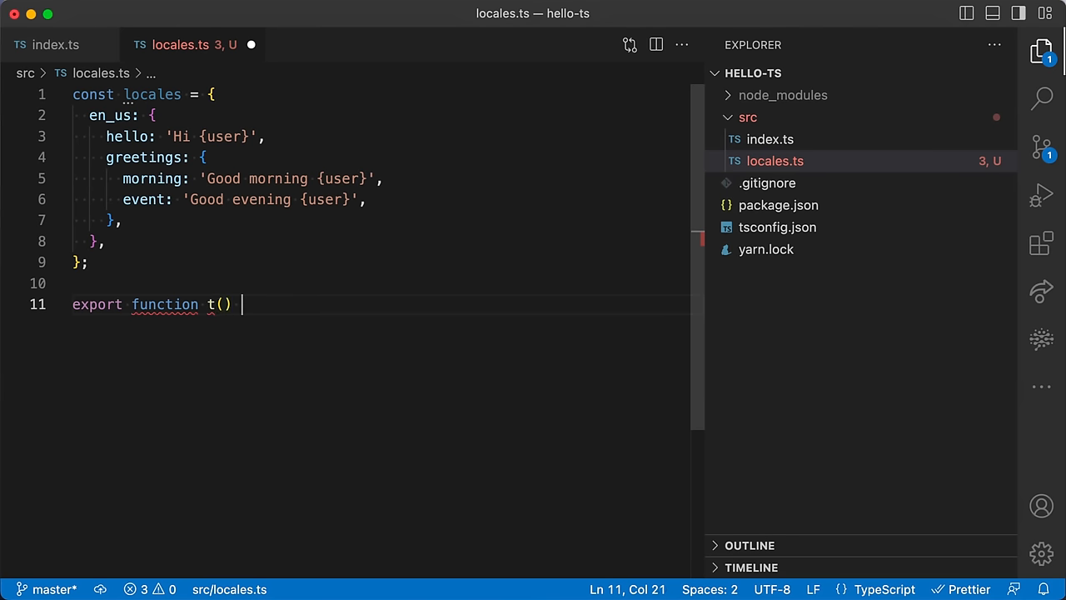
{"action": "type", "text": "{"}
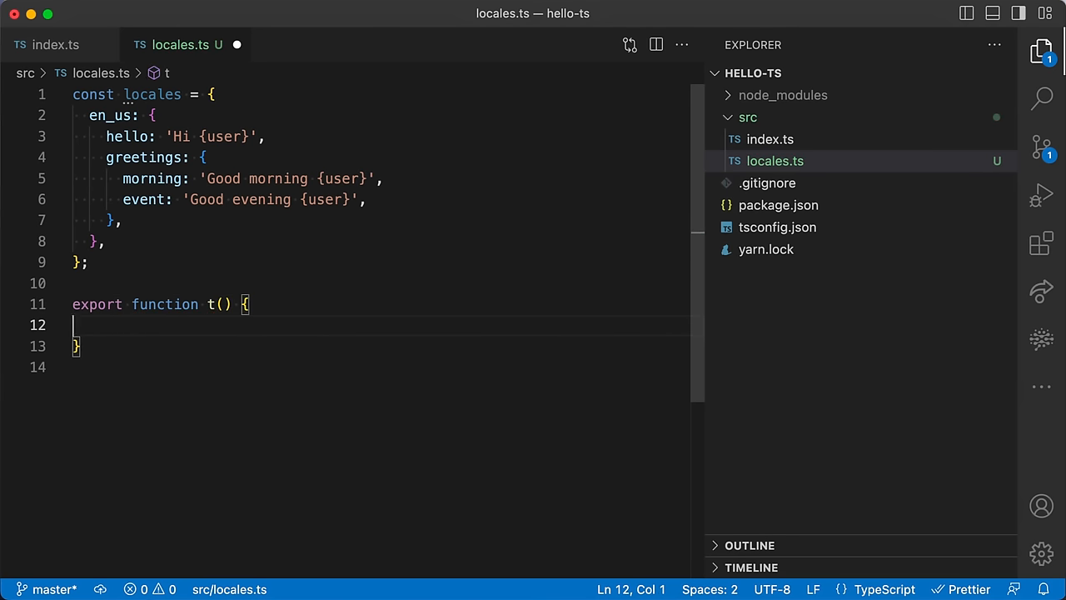
{"action": "left_click", "coordinate": [218, 303]}
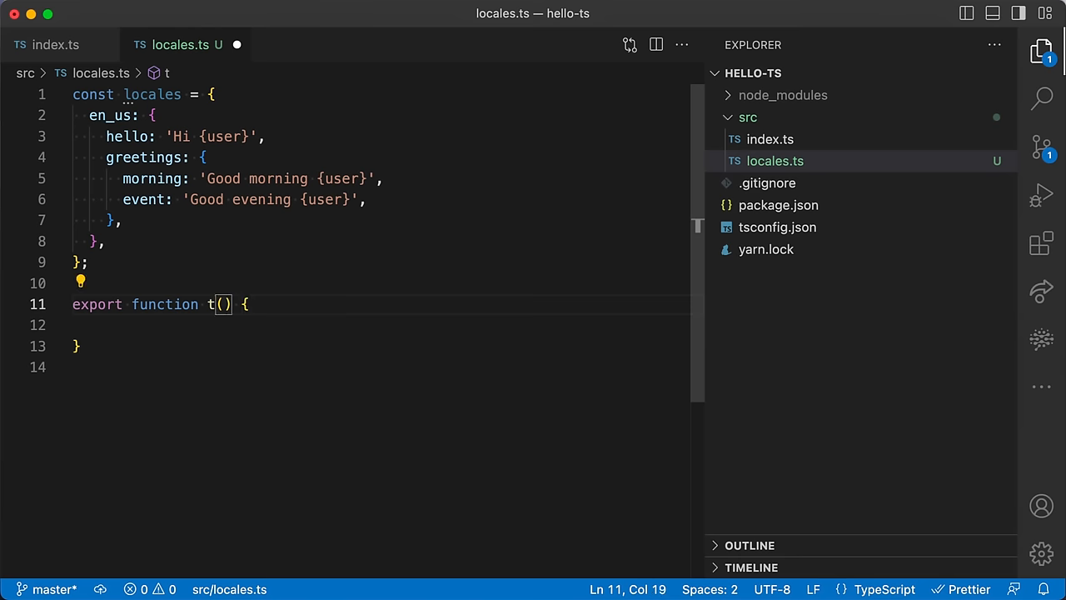
{"action": "mouse_move", "coordinate": [364, 369]}
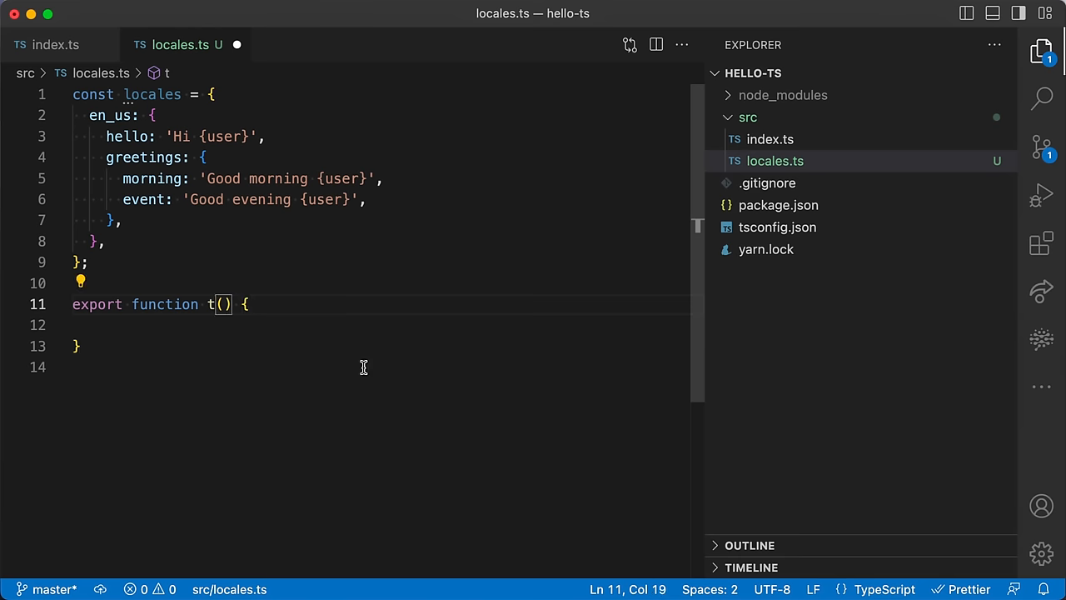
{"action": "type", "text": "key"}
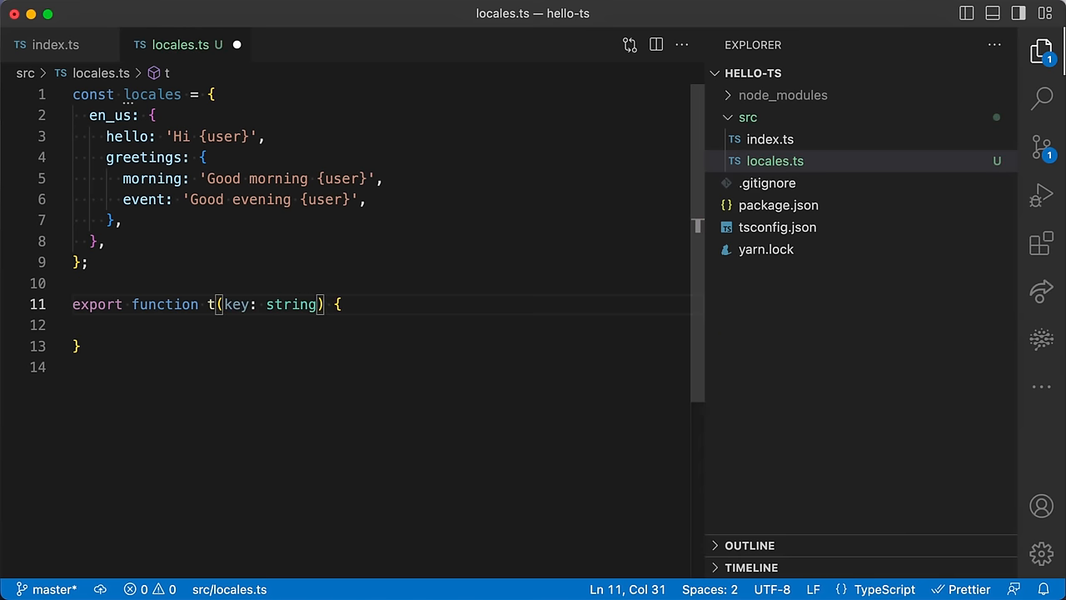
{"action": "type", "text": ": string"}
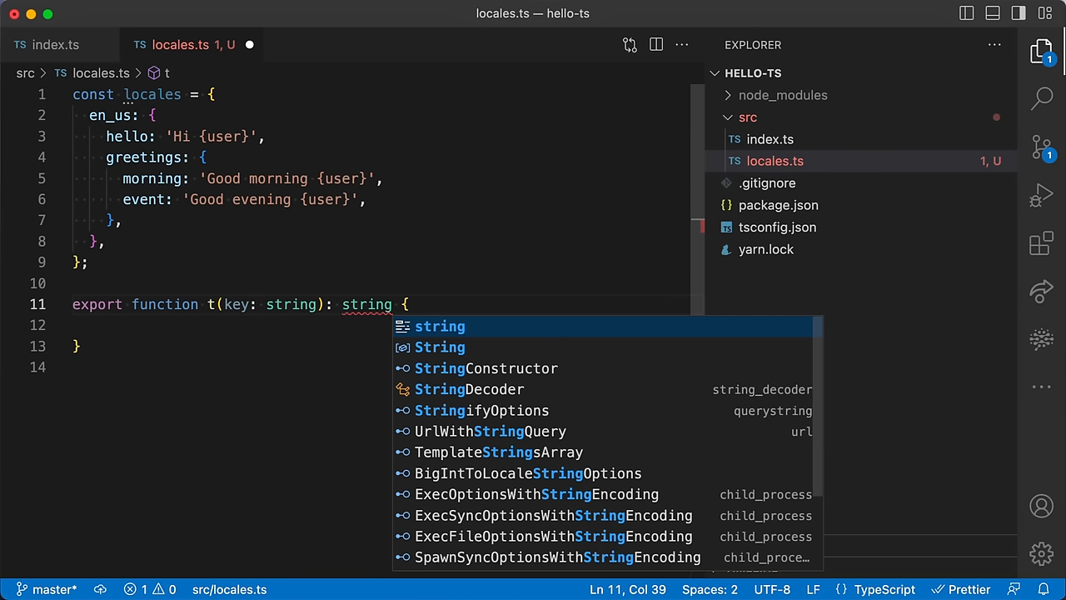
{"action": "key", "text": "Escape"}
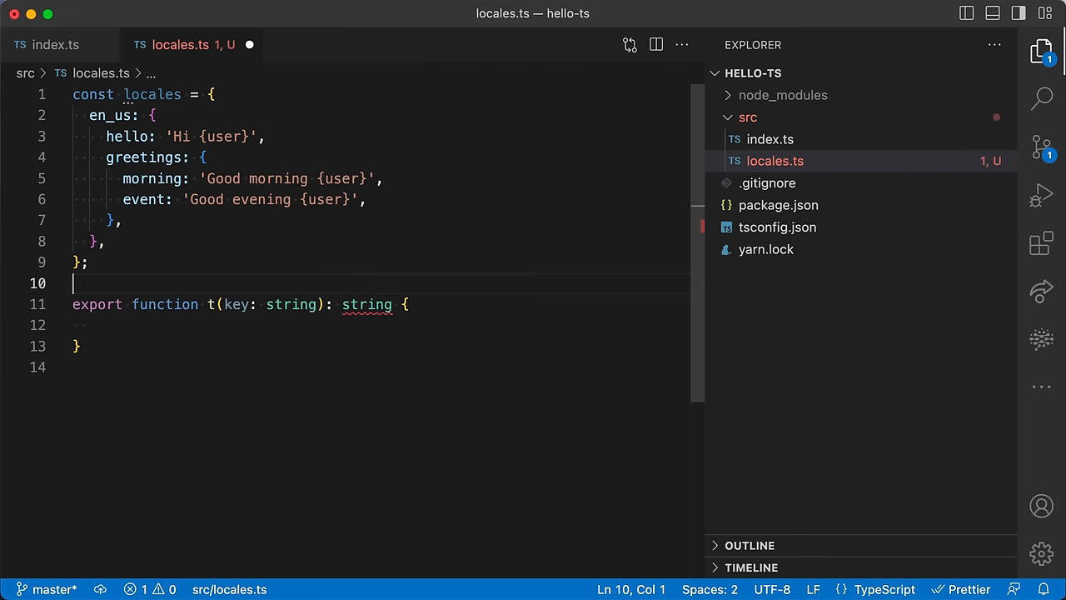
- Declare let currentLocale: keyof typeof locales = 'en_us' above the t function
{"action": "type", "text": "let currentLocale = '"}
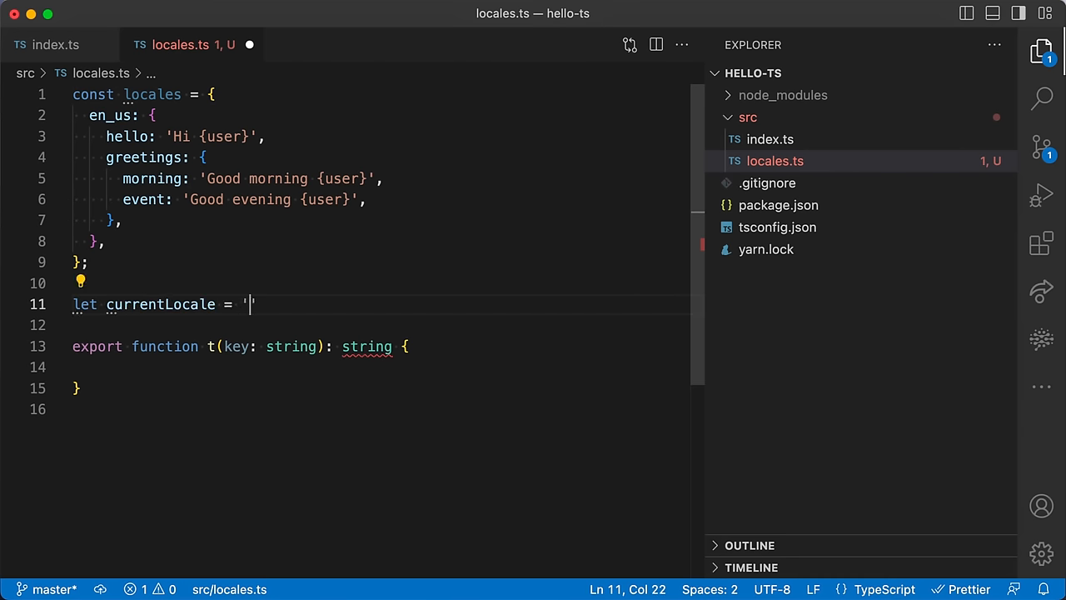
{"action": "type", "text": "en_us"}
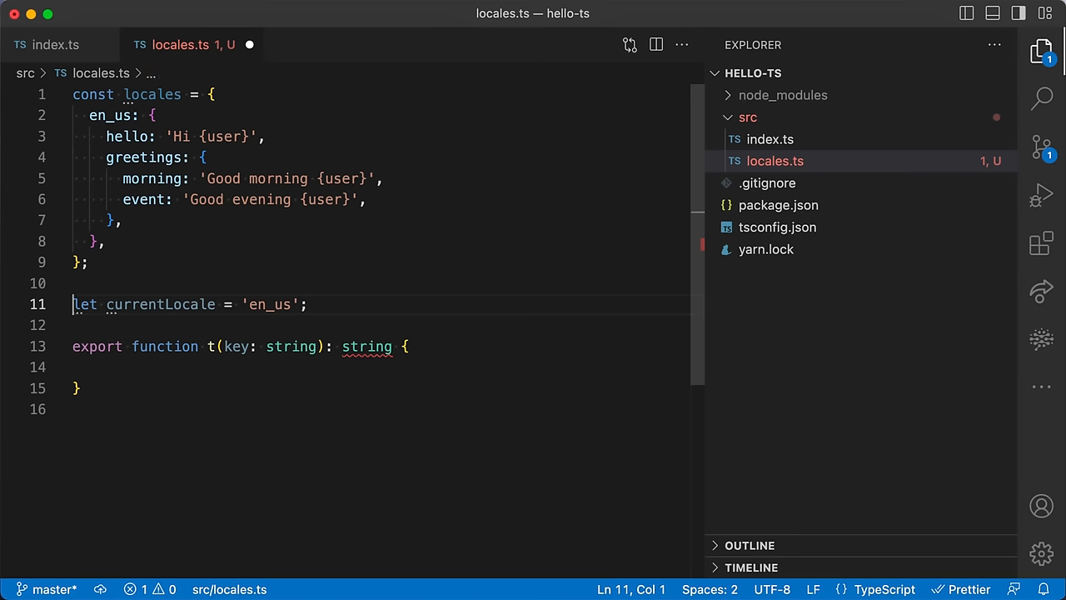
{"action": "double_click", "coordinate": [160, 304]}
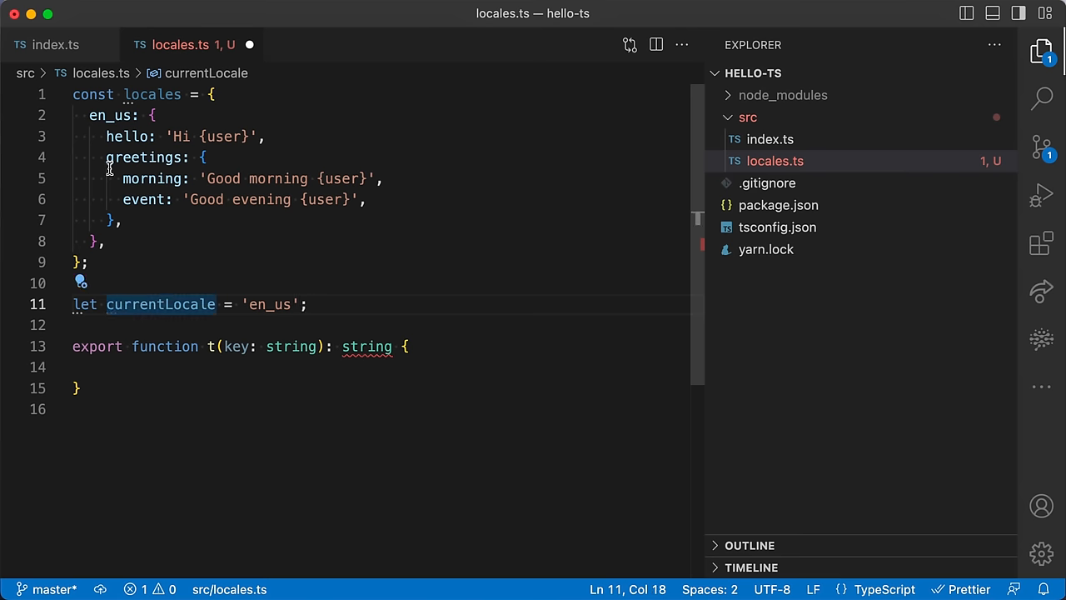
{"action": "double_click", "coordinate": [153, 93]}
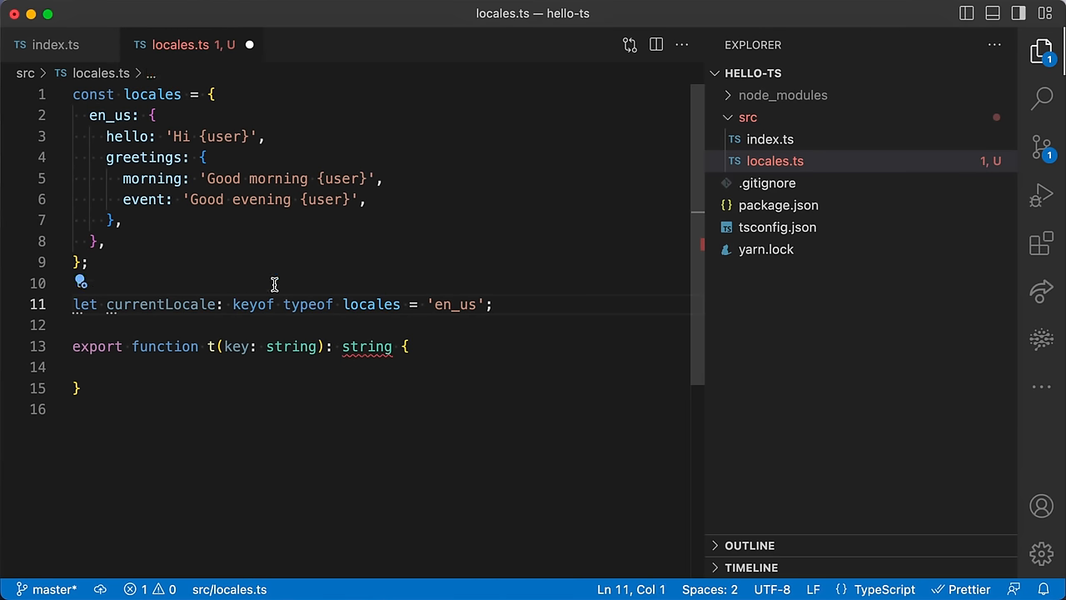
{"action": "double_click", "coordinate": [160, 303]}
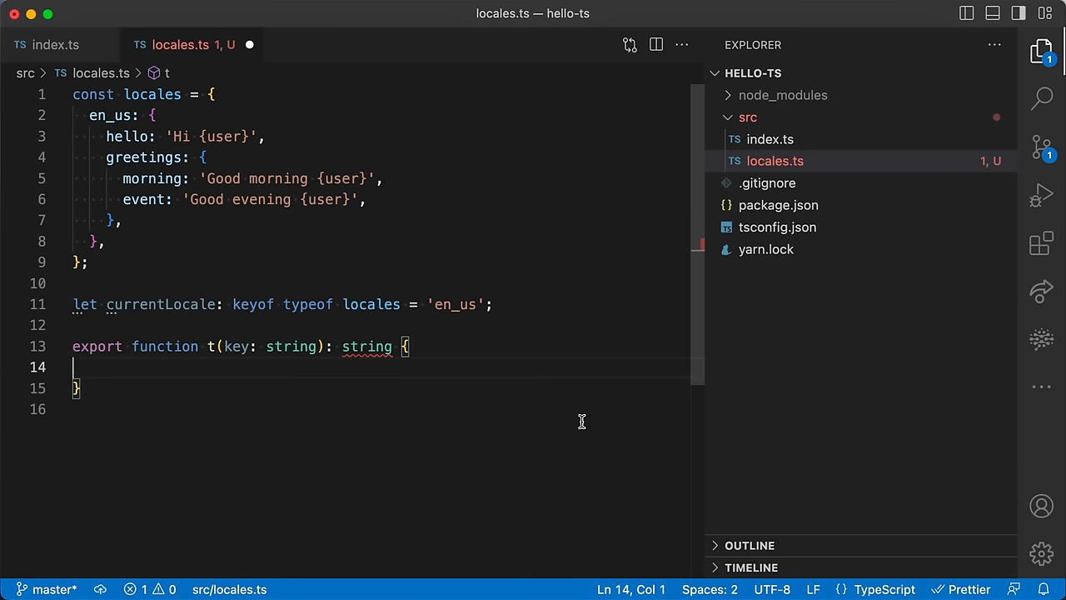
- Make t's body return locales[currentLocale][key], then inspect the greetings key
{"action": "double_click", "coordinate": [153, 94]}
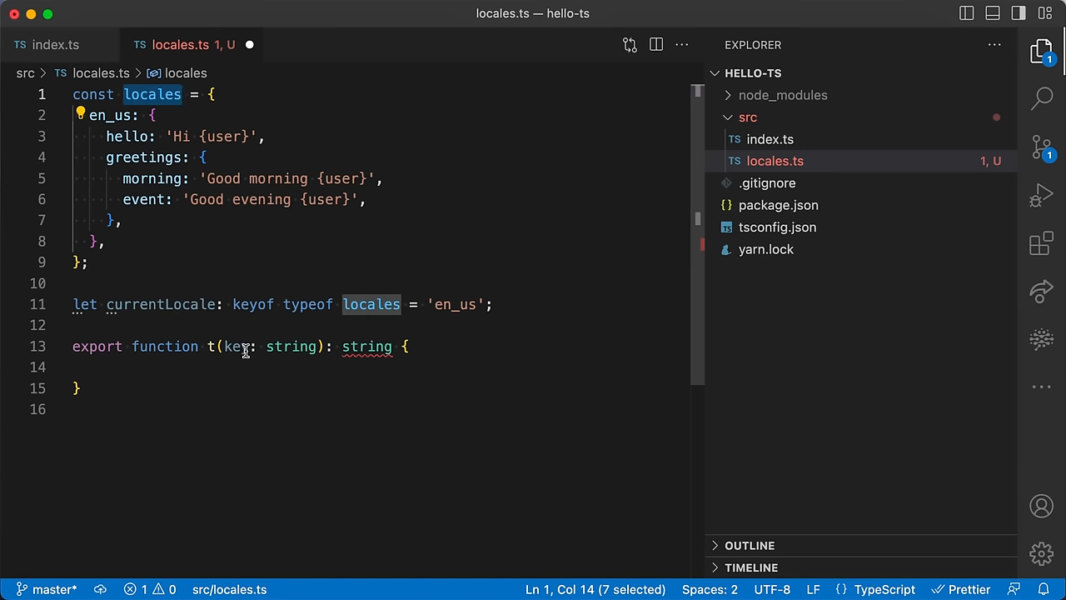
{"action": "type", "text": "return locales["}
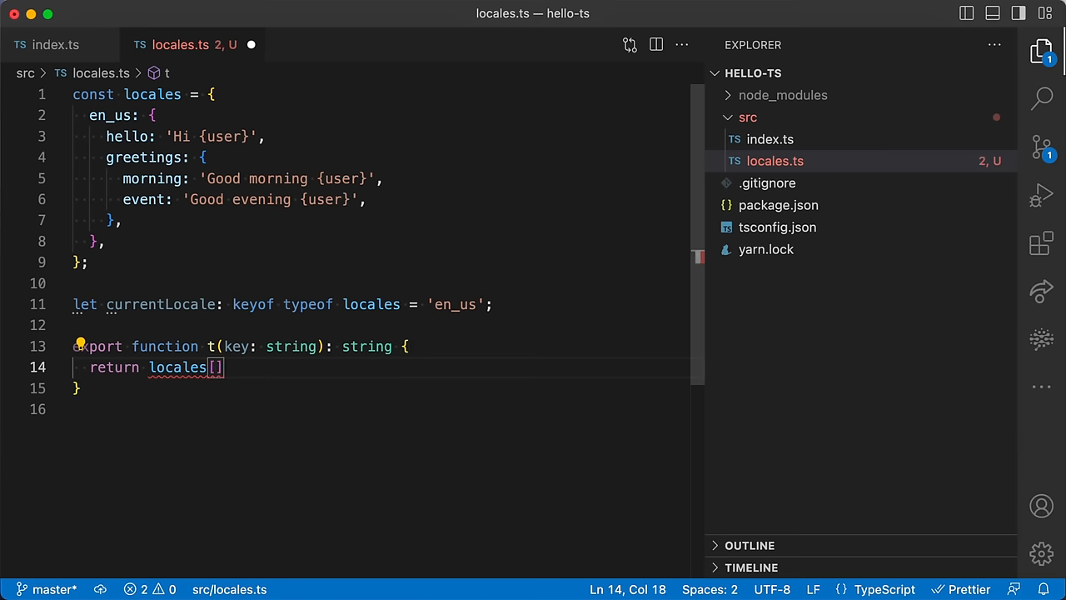
{"action": "type", "text": "currentLocale"}
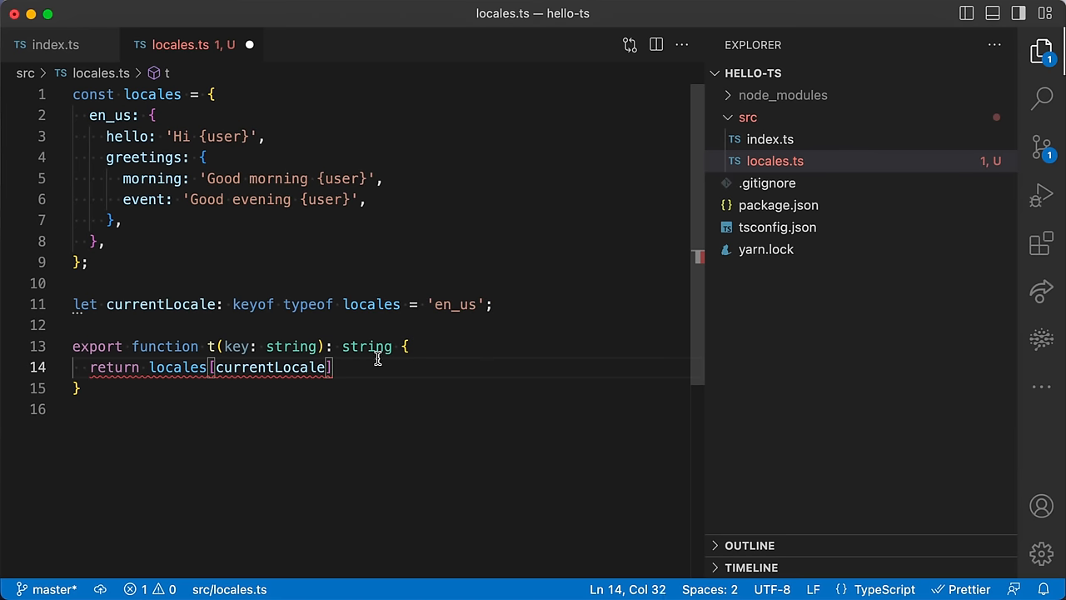
{"action": "type", "text": "."}
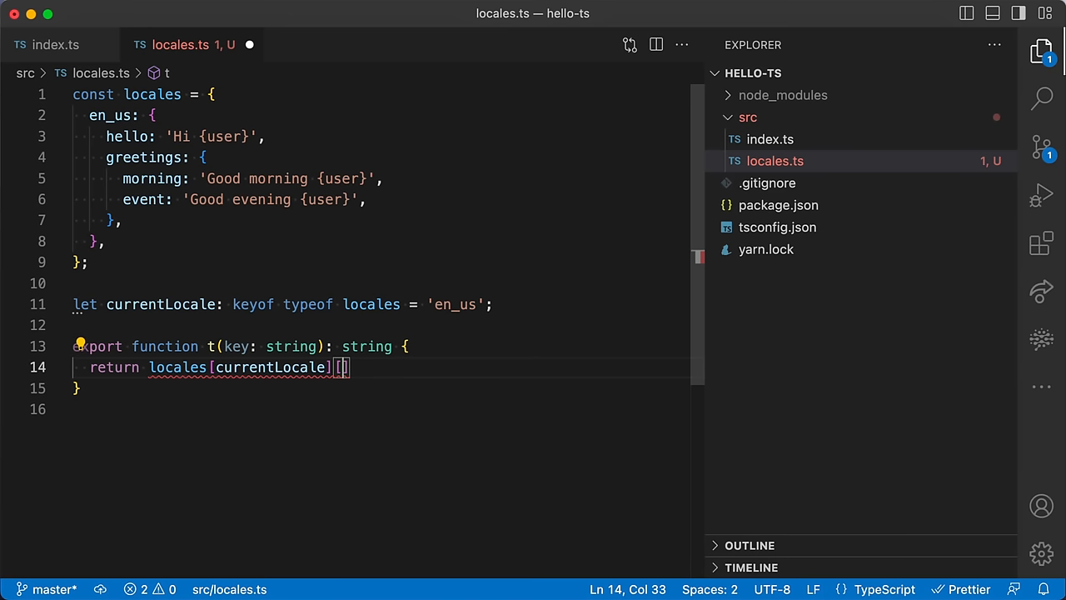
{"action": "type", "text": "key"}
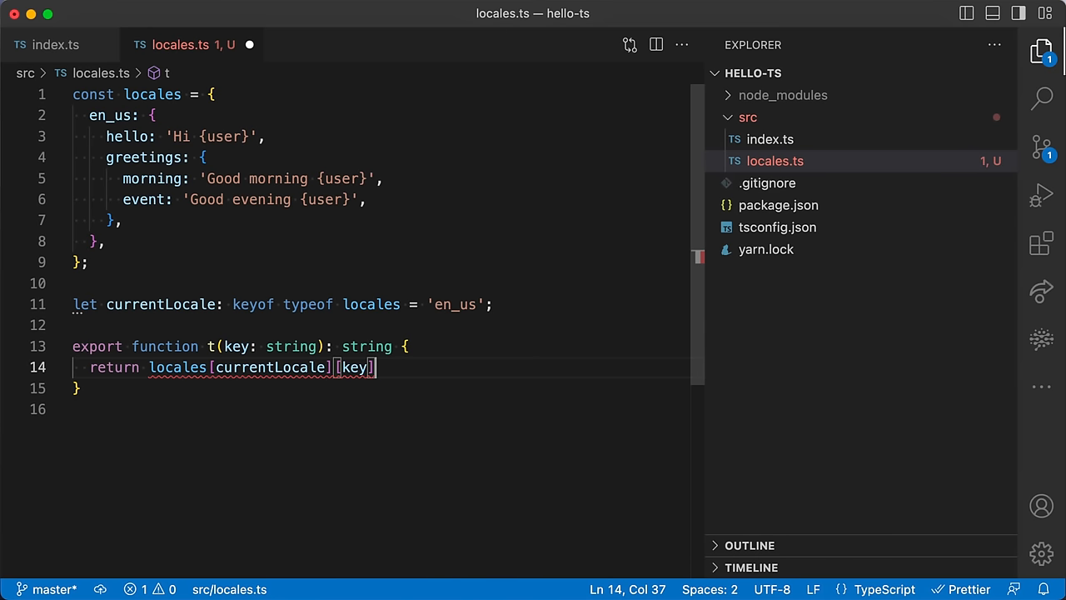
{"action": "mouse_move", "coordinate": [356, 367]}
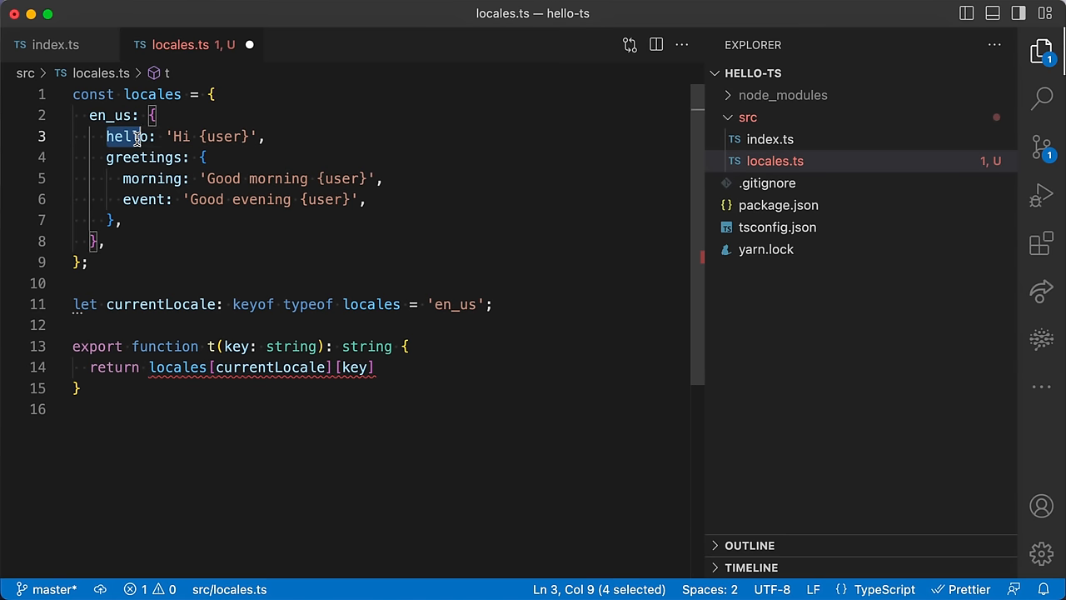
{"action": "double_click", "coordinate": [147, 157]}
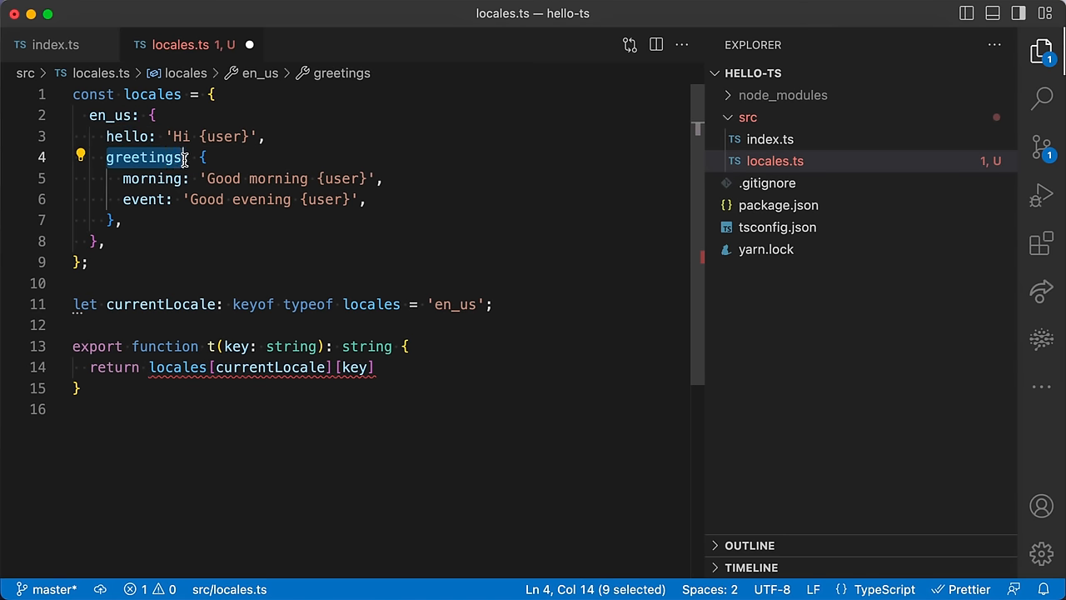
{"action": "left_click", "coordinate": [377, 369]}
{"action": "type", "text": "| undefined "}
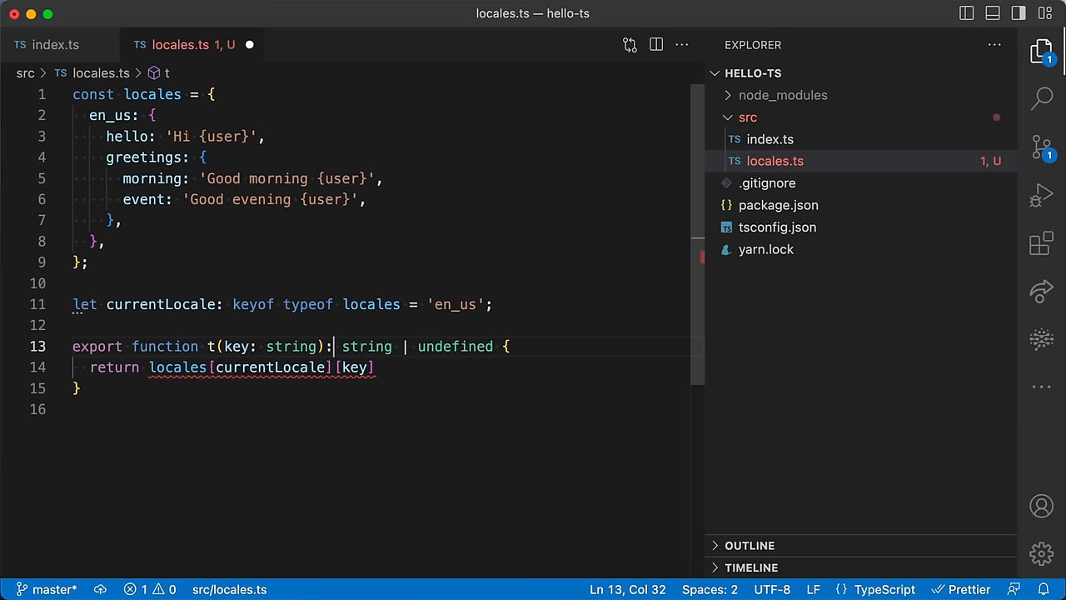
- Remove ' | undefined' from t's return type, leaving plain string, and select key's string type
{"action": "left_click_drag", "start_coordinate": [342, 347], "coordinate": [493, 346]}
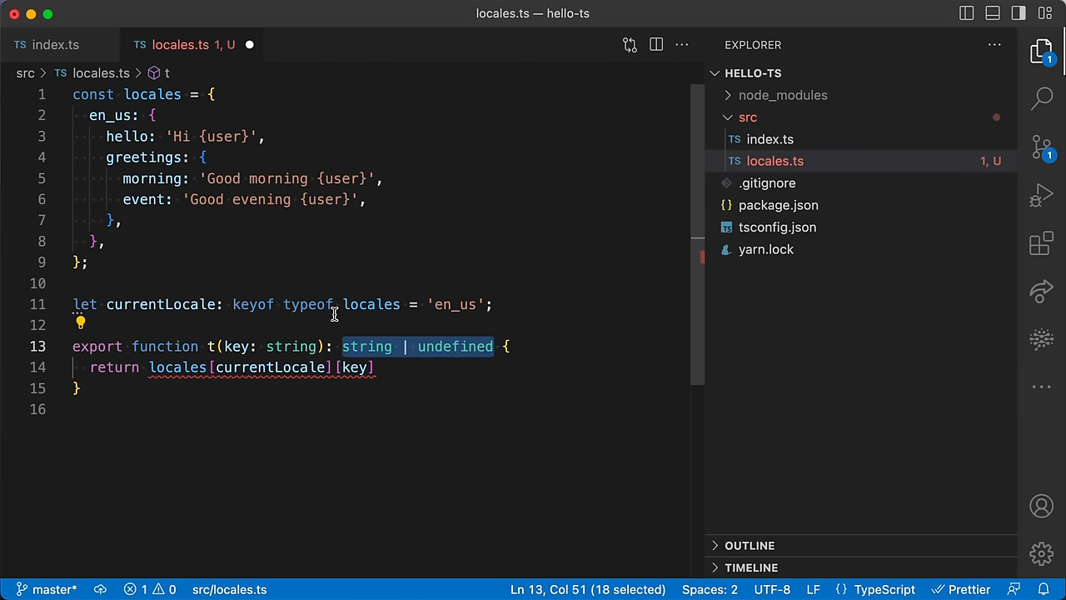
{"action": "mouse_move", "coordinate": [244, 346]}
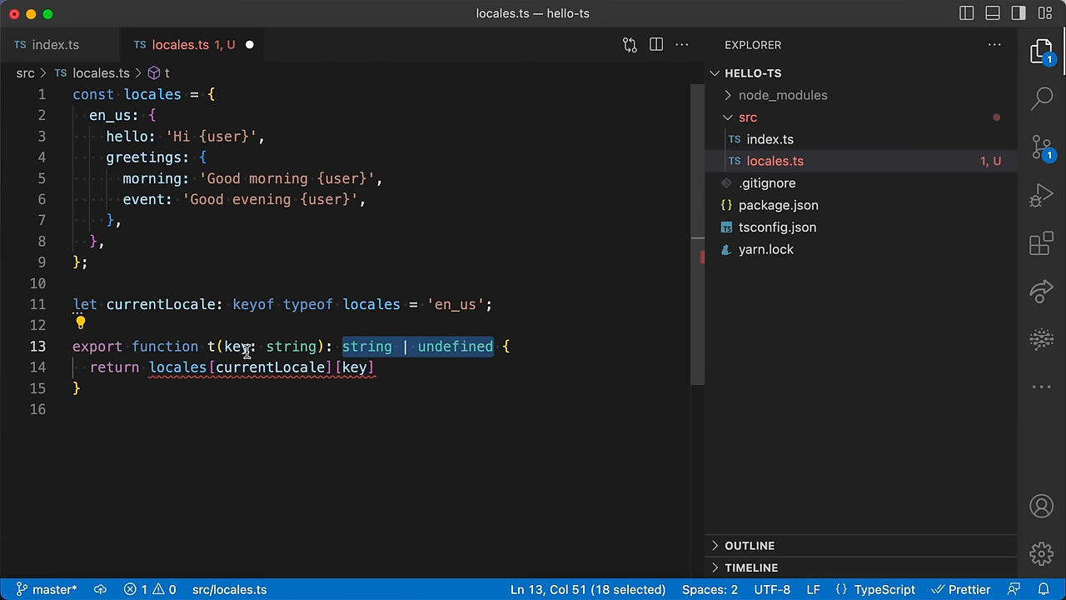
{"action": "mouse_move", "coordinate": [213, 387]}
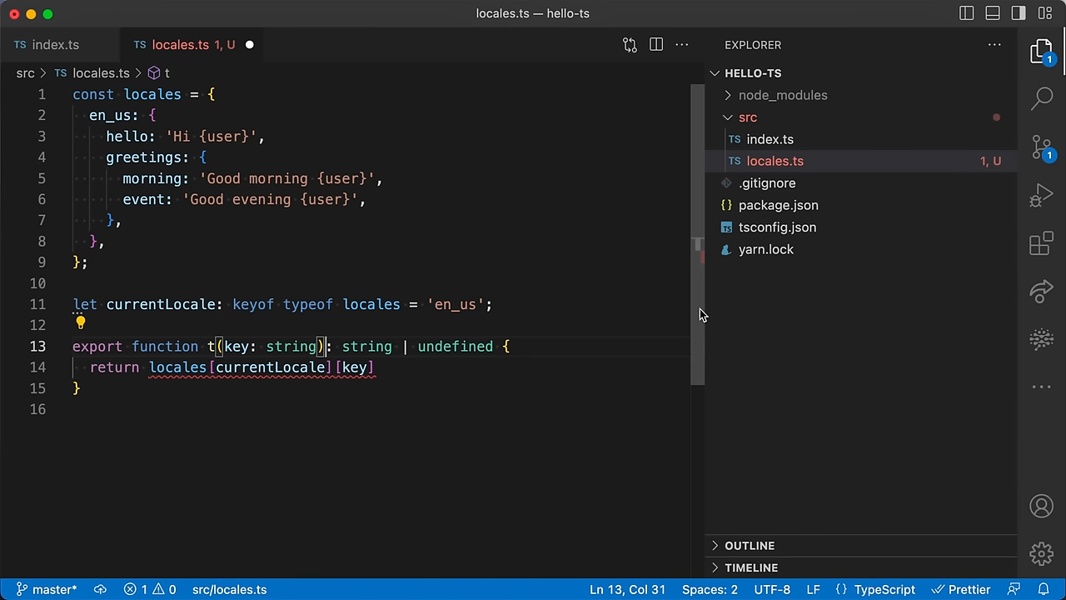
{"action": "double_click", "coordinate": [455, 346]}
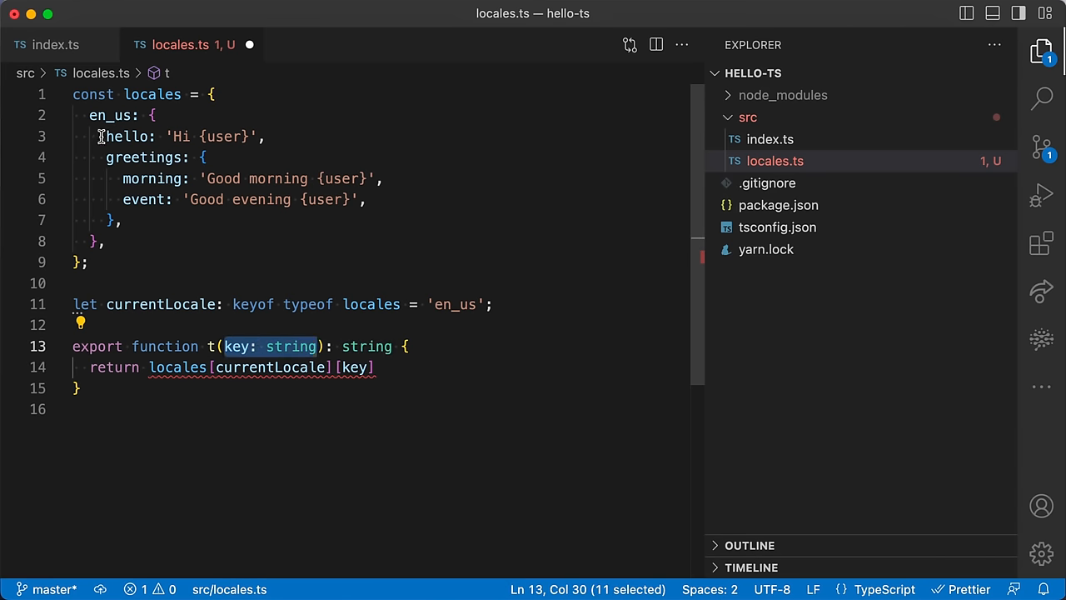
{"action": "mouse_move", "coordinate": [127, 157]}
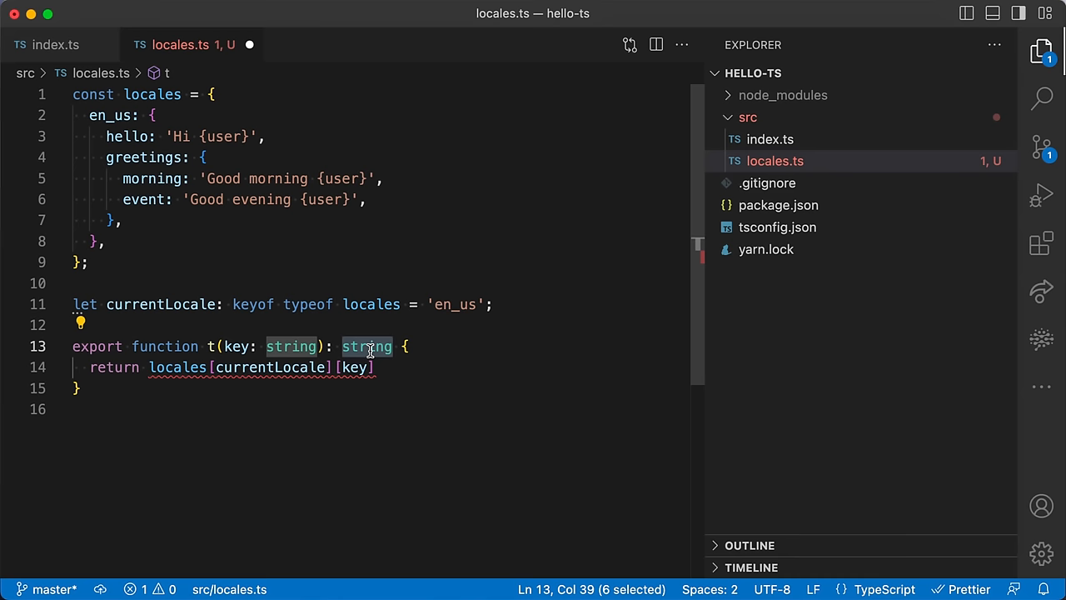
{"action": "left_click", "coordinate": [290, 347]}
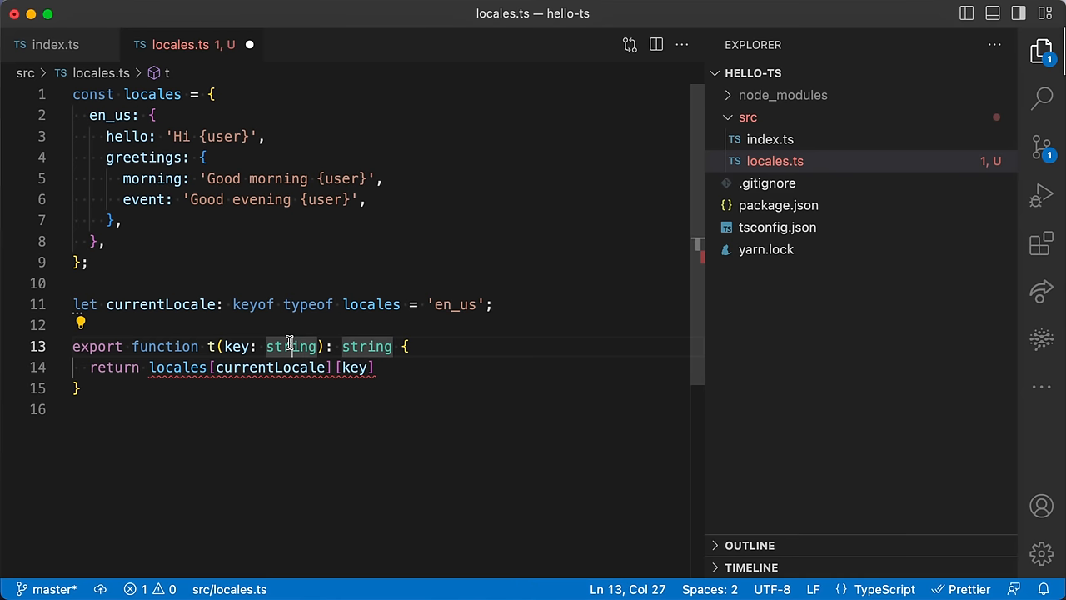
{"action": "double_click", "coordinate": [290, 346]}
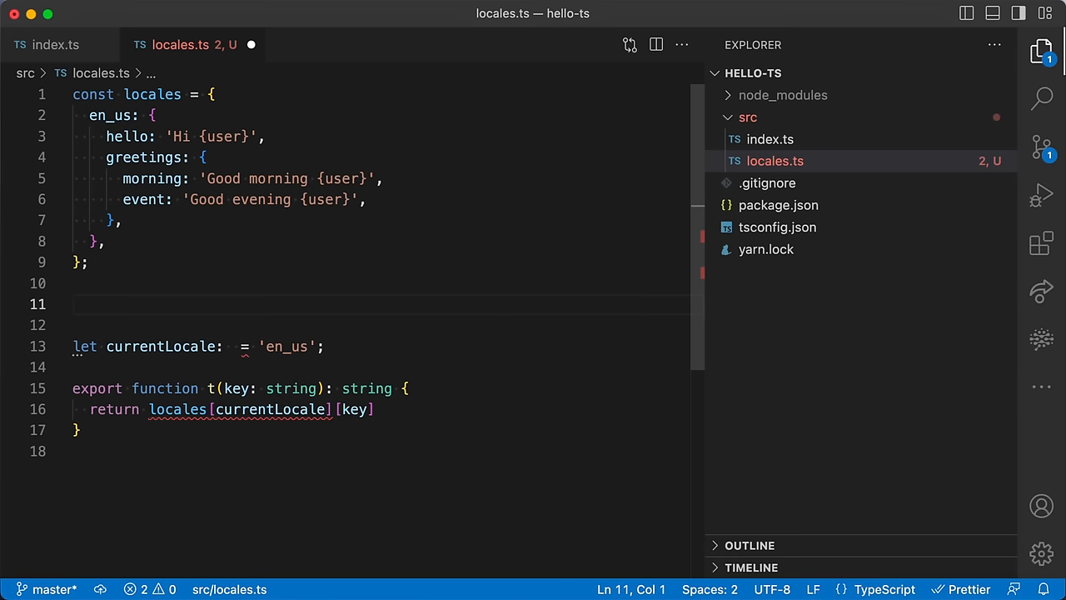
- Declare type LocaleMap = typeof locales and type LocaleName = keyof LocaleMap
{"action": "type", "text": "type Loc"}
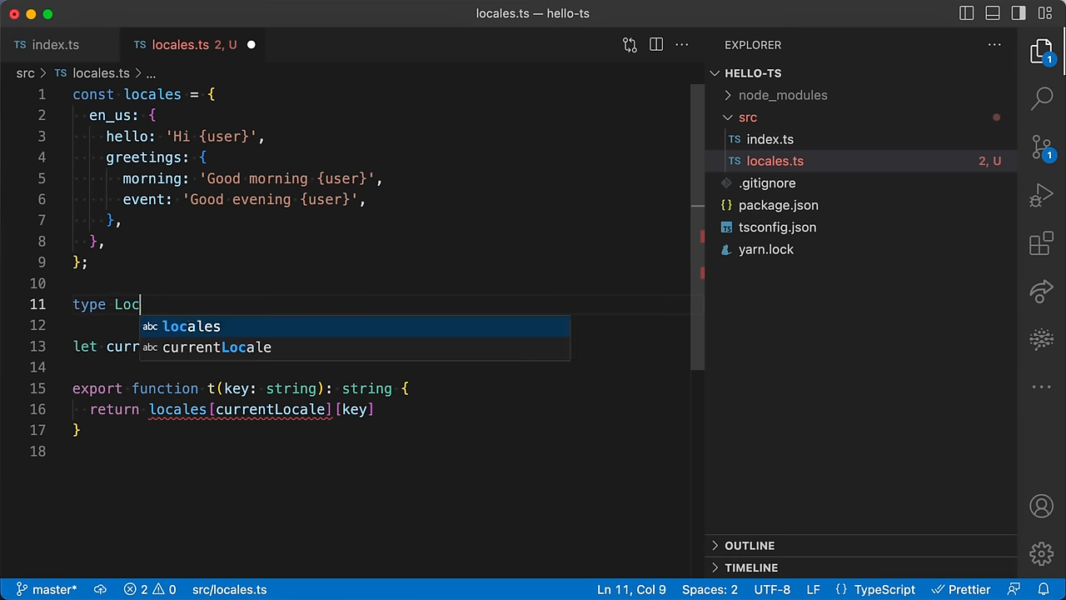
{"action": "type", "text": "aleMap ="}
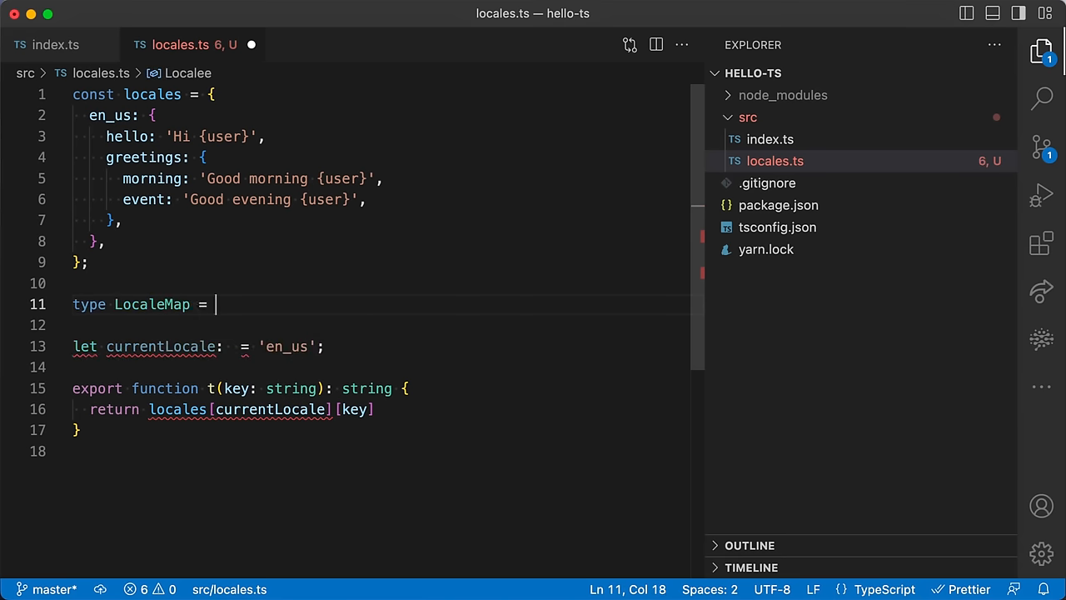
{"action": "type", "text": "typeof locales;"}
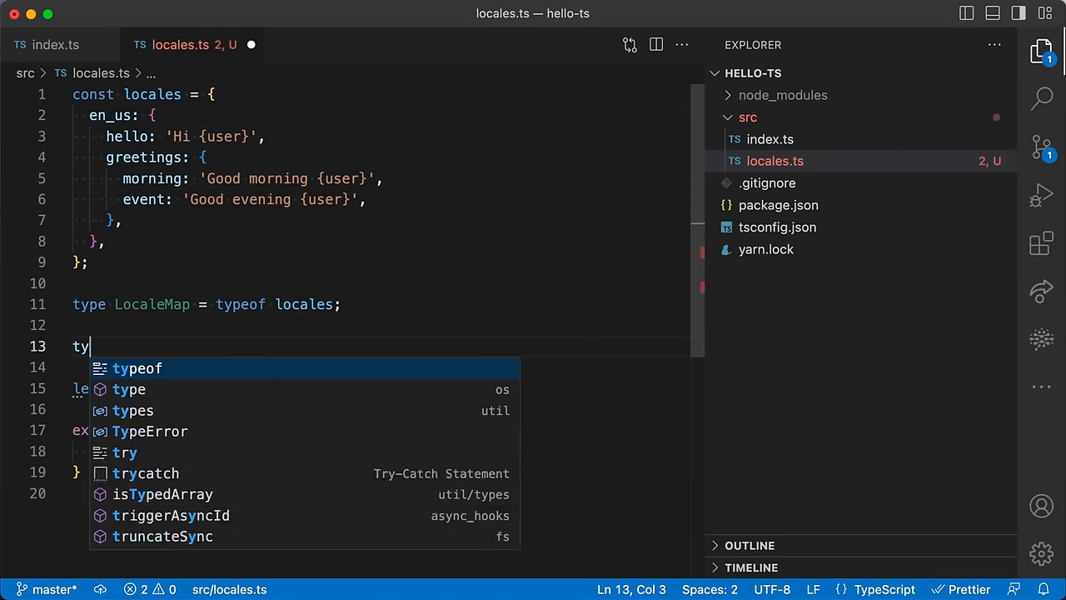
{"action": "type", "text": "pe Locale"}
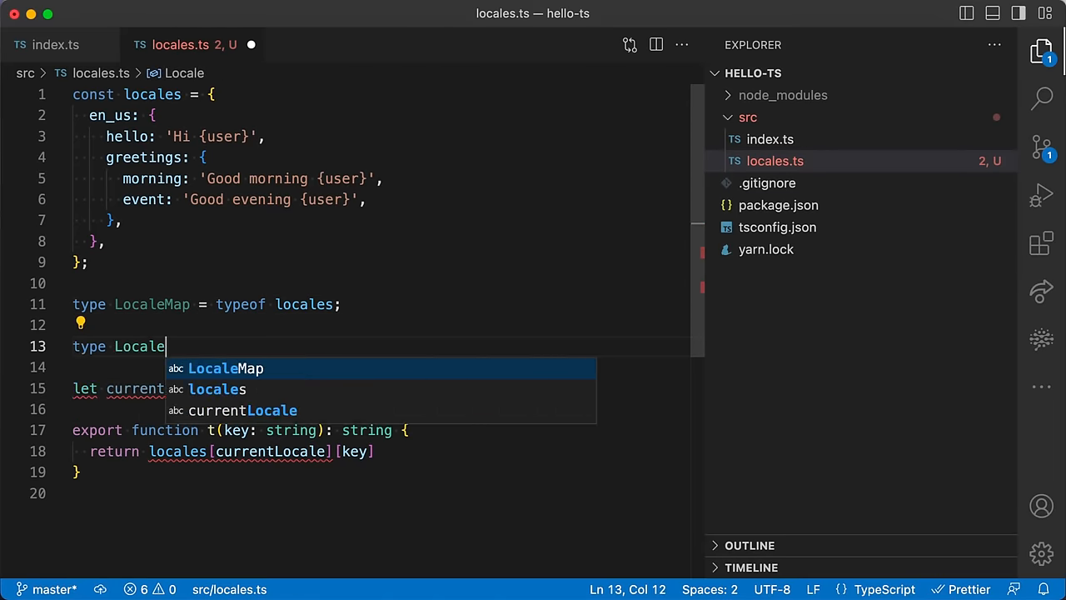
{"action": "type", "text": "Name ="}
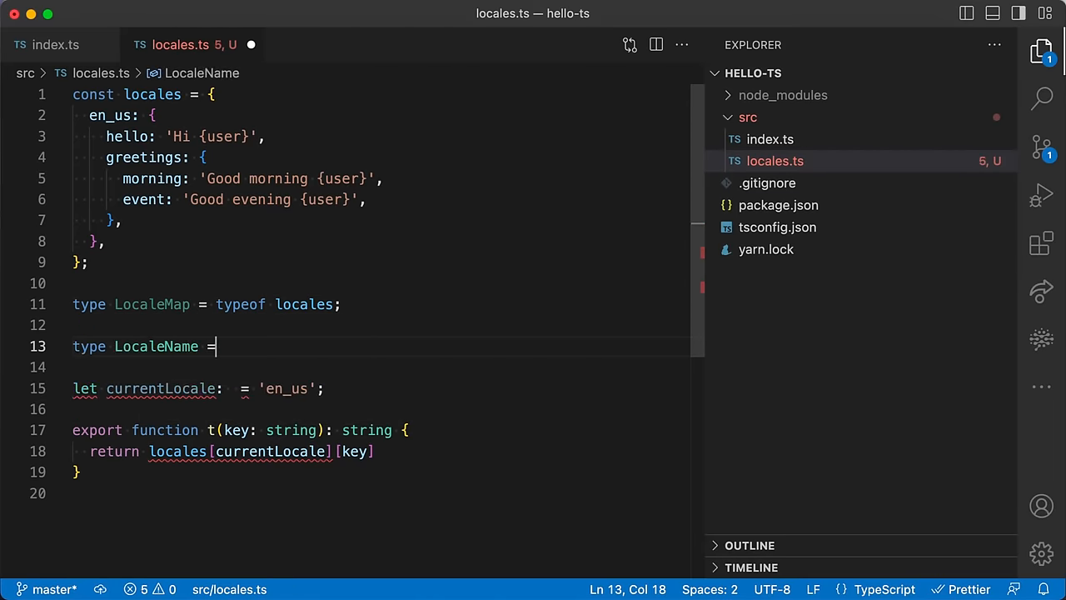
{"action": "type", "text": "\" \""}
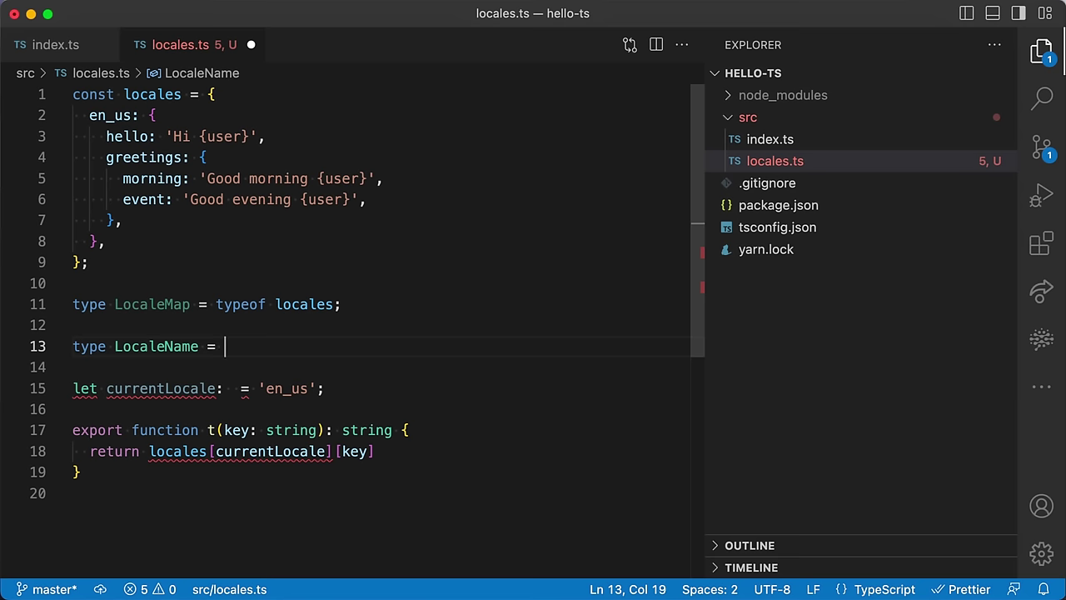
{"action": "type", "text": "keyof LocaleMap;"}
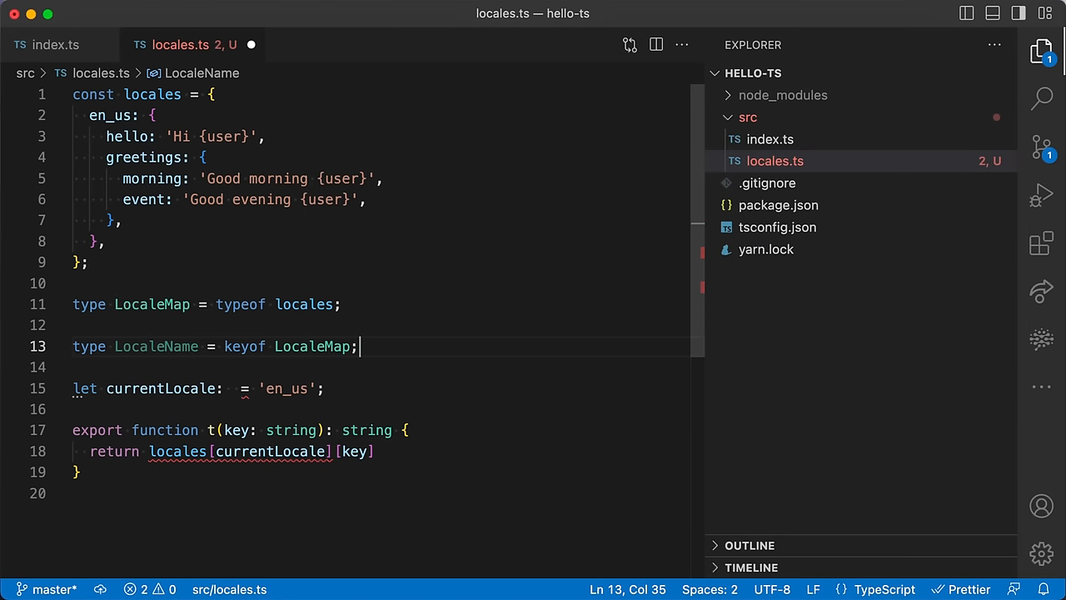
- Annotate currentLocale with the new LocaleName type
{"action": "double_click", "coordinate": [156, 344]}
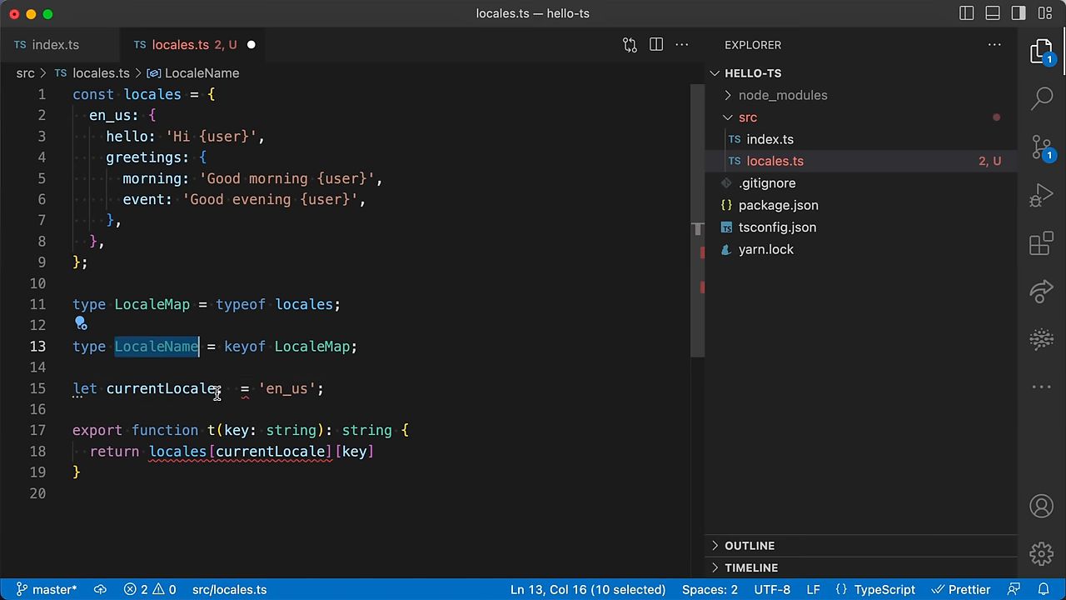
{"action": "type", "text": ": LocaleName"}
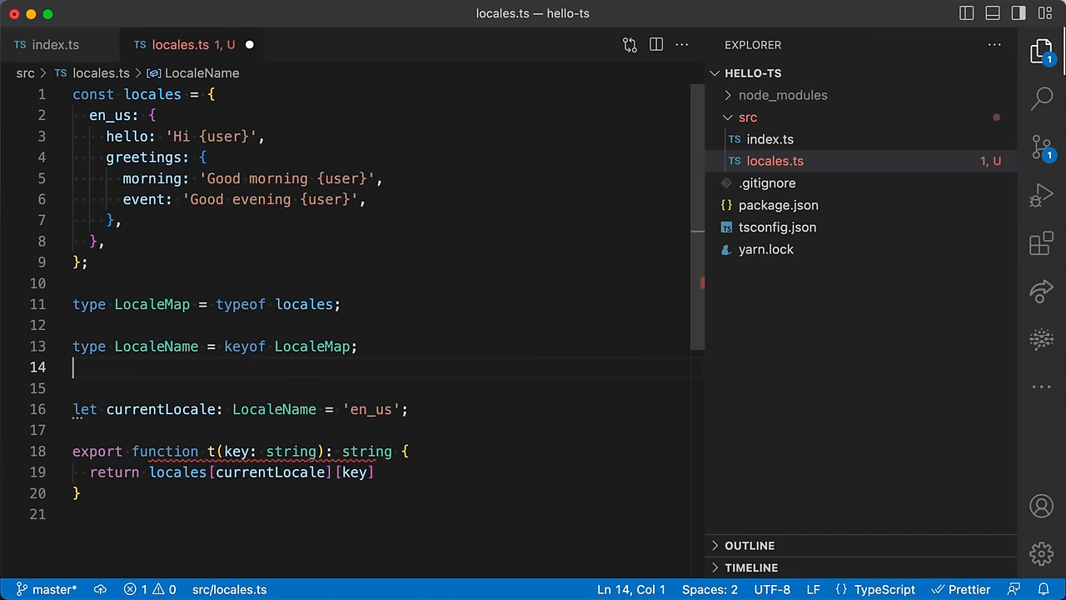
- Declare type Locale = LocaleMap[LocaleName] below LocaleName and select key's string type
{"action": "type", "text": "type Locale"}
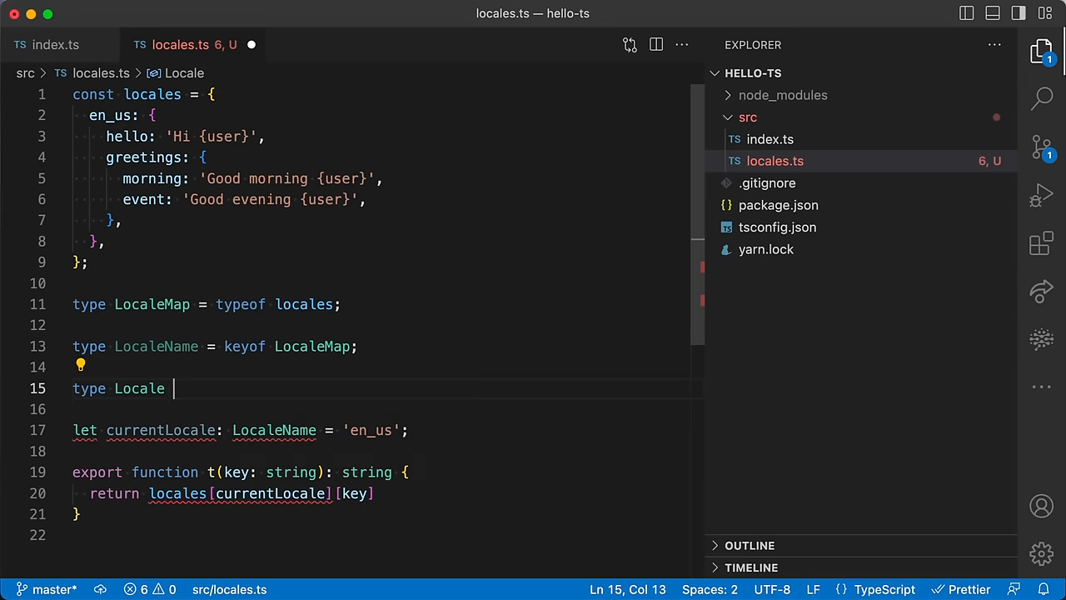
{"action": "type", "text": "= LocaleMap["}
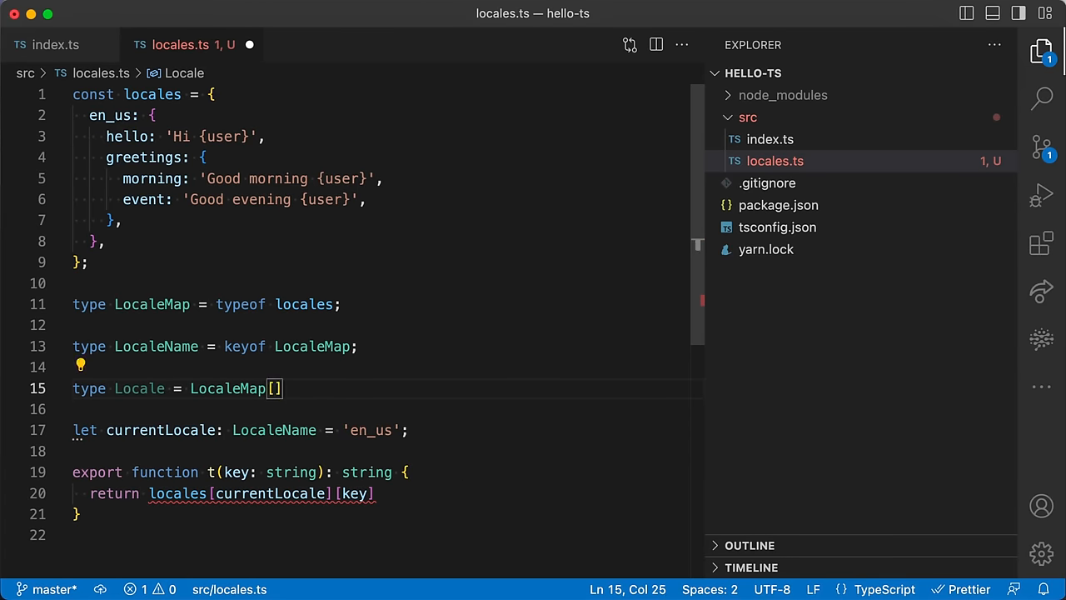
{"action": "type", "text": "LocaleName"}
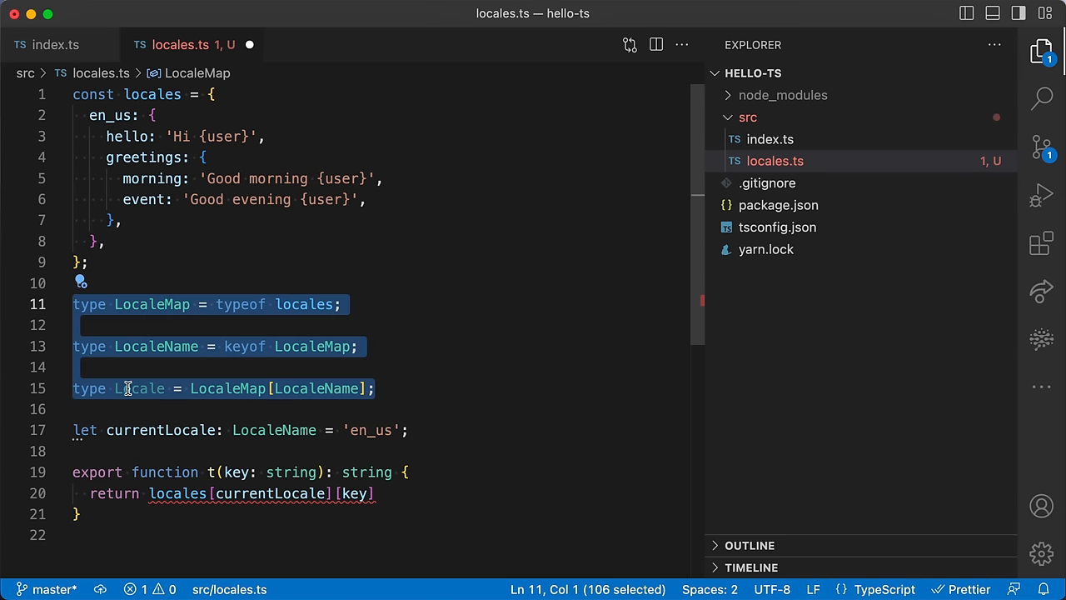
{"action": "double_click", "coordinate": [140, 388]}
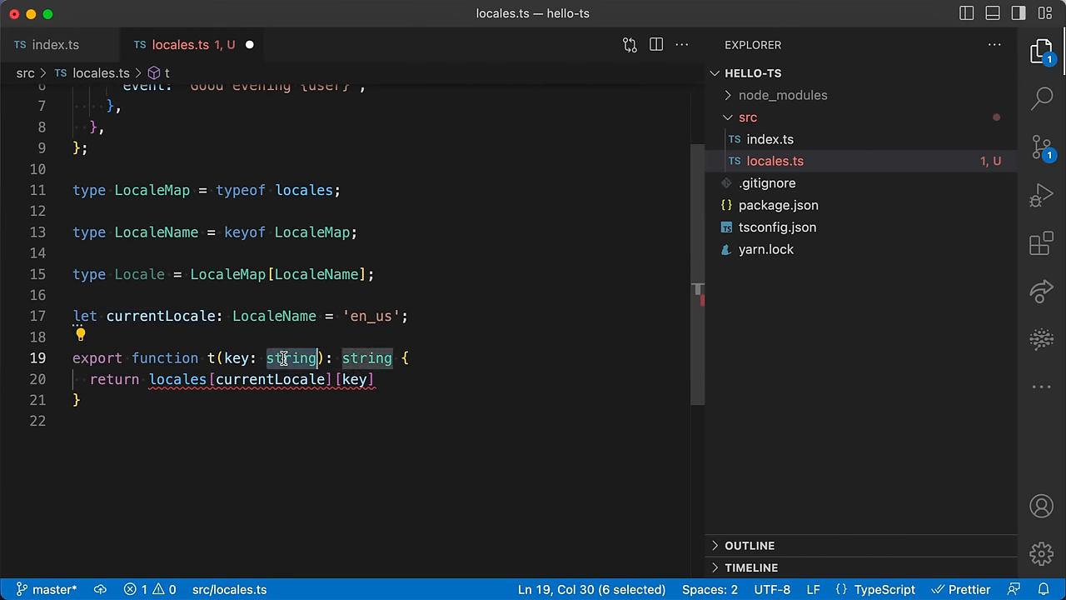
- Type t's key as keyof Locale and assign locales[currentLocale][key] to const foo
{"action": "type", "text": "keyof Locale"}
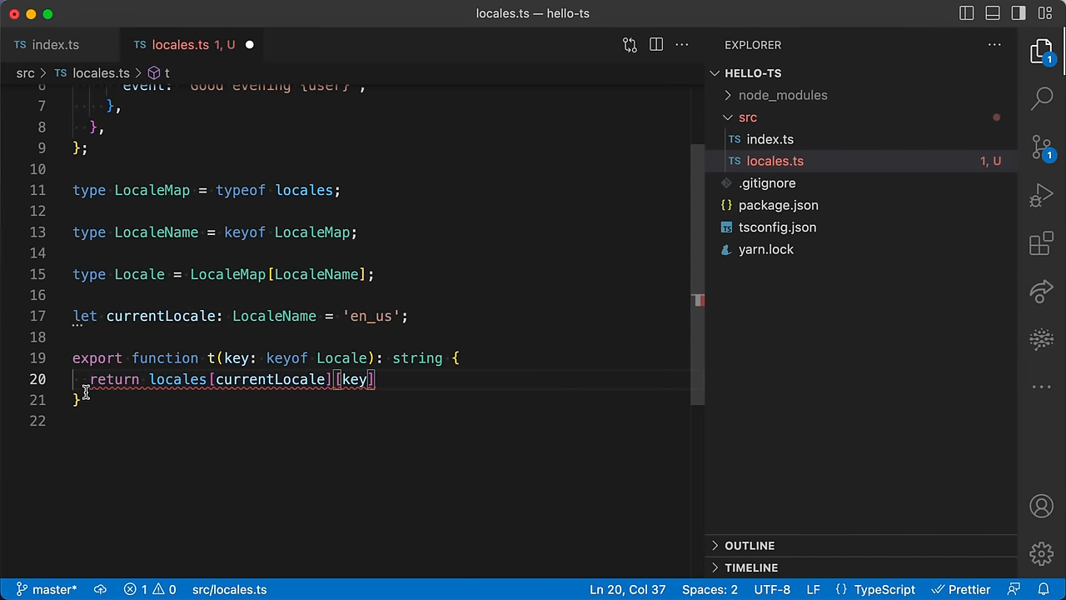
{"action": "double_click", "coordinate": [115, 380]}
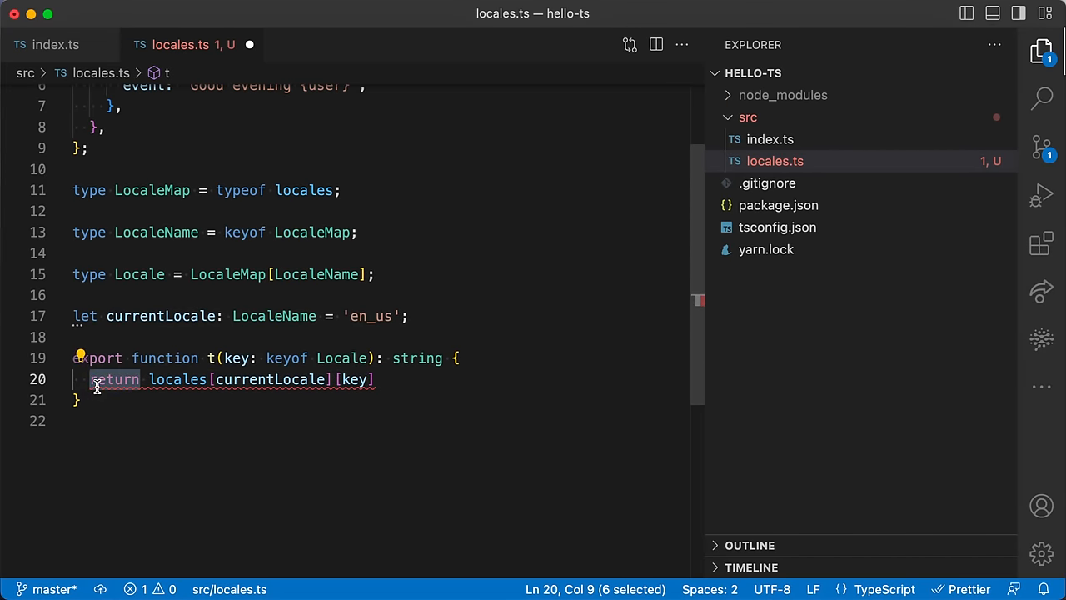
{"action": "type", "text": "c"}
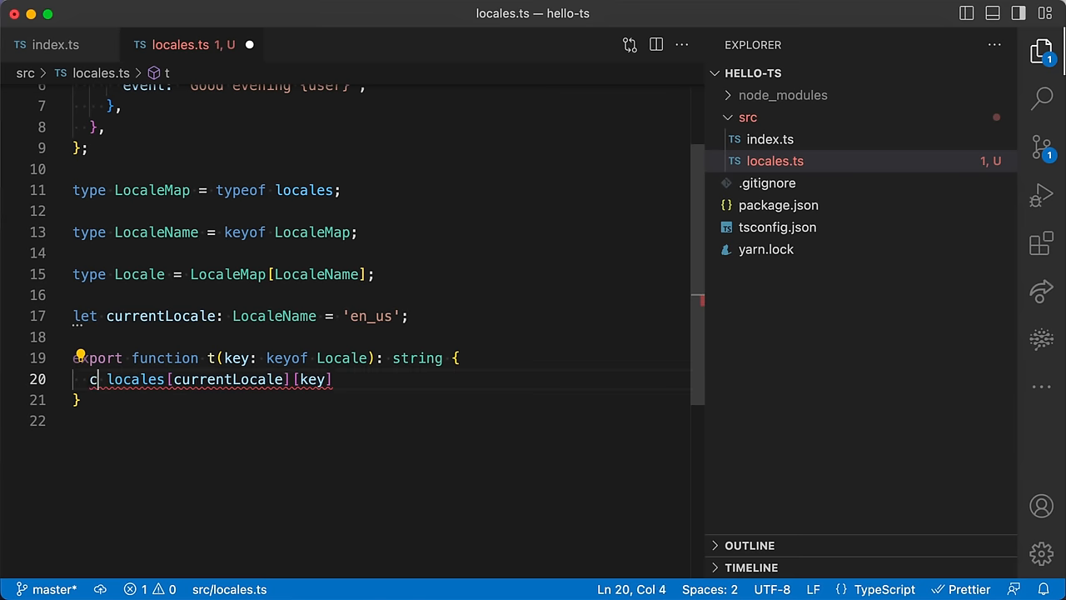
{"action": "type", "text": "onst foo ="}
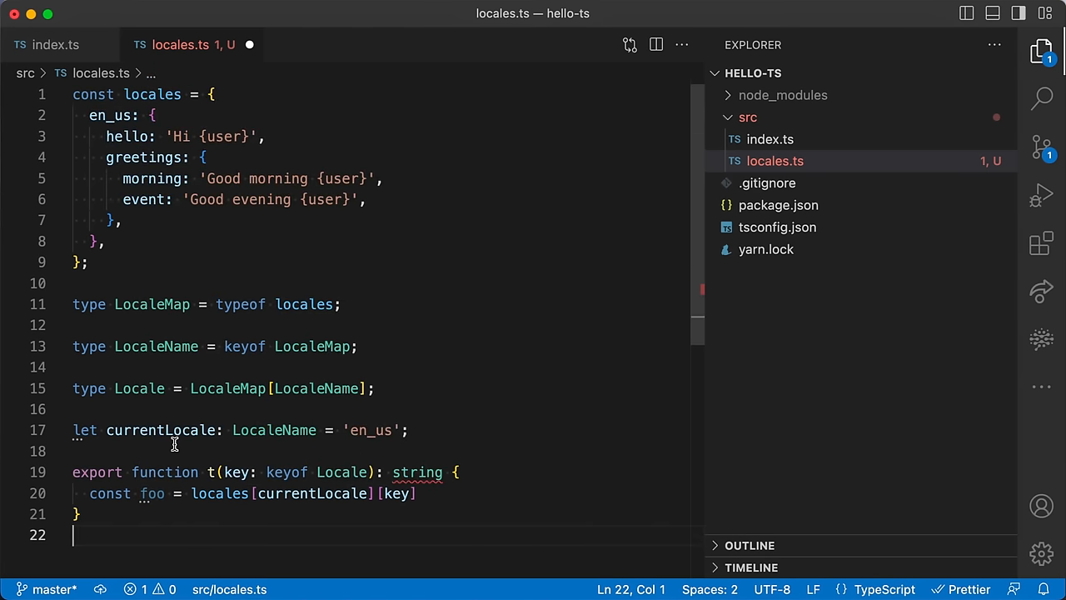
{"action": "double_click", "coordinate": [127, 137]}
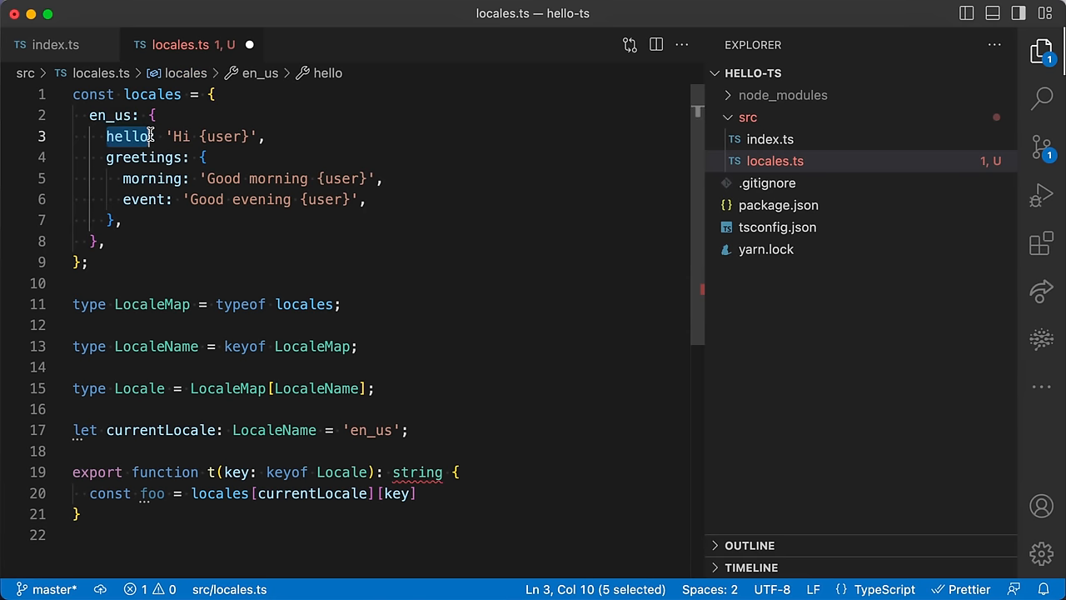
{"action": "mouse_move", "coordinate": [130, 137]}
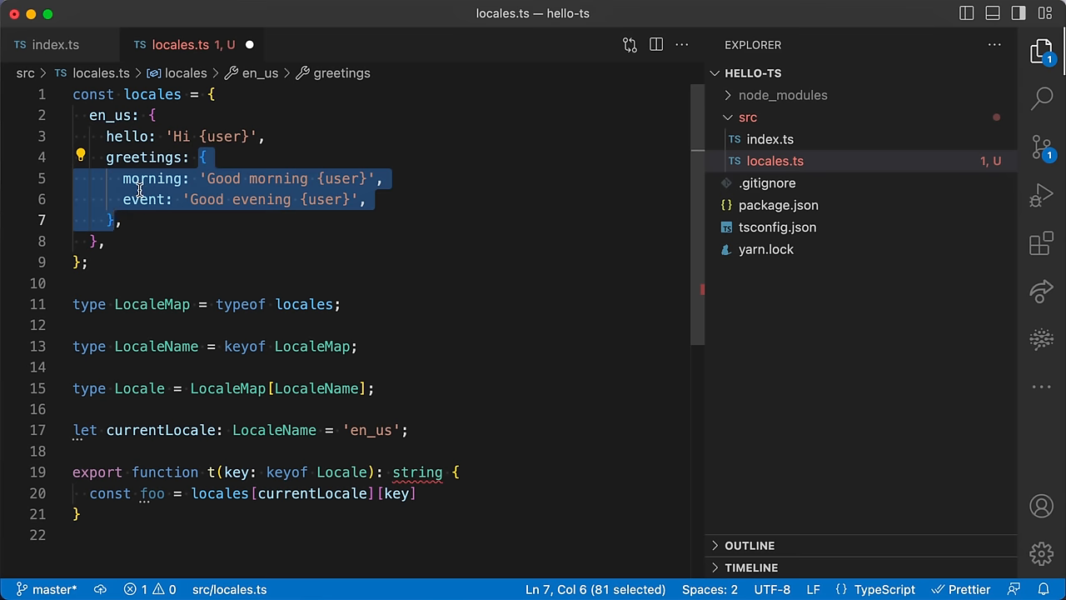
{"action": "mouse_move", "coordinate": [337, 332]}
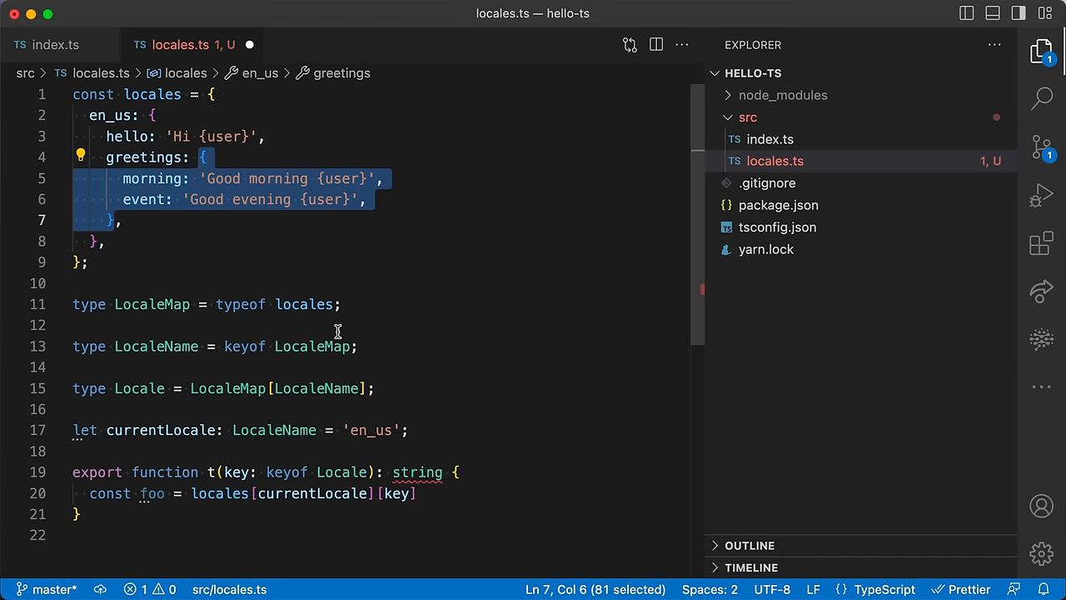
{"action": "mouse_move", "coordinate": [185, 178]}
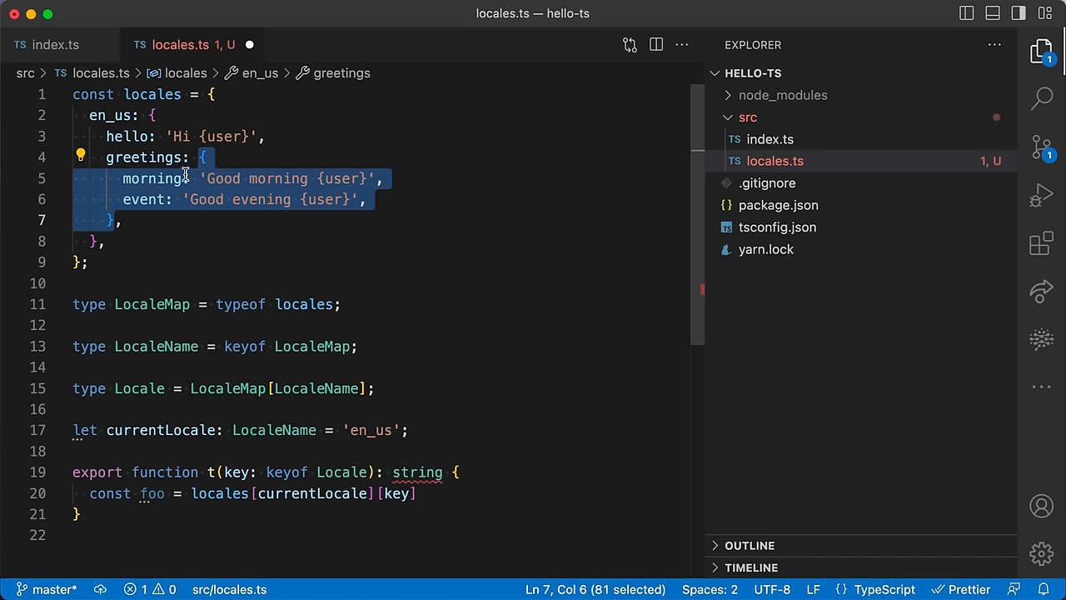
{"action": "scroll", "scroll_direction": "down", "scroll_amount": 3}
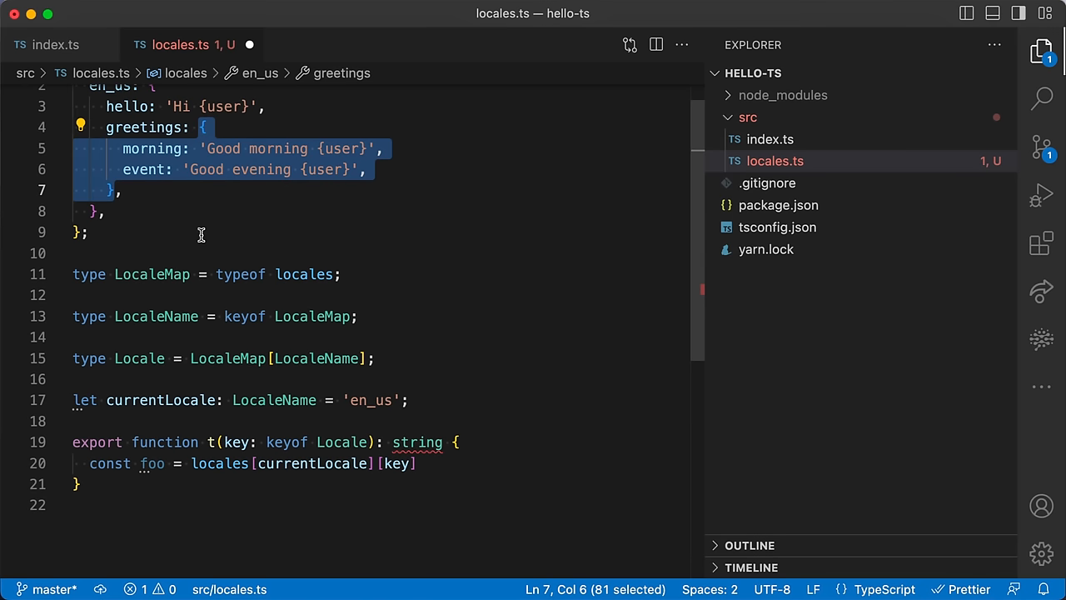
{"action": "mouse_move", "coordinate": [393, 446]}
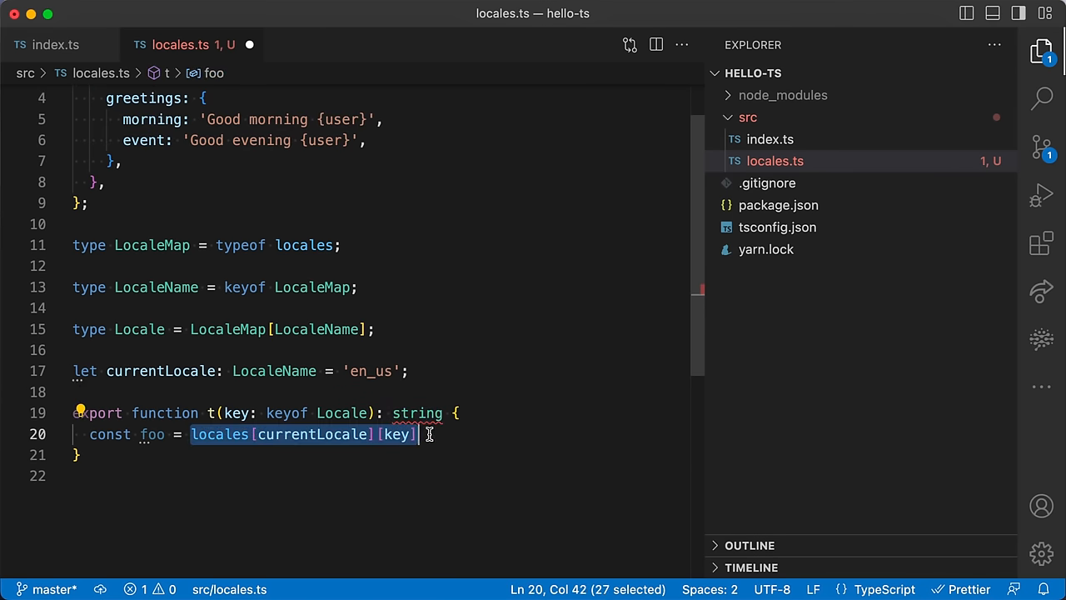
{"action": "mouse_move", "coordinate": [463, 443]}
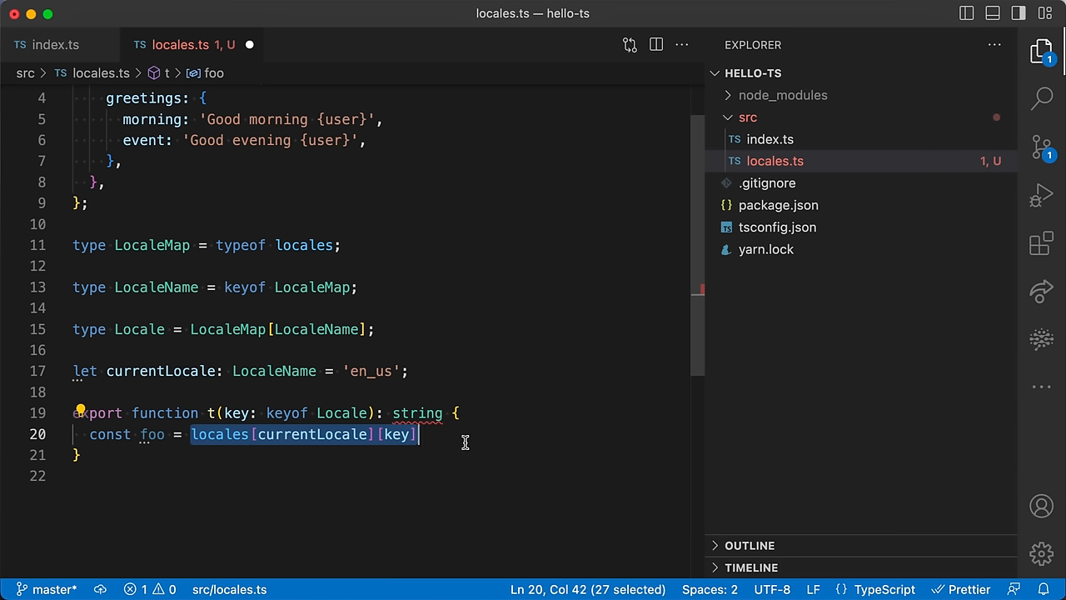
{"action": "mouse_move", "coordinate": [420, 466]}
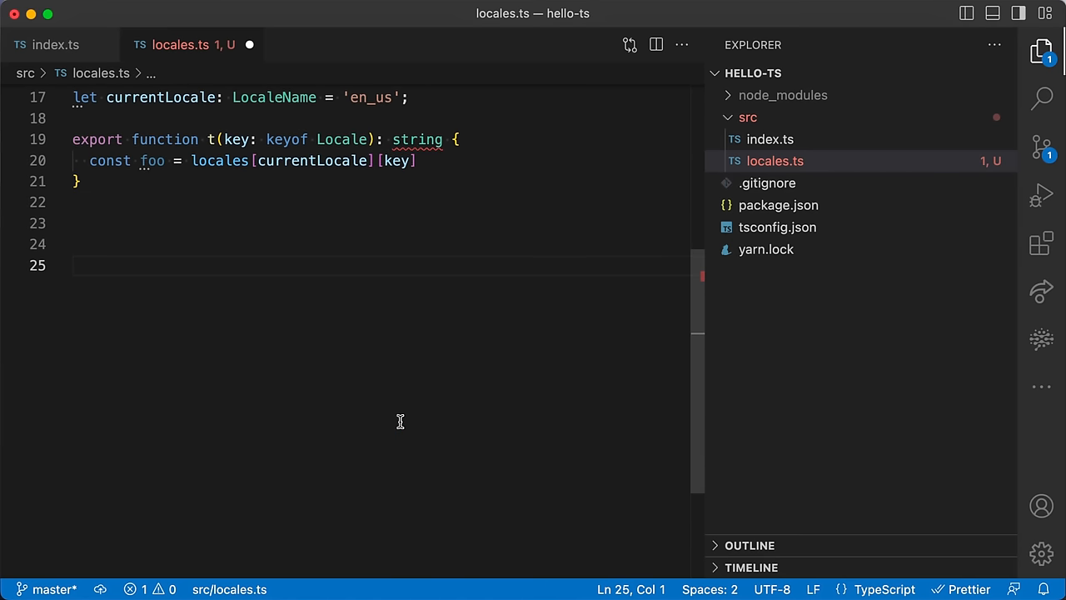
- Add a trial call t('greetings.morning') below the t function
{"action": "type", "text": "t("}
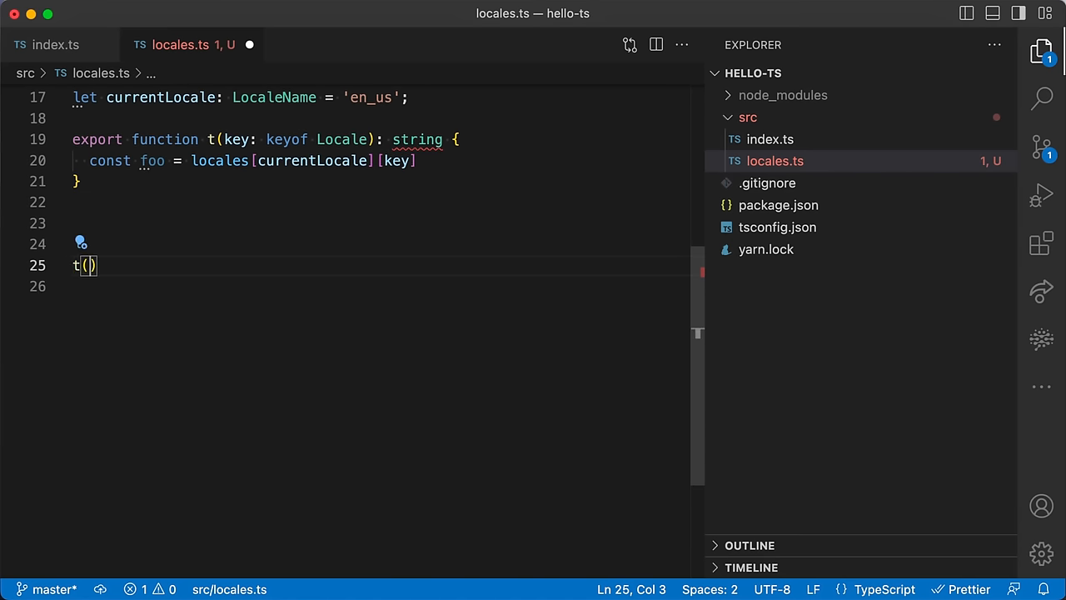
{"action": "type", "text": "'"}
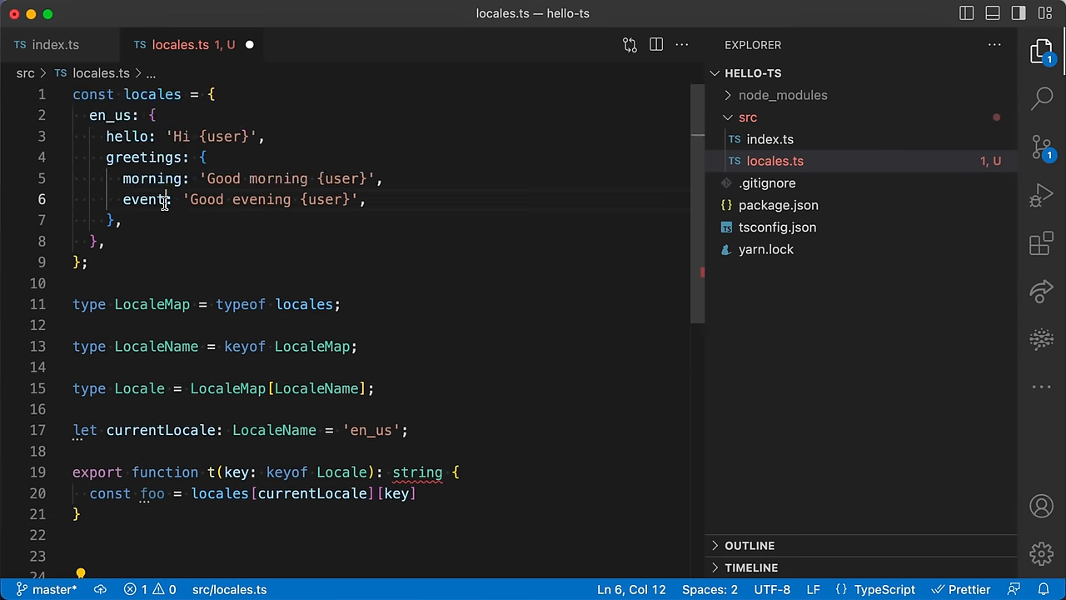
{"action": "type", "text": "ings."}
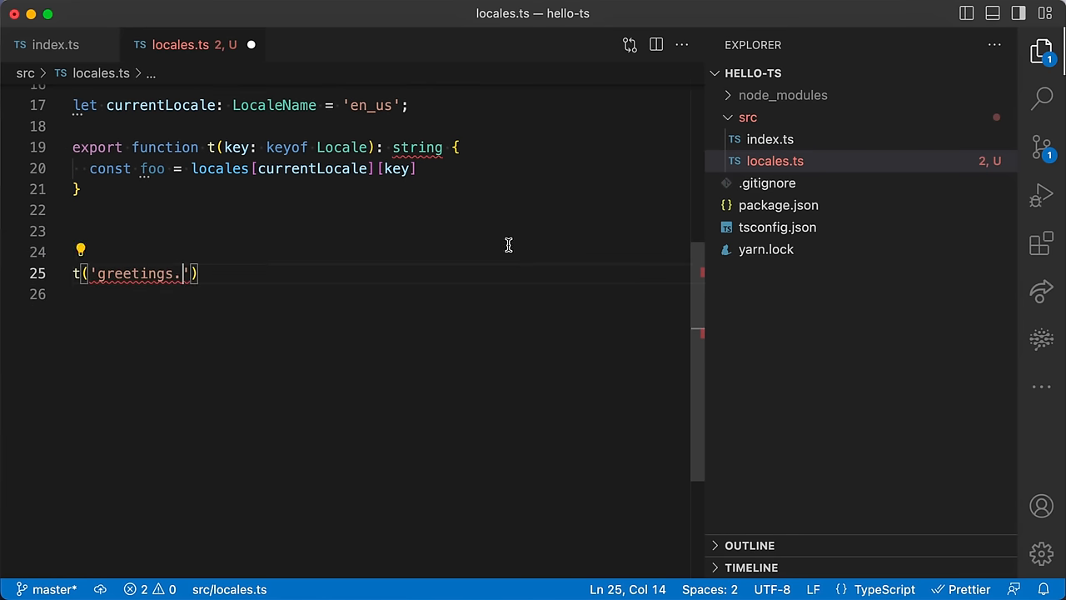
{"action": "type", "text": "mornin"}
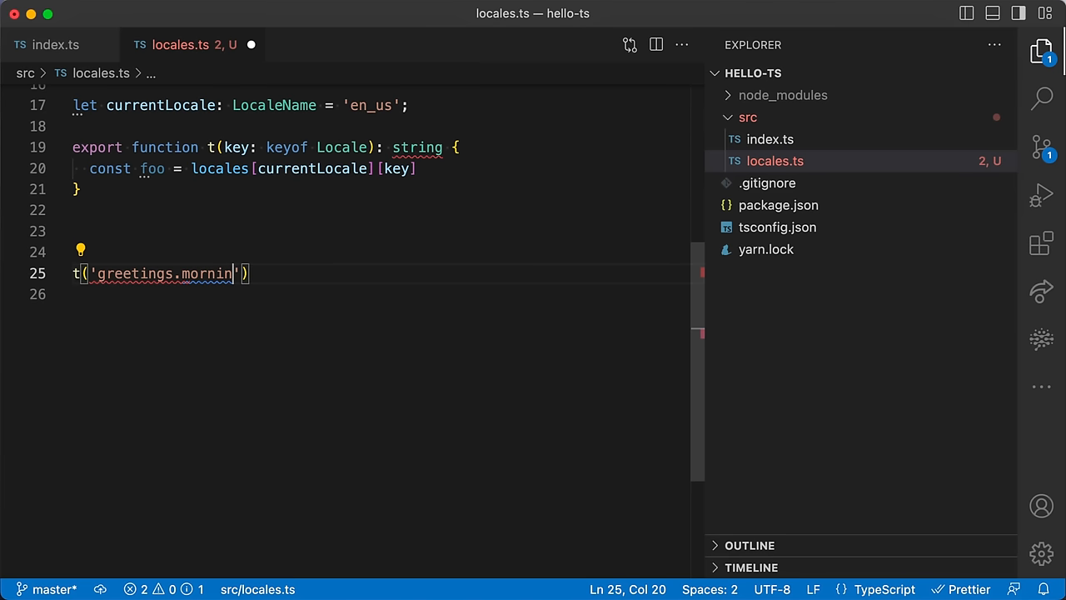
{"action": "type", "text": "g"}
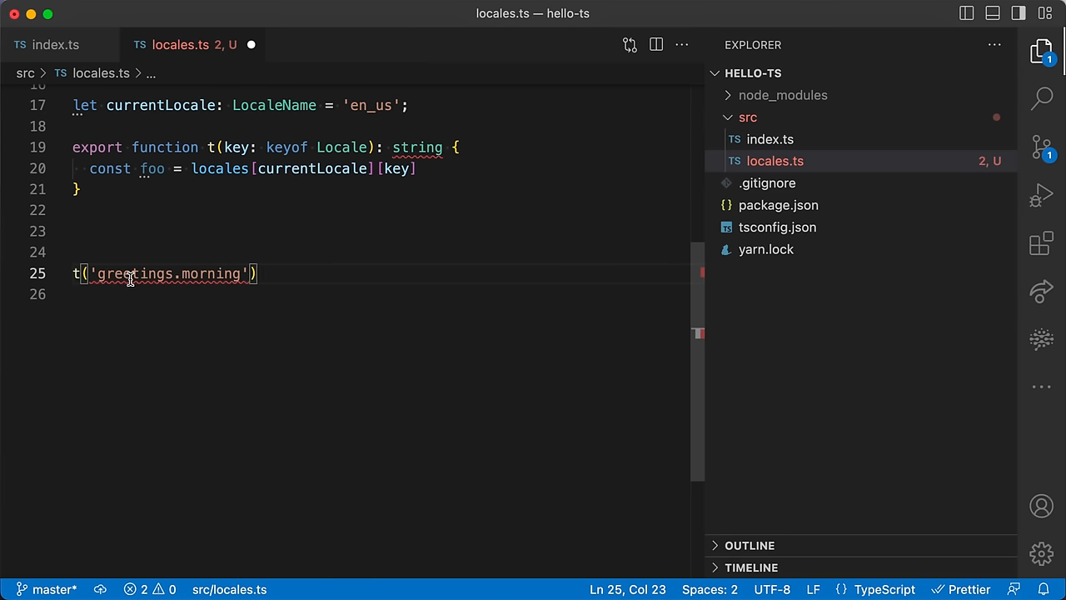
- Inspect the flagged 'greetings.morning' key and the locales object definition
{"action": "double_click", "coordinate": [130, 273]}
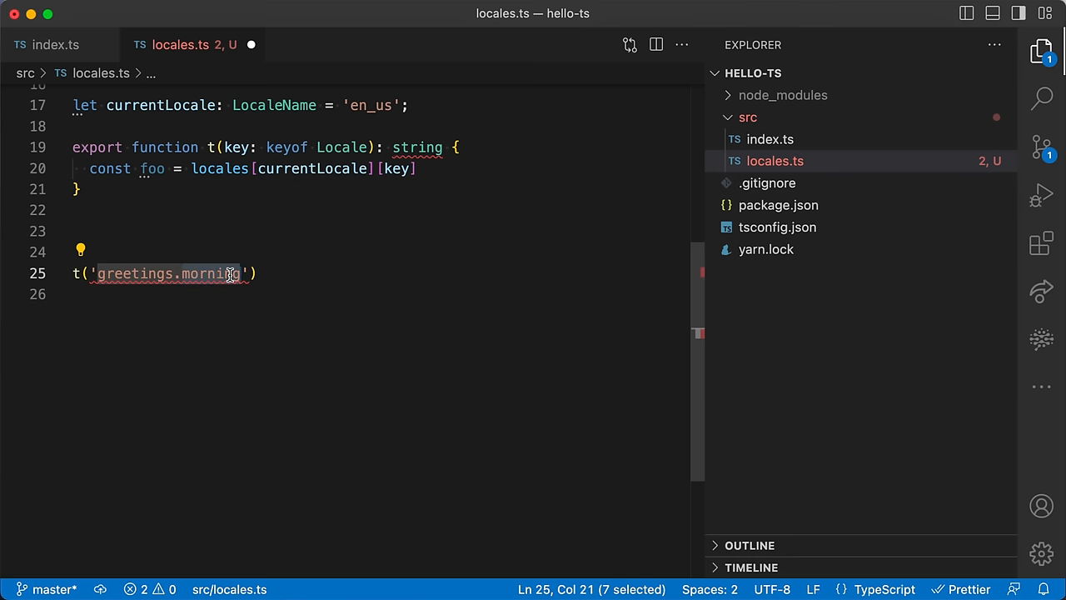
{"action": "left_click", "coordinate": [293, 266]}
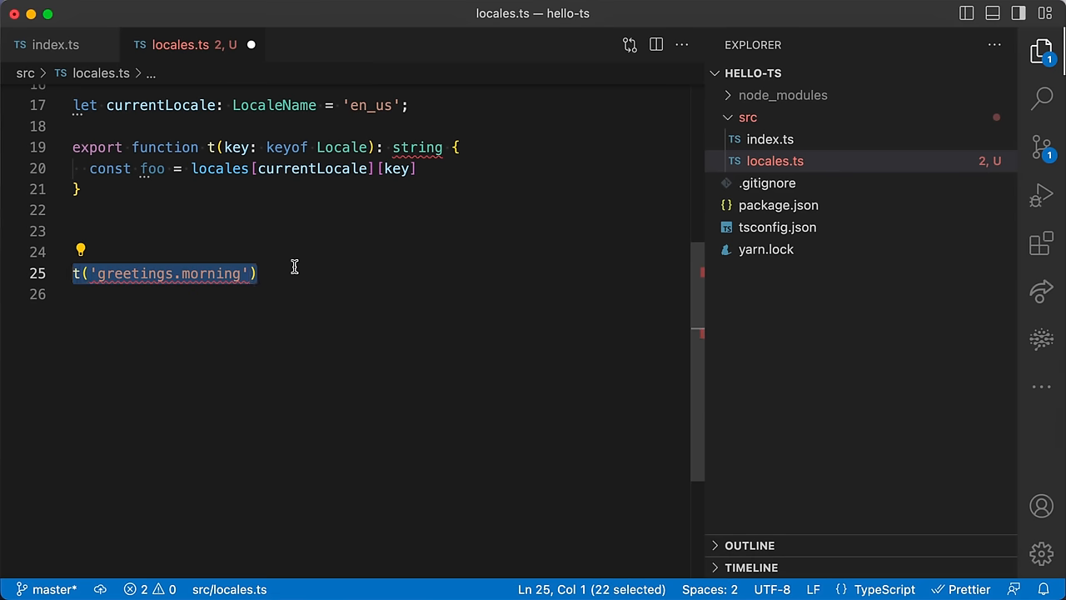
{"action": "left_click", "coordinate": [98, 274]}
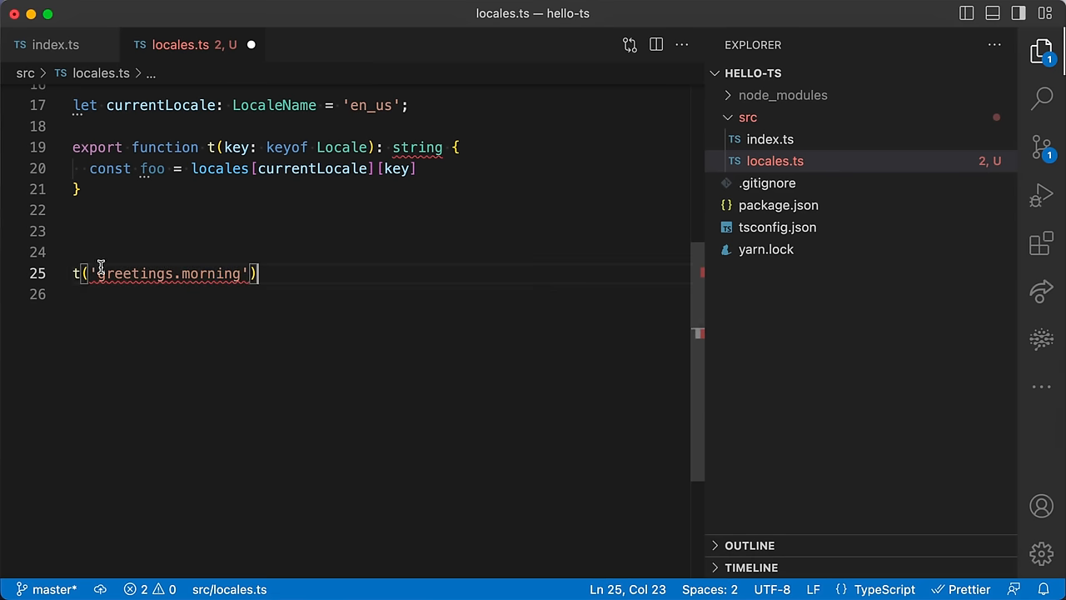
{"action": "double_click", "coordinate": [167, 273]}
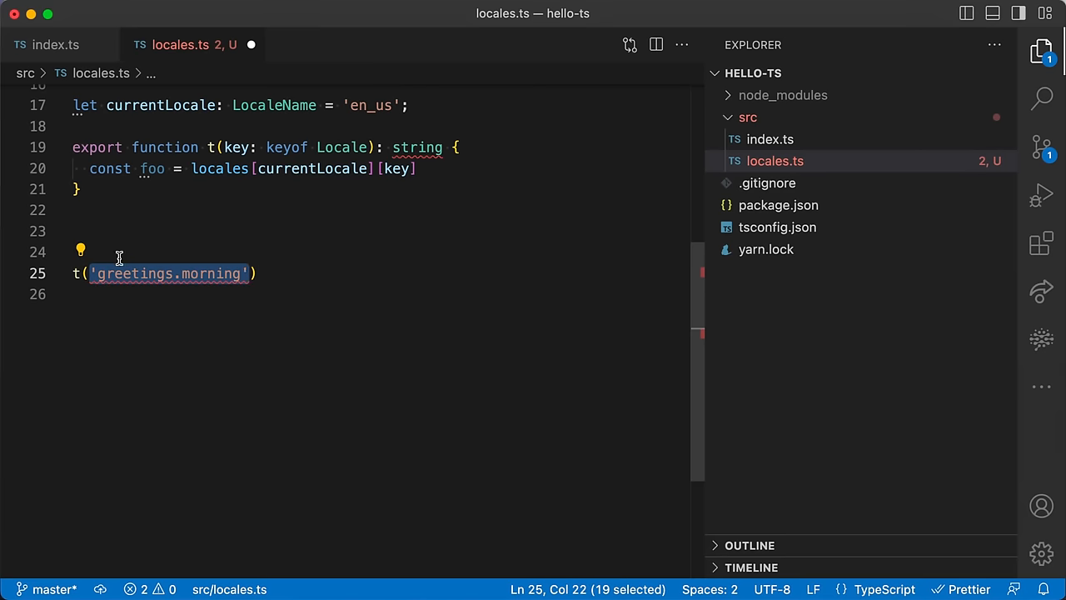
{"action": "mouse_move", "coordinate": [211, 320]}
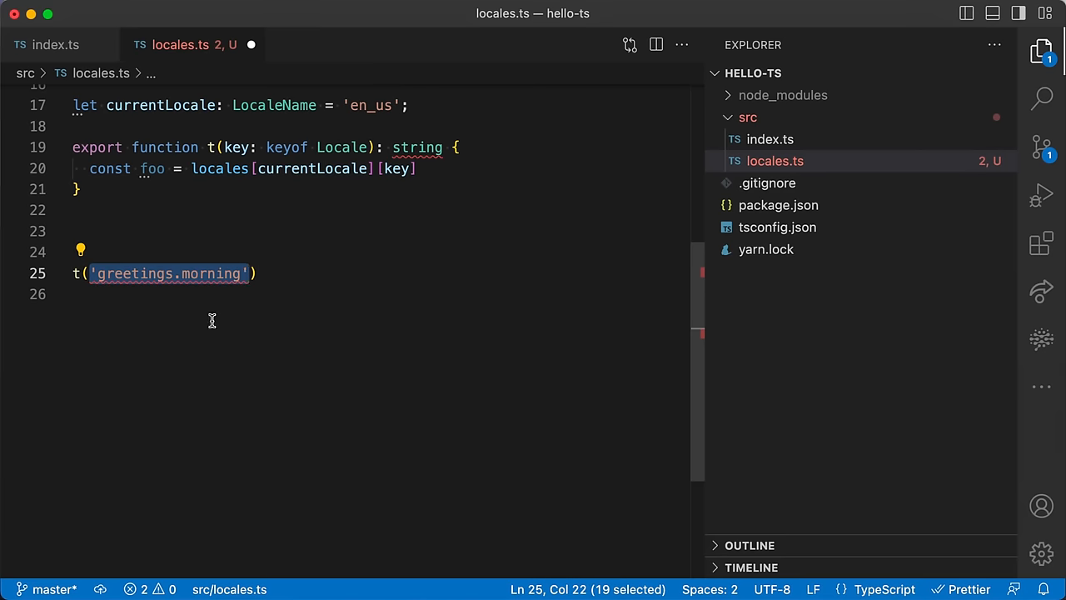
{"action": "mouse_move", "coordinate": [190, 302]}
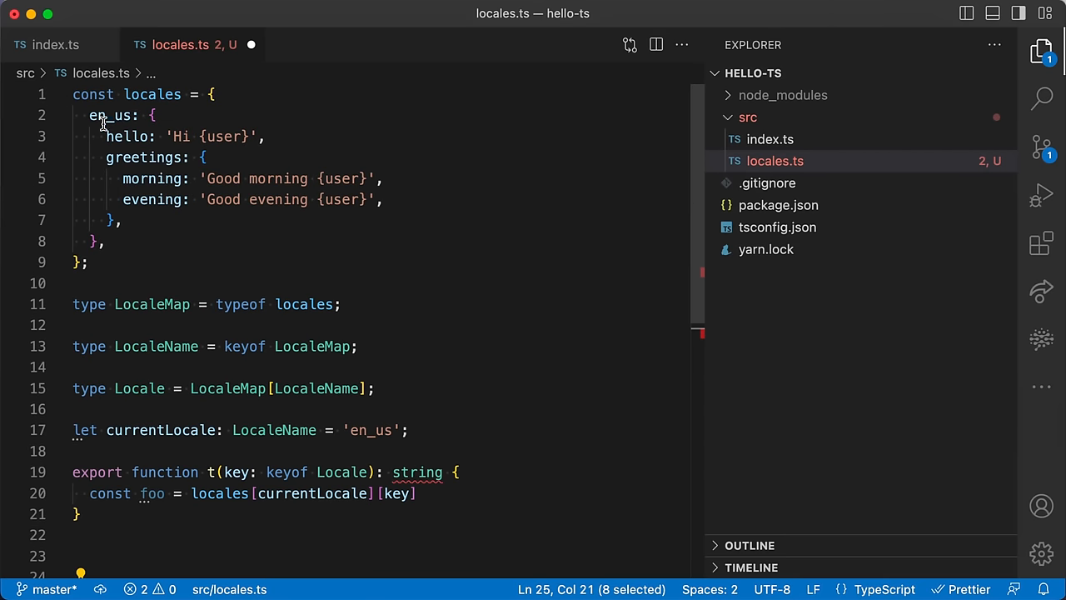
{"action": "left_click_drag", "start_coordinate": [73, 93], "coordinate": [109, 262]}
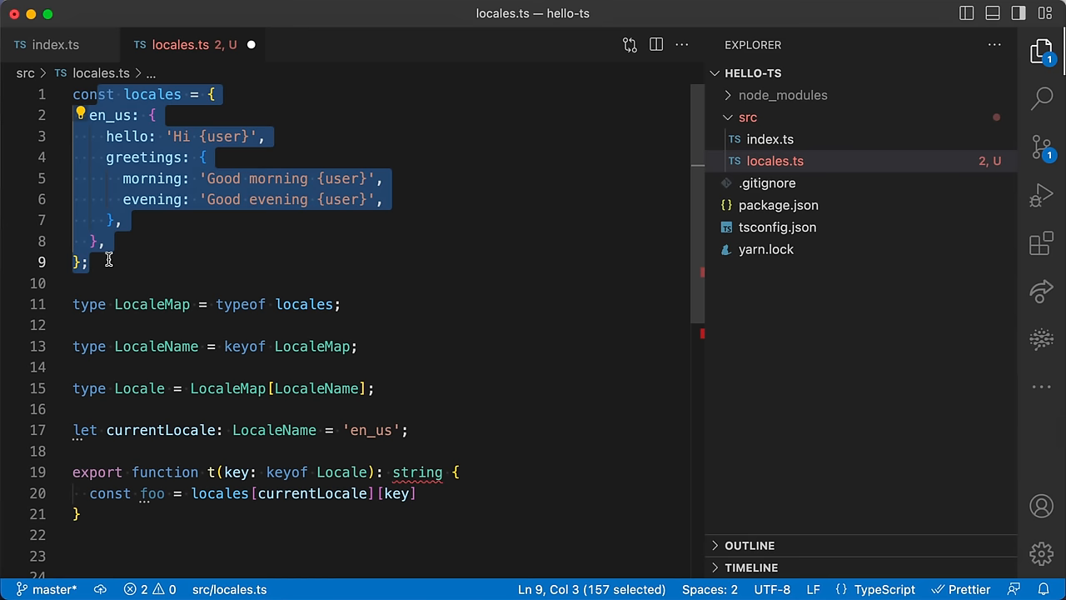
{"action": "scroll", "scroll_direction": "down", "scroll_amount": 3}
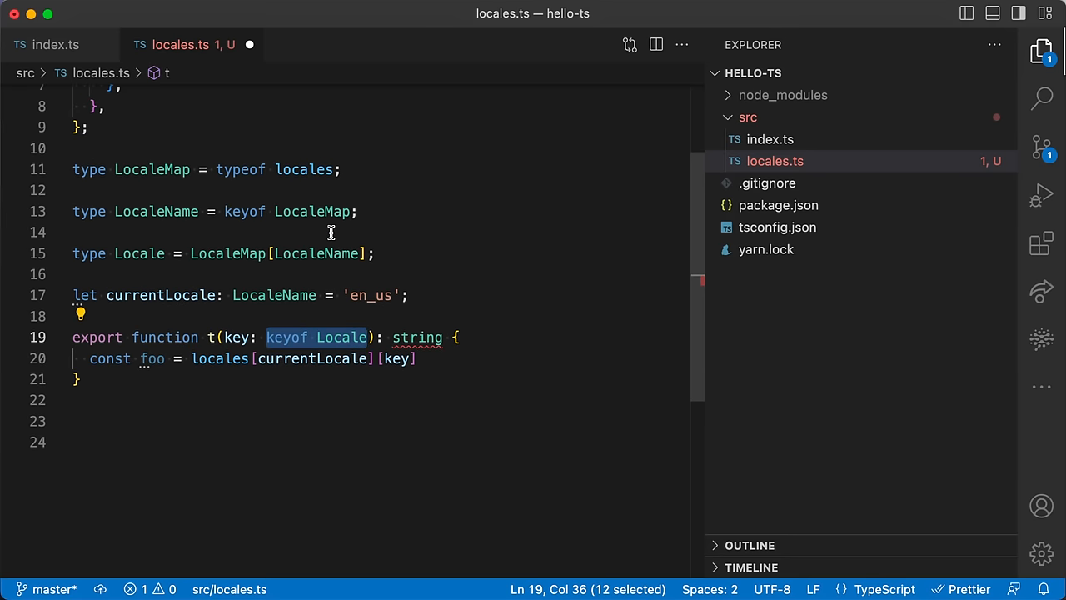
- Type key as PathInto<Locale> and define PathInto<T> = 'hello' | 'greetings.morning' | 'greetings.evening'
{"action": "type", "text": "PathInto<"}
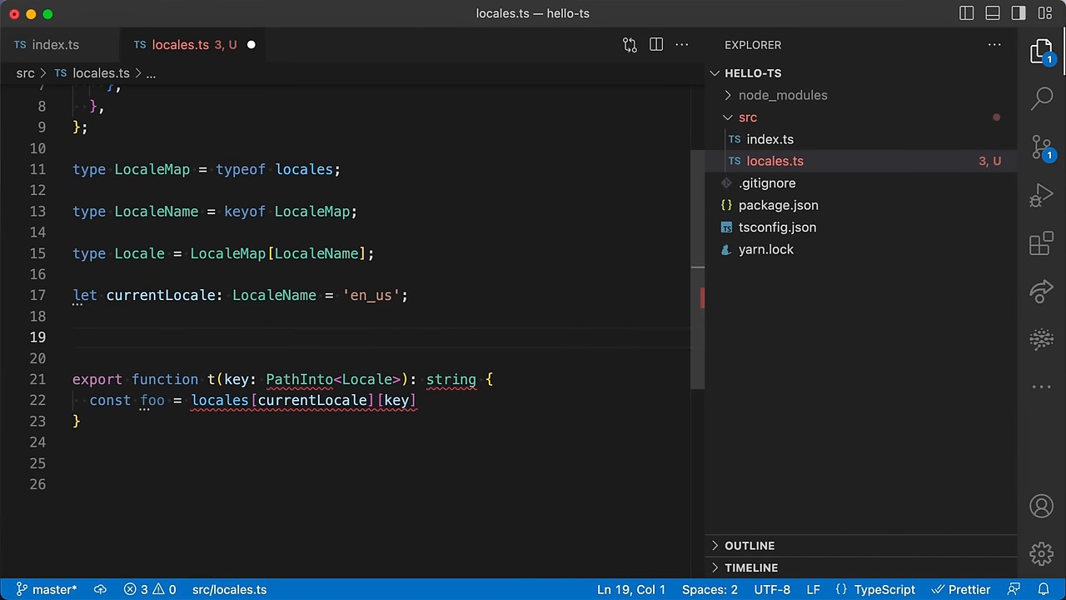
{"action": "type", "text": "type PathInto"}
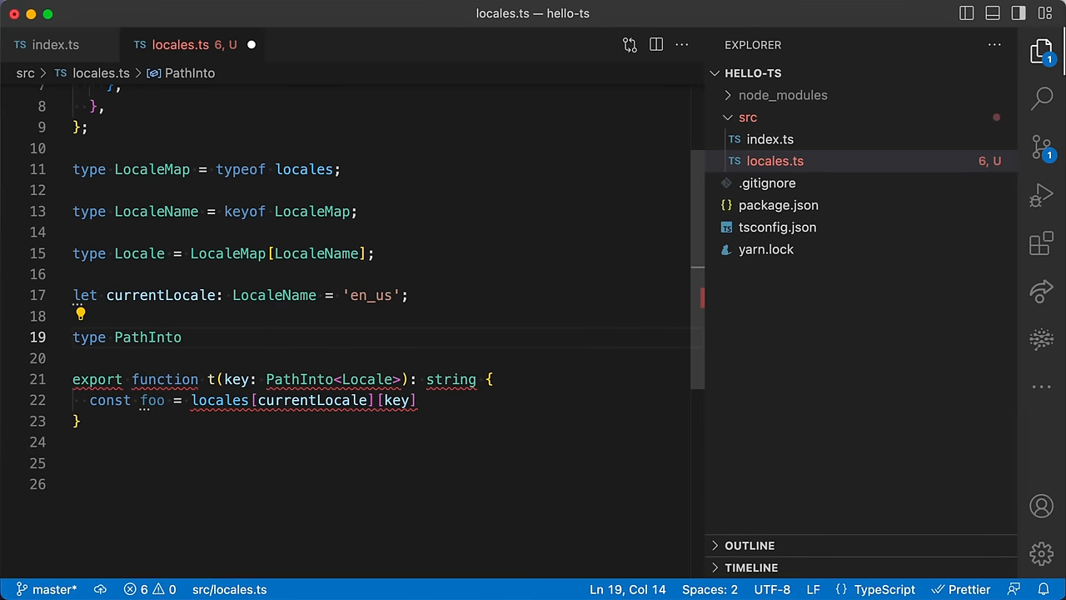
{"action": "type", "text": "<T> ="}
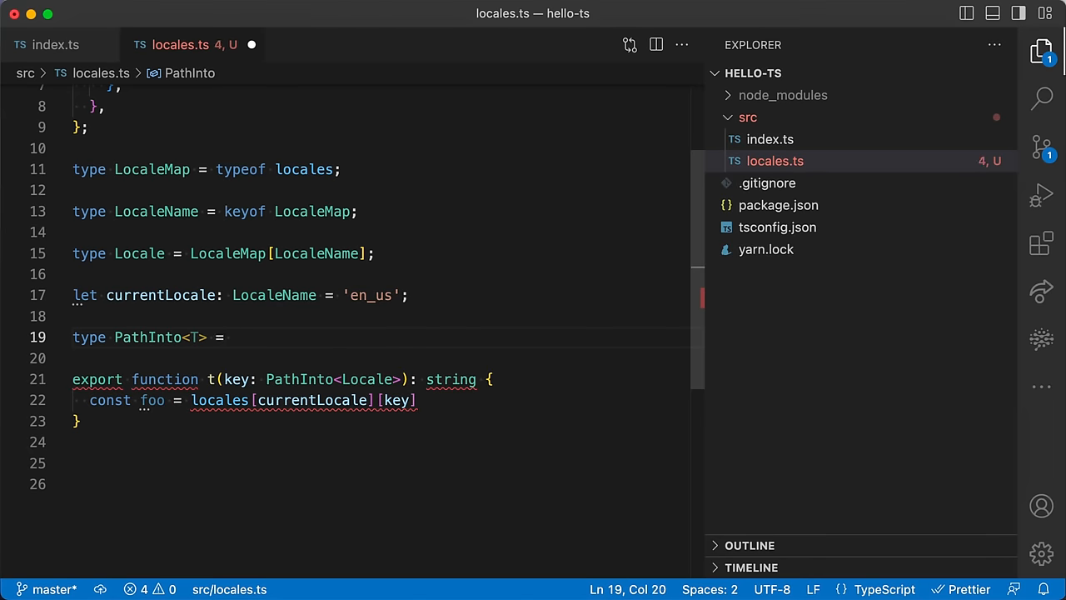
{"action": "type", "text": "'"}
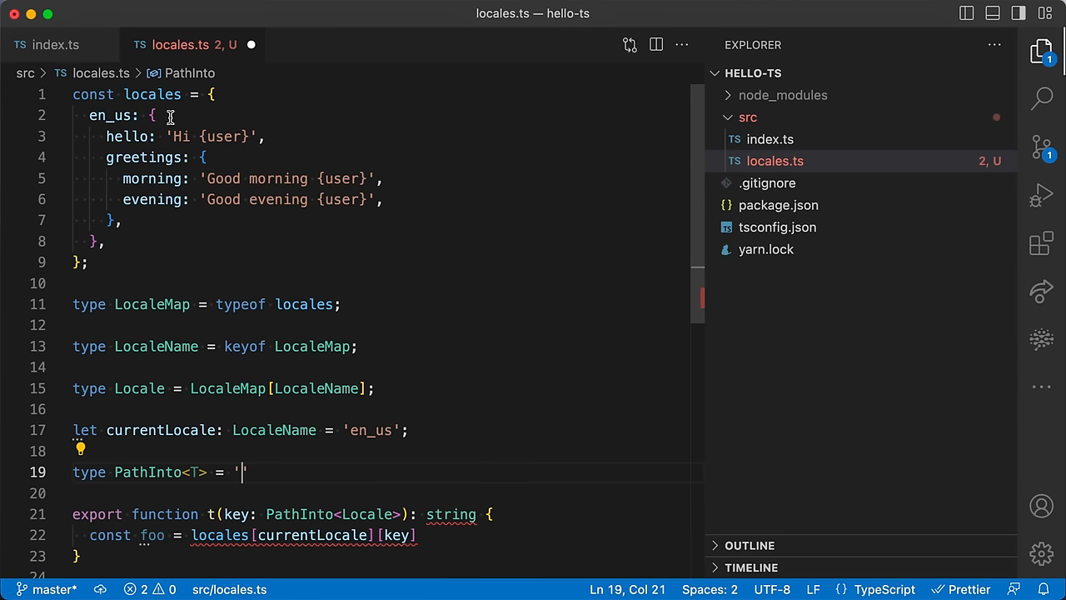
{"action": "scroll", "scroll_direction": "down", "scroll_amount": 3}
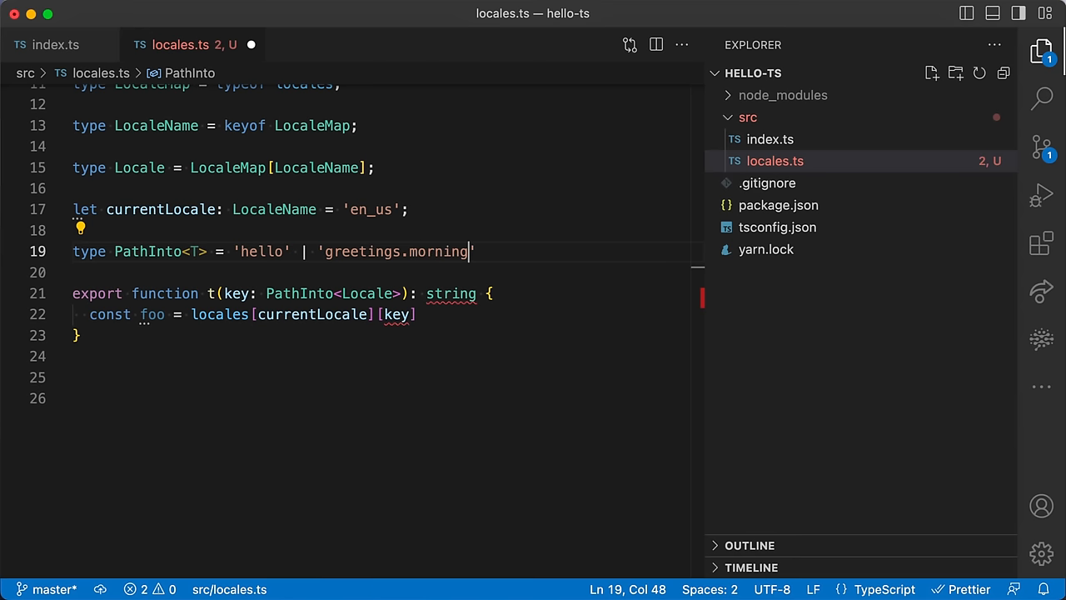
{"action": "type", "text": "| 'greetings.evening';"}
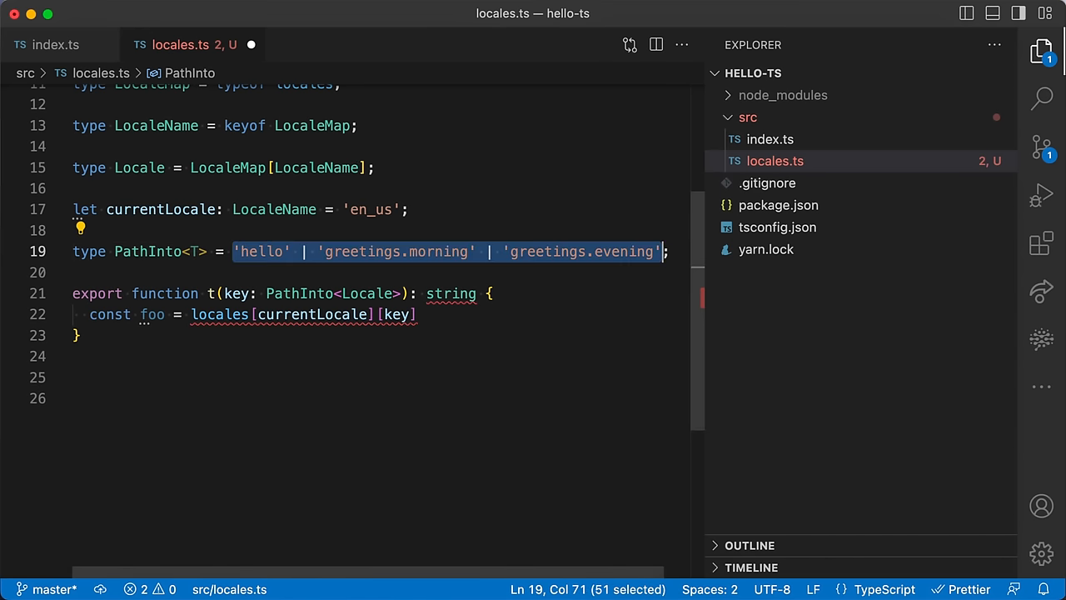
{"action": "mouse_move", "coordinate": [140, 177]}
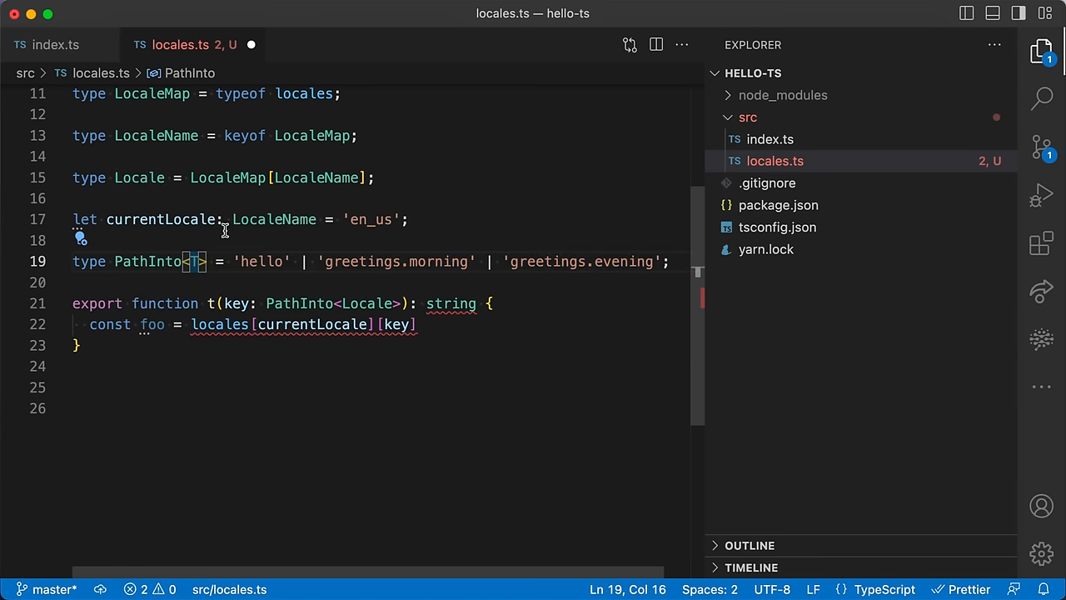
- Replace the hardcoded key union with keyof T, constraining T extends Record<string, any>
{"action": "left_click_drag", "start_coordinate": [234, 260], "coordinate": [660, 260]}
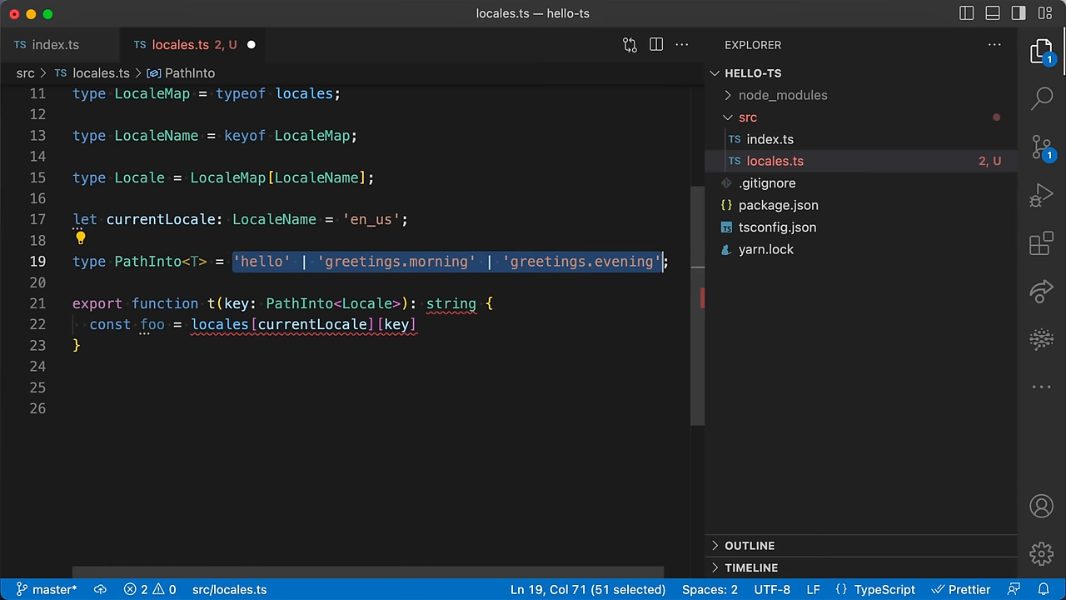
{"action": "type", "text": "keyof ;"}
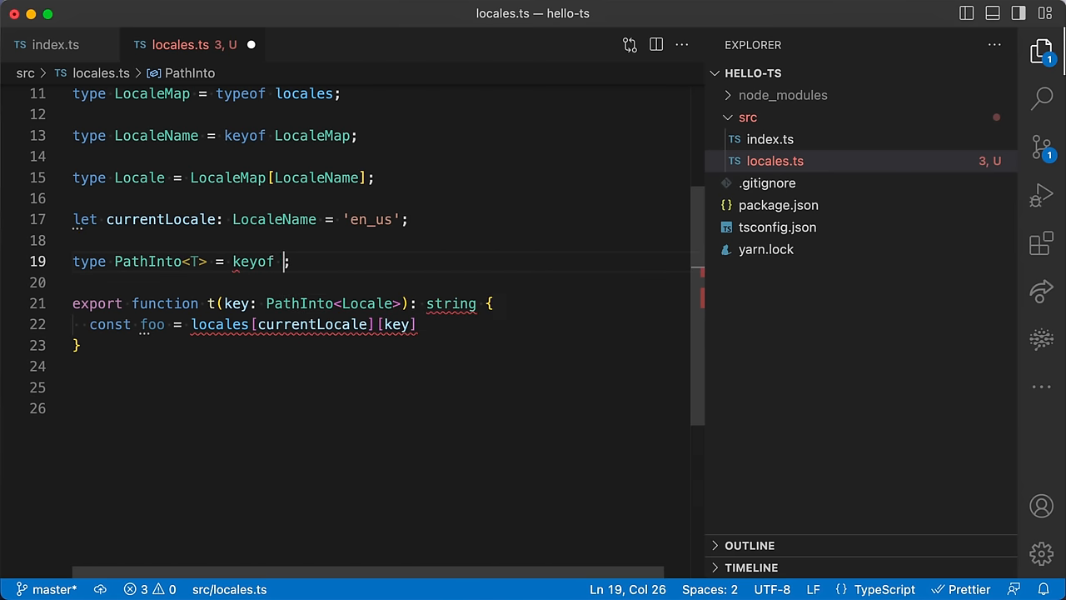
{"action": "type", "text": "T"}
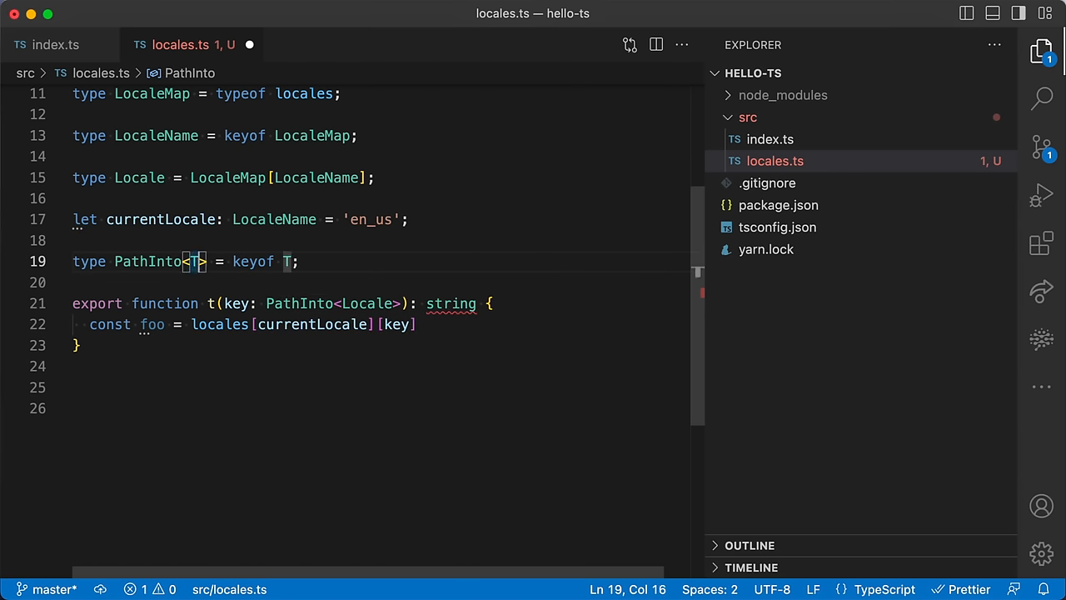
{"action": "type", "text": "ext"}
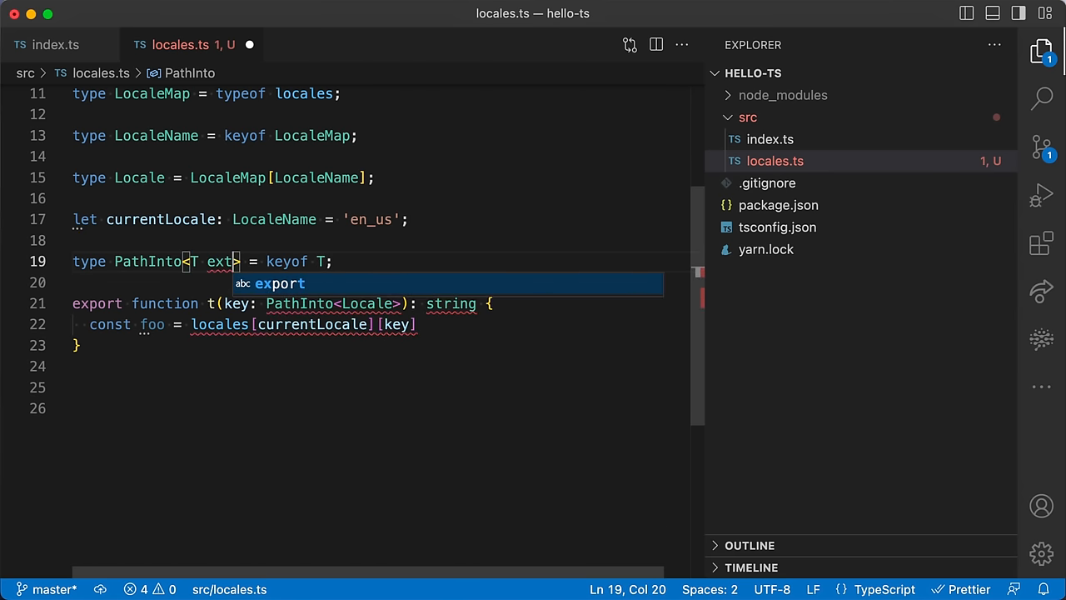
{"action": "type", "text": "ends Record"}
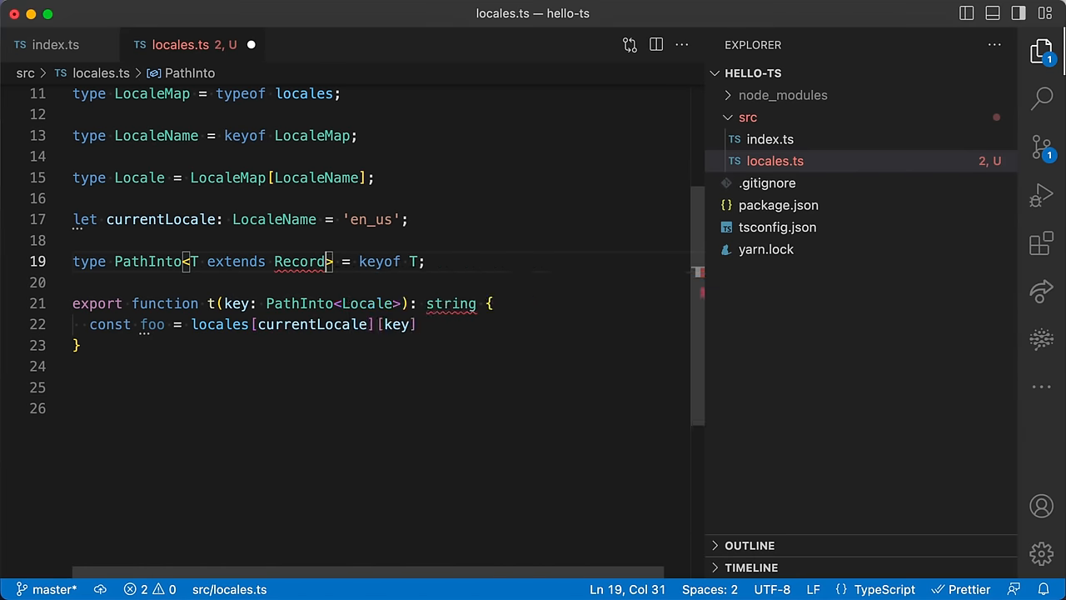
{"action": "type", "text": "<string, any>"}
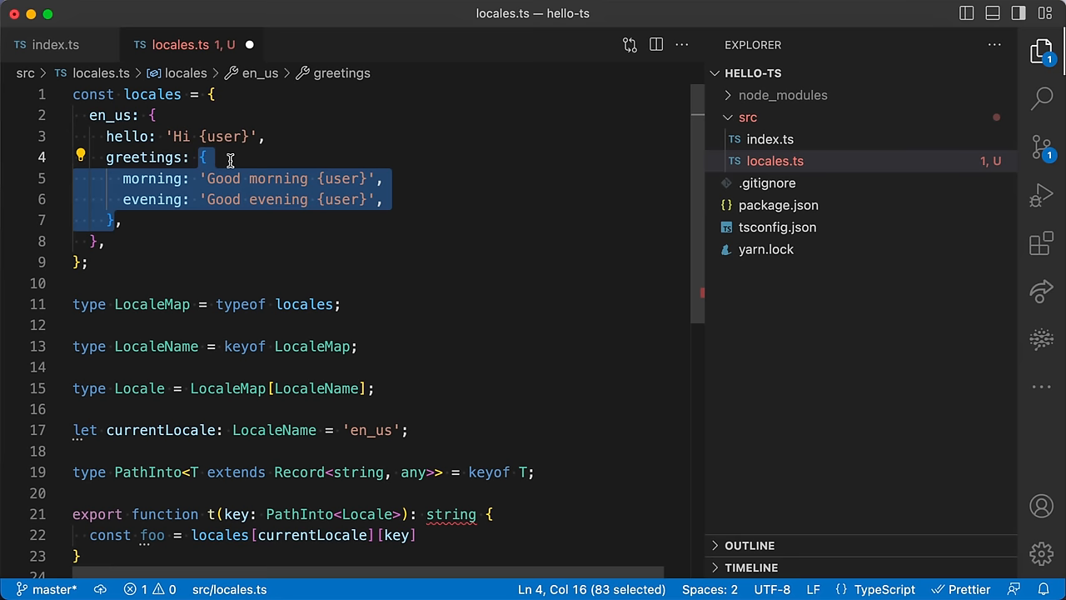
{"action": "mouse_move", "coordinate": [384, 274]}
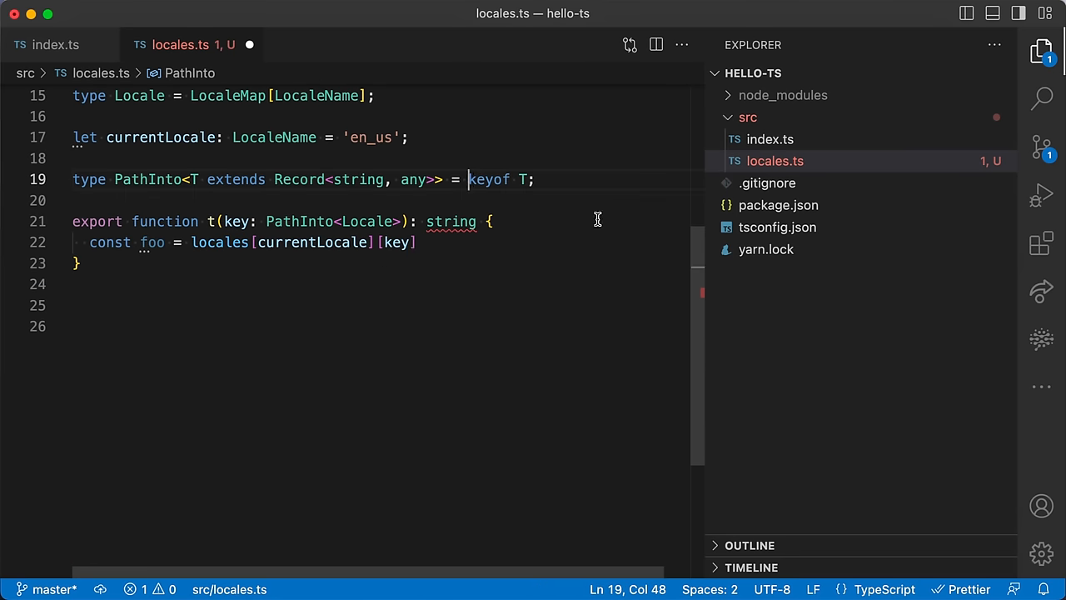
- Rewrite the body as keyof a mapped type { [K in keyof T as ()]: any }
{"action": "left_click_drag", "start_coordinate": [468, 180], "coordinate": [530, 180]}
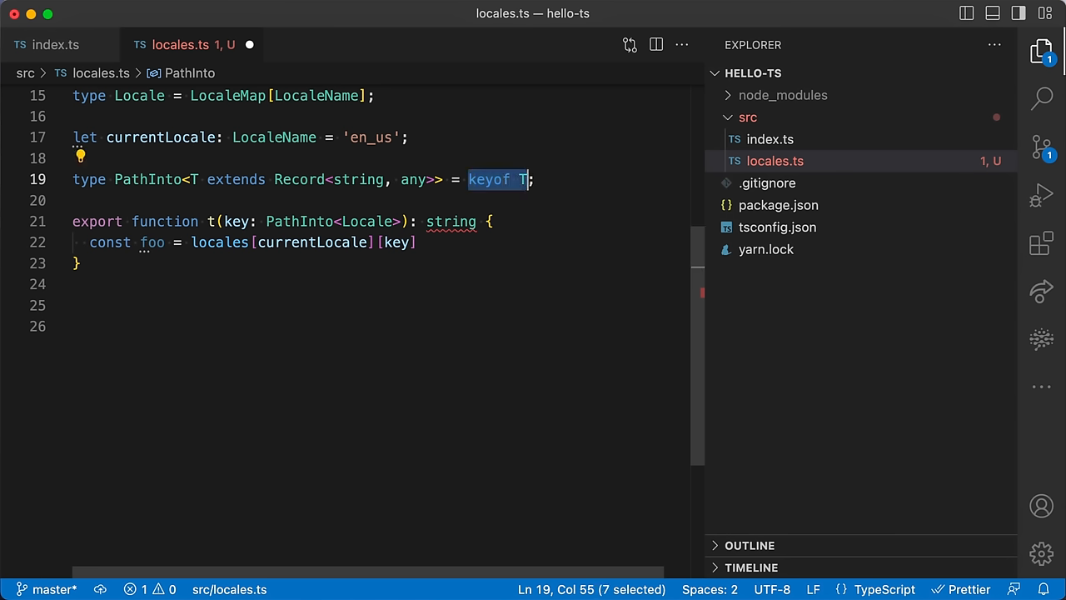
{"action": "key", "text": "Delete"}
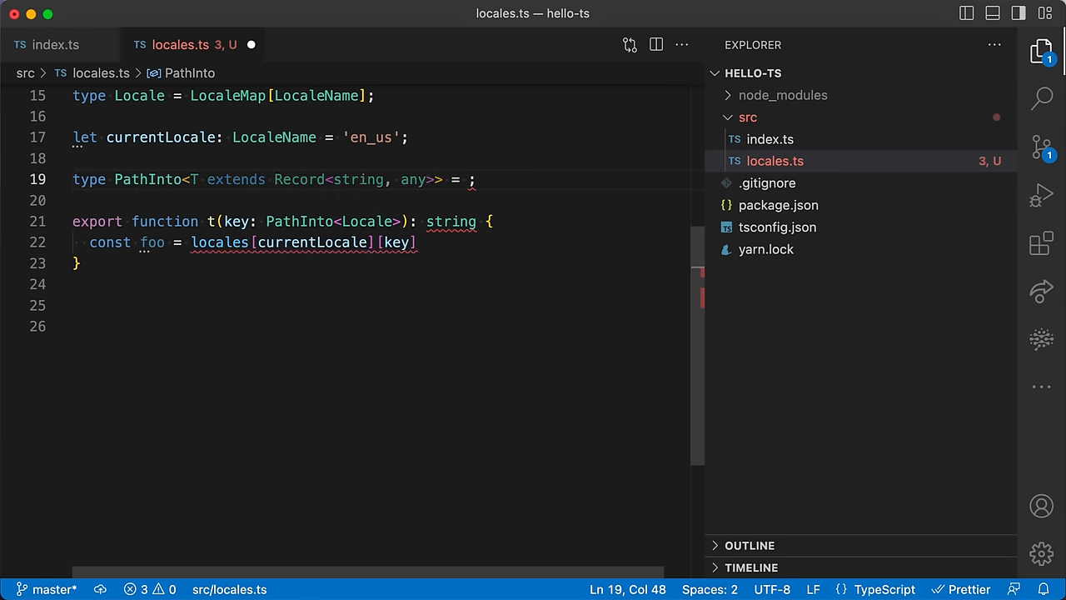
{"action": "type", "text": "{}"}
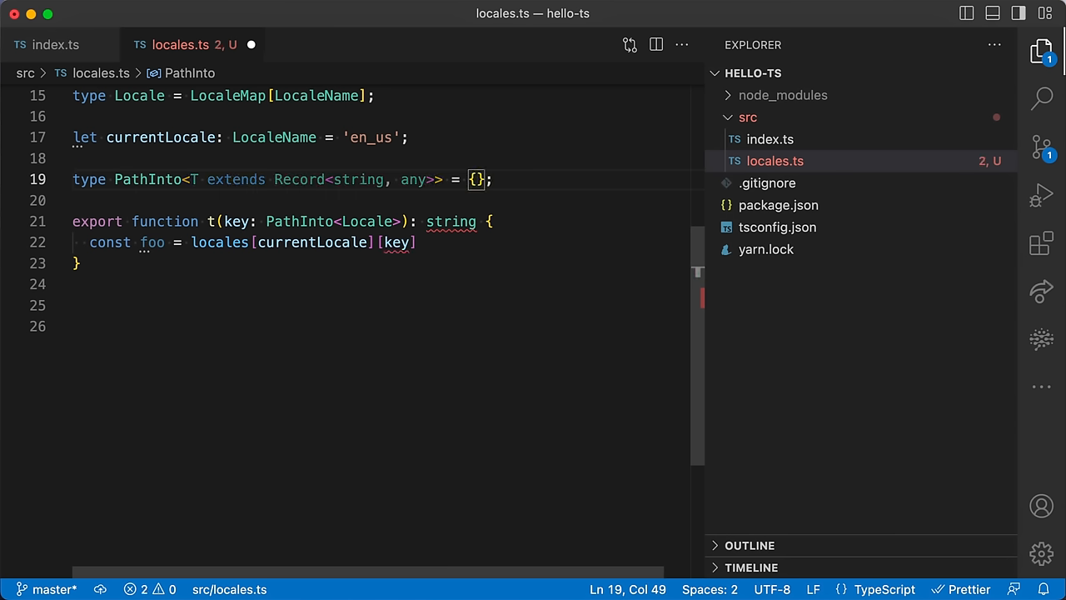
{"action": "type", "text": "\" \""}
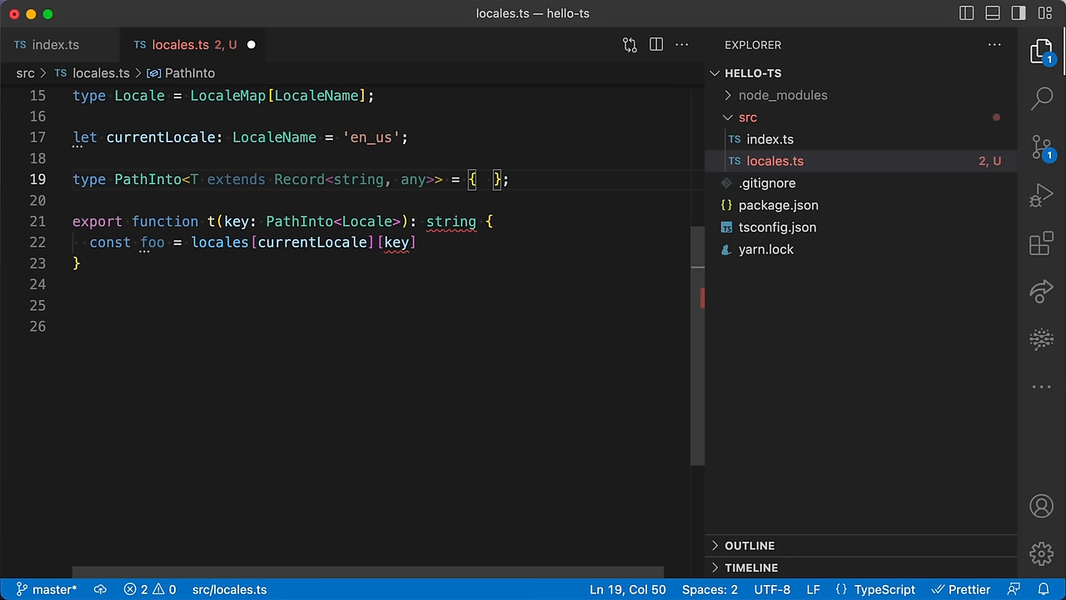
{"action": "type", "text": "keyof"}
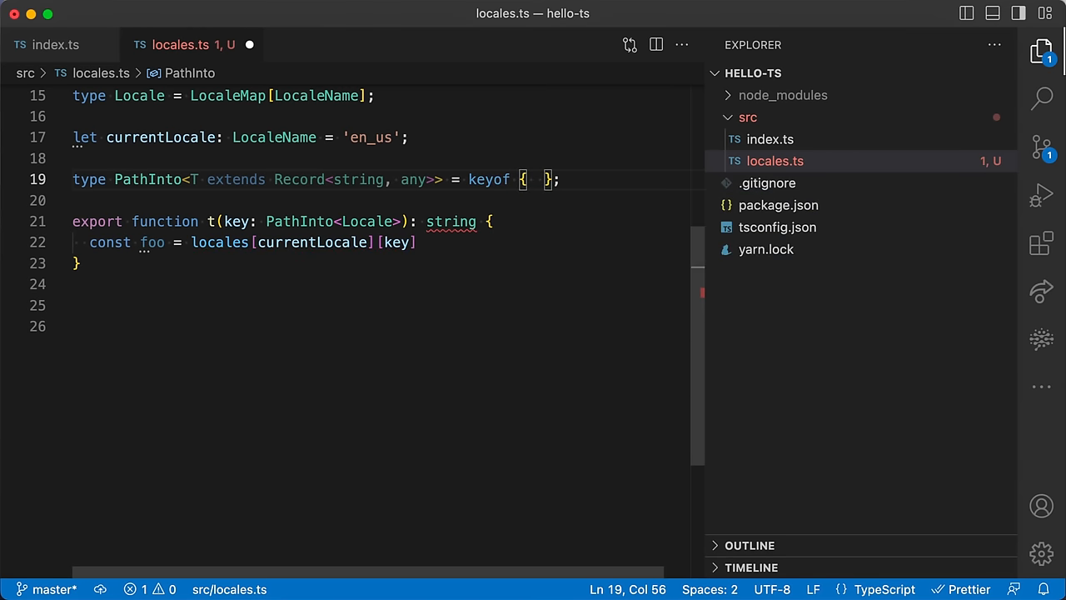
{"action": "type", "text": "K in keyof T]"}
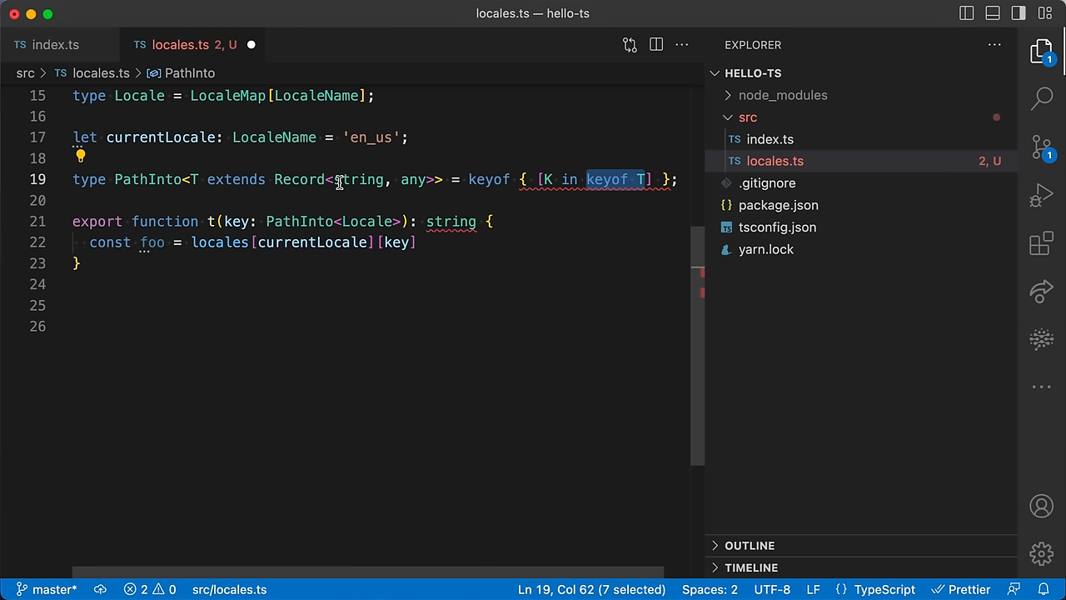
{"action": "mouse_move", "coordinate": [637, 198]}
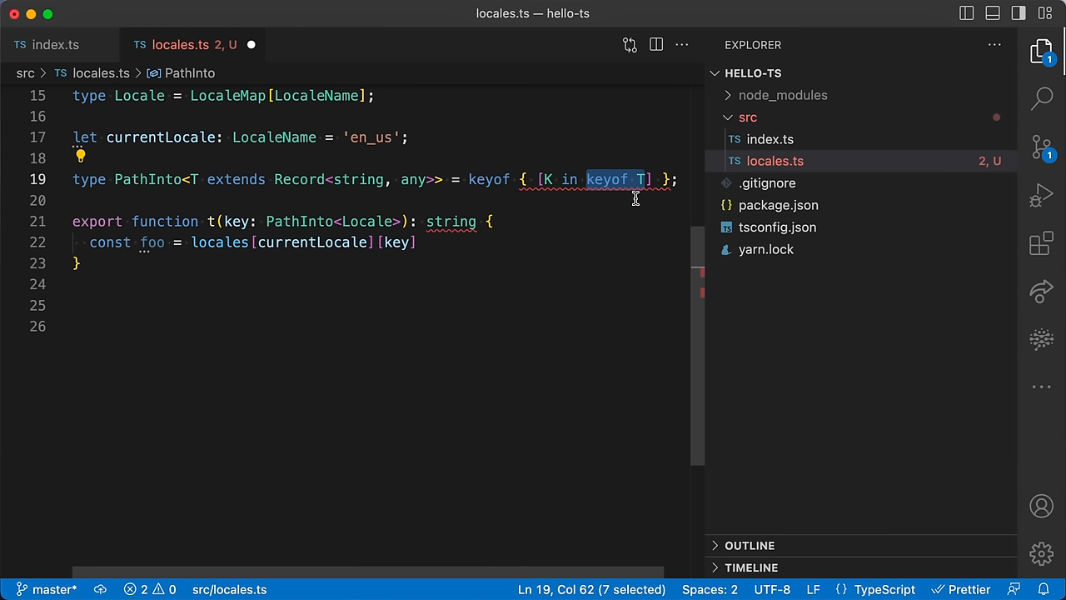
{"action": "mouse_move", "coordinate": [563, 182]}
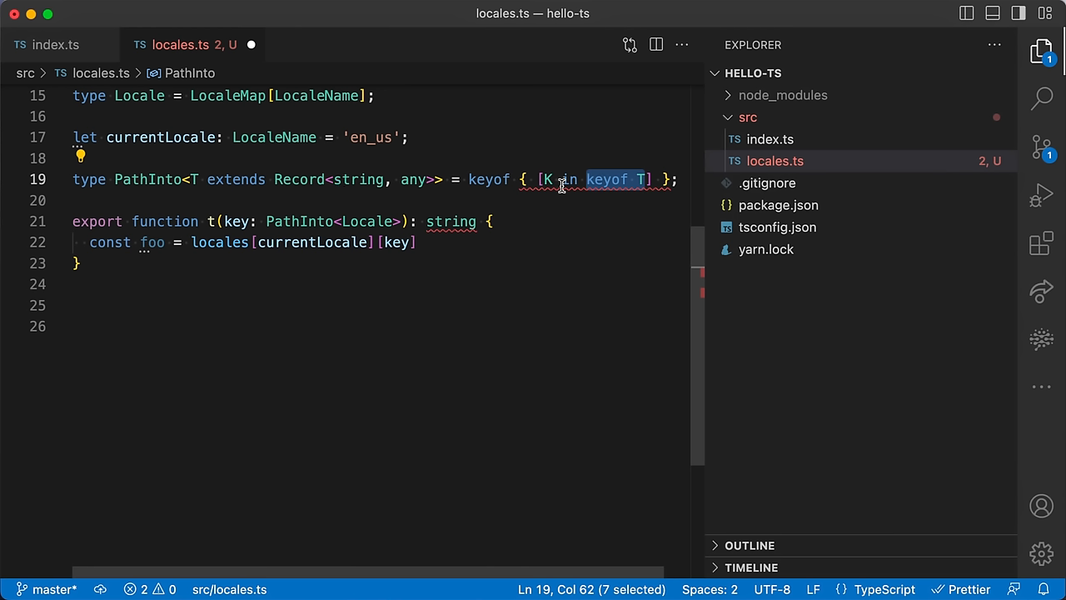
{"action": "mouse_move", "coordinate": [547, 180]}
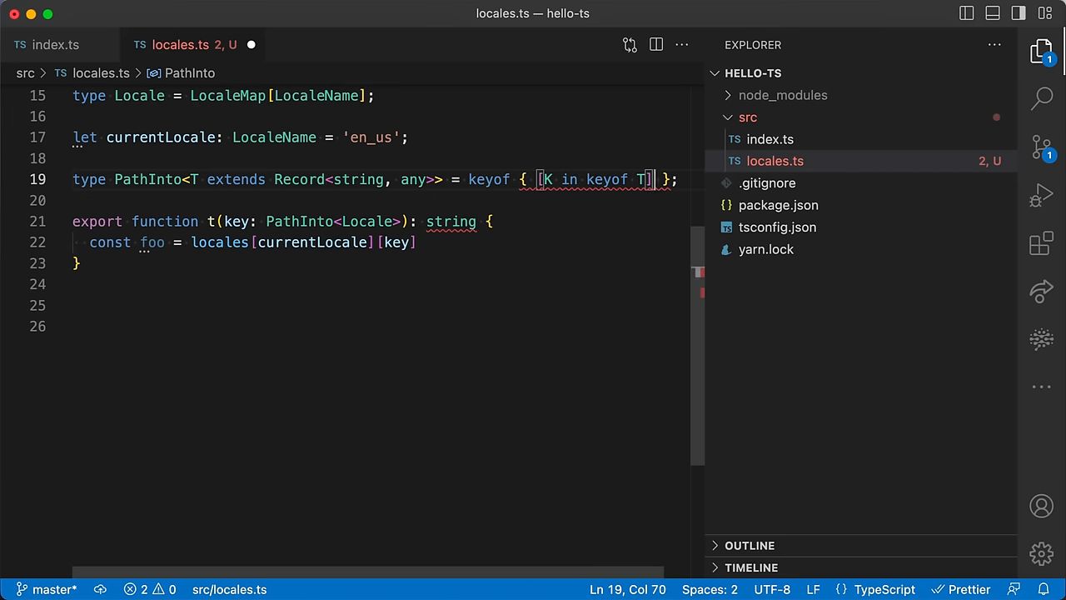
{"action": "type", "text": ": any"}
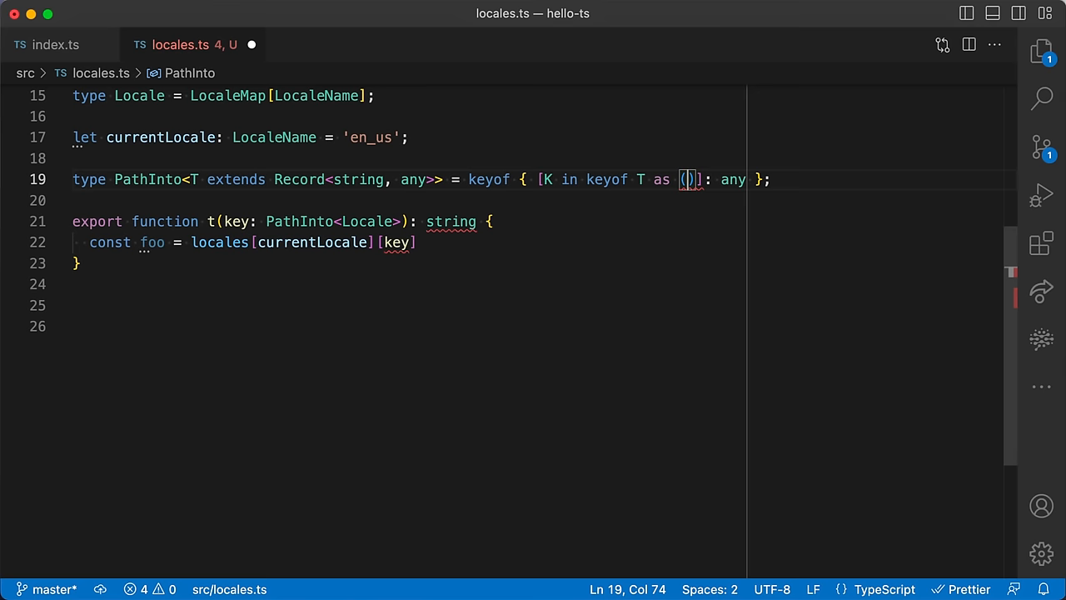
- Remap the keys with as (T[K] extends string ? K : never) so only string-valued keys survive
{"action": "type", "text": "T[K"}
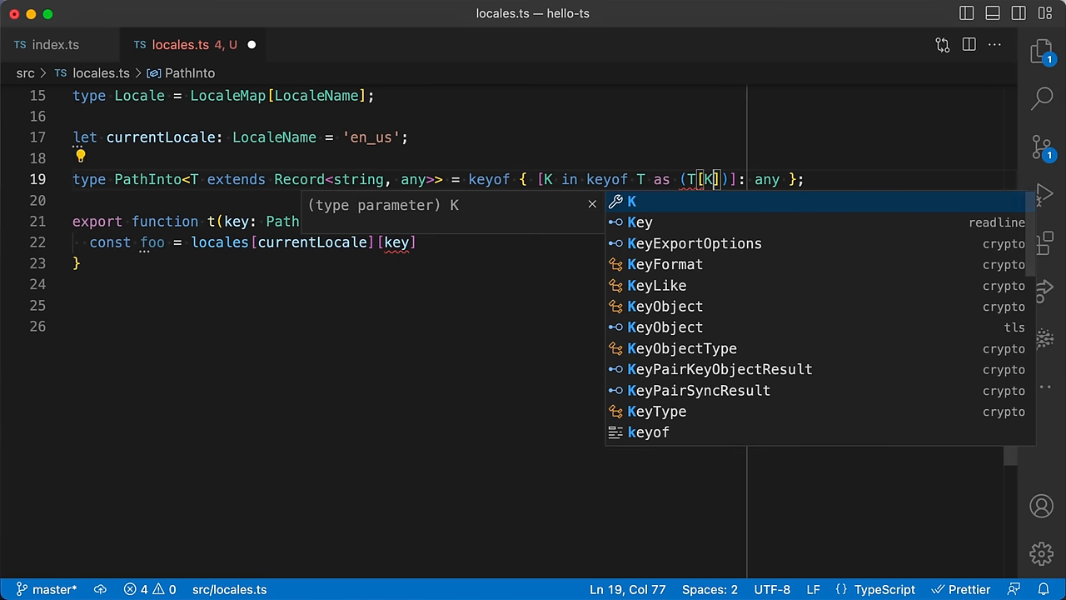
{"action": "type", "text": "extends string ?"}
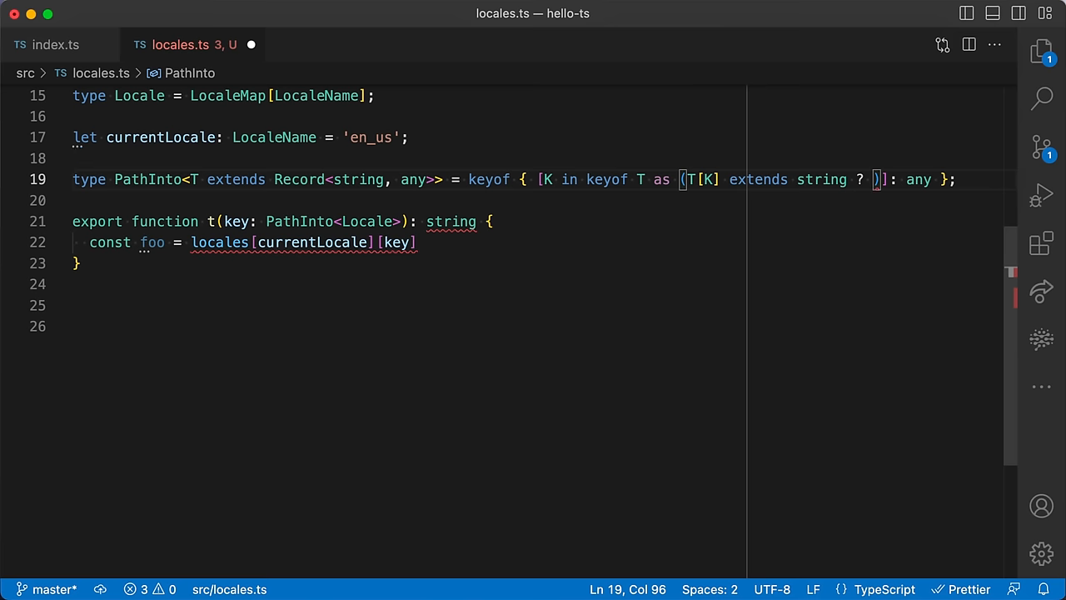
{"action": "type", "text": "K"}
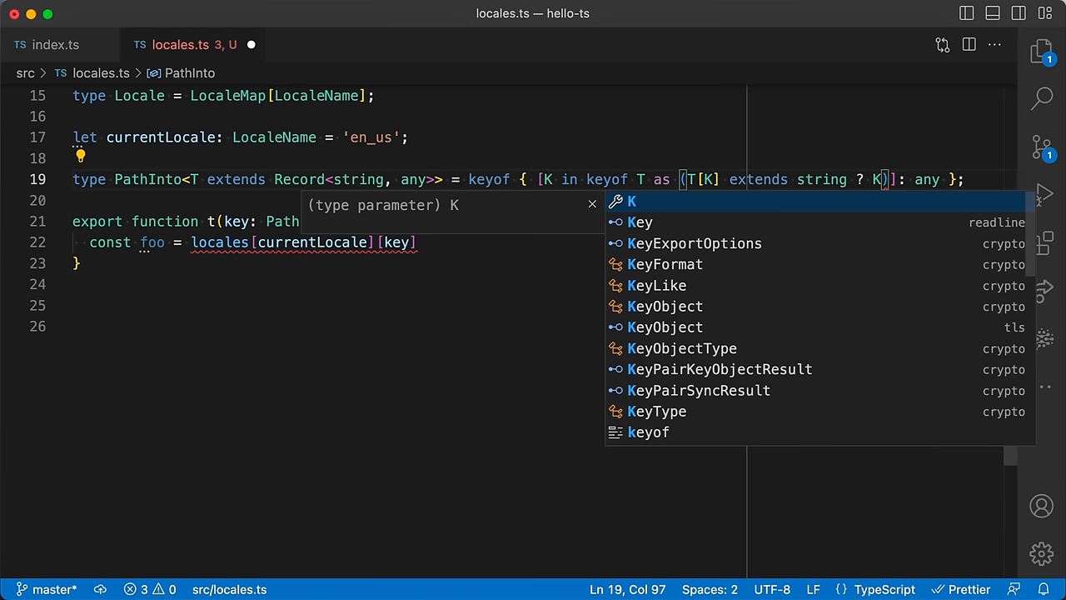
{"action": "type", "text": ": never)]: any"}
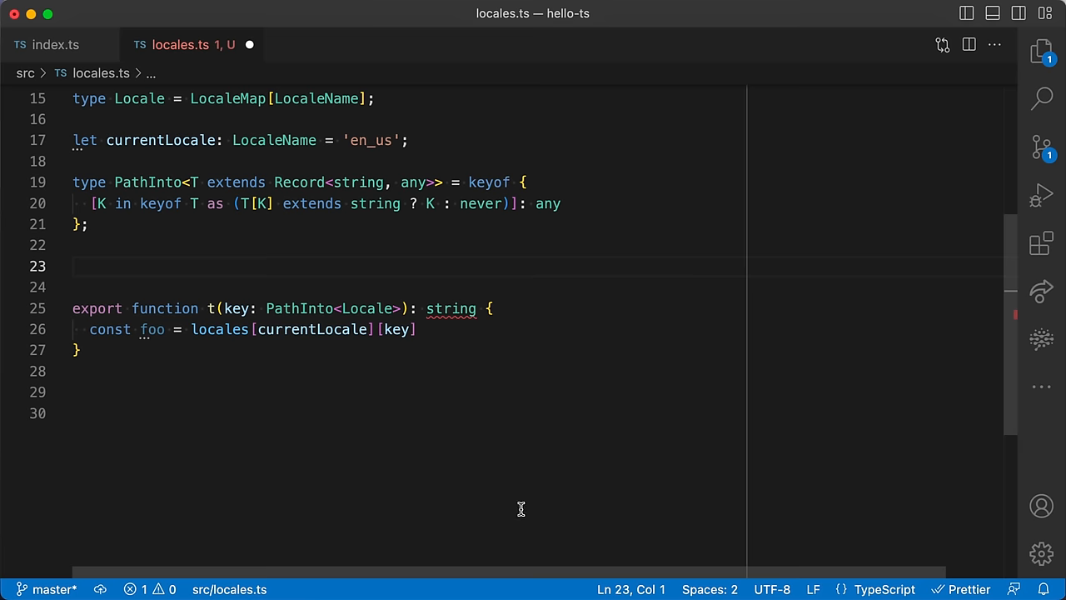
- Add type Foo = PathInto<Locale> and see it resolve to "hello"
{"action": "type", "text": "type F"}
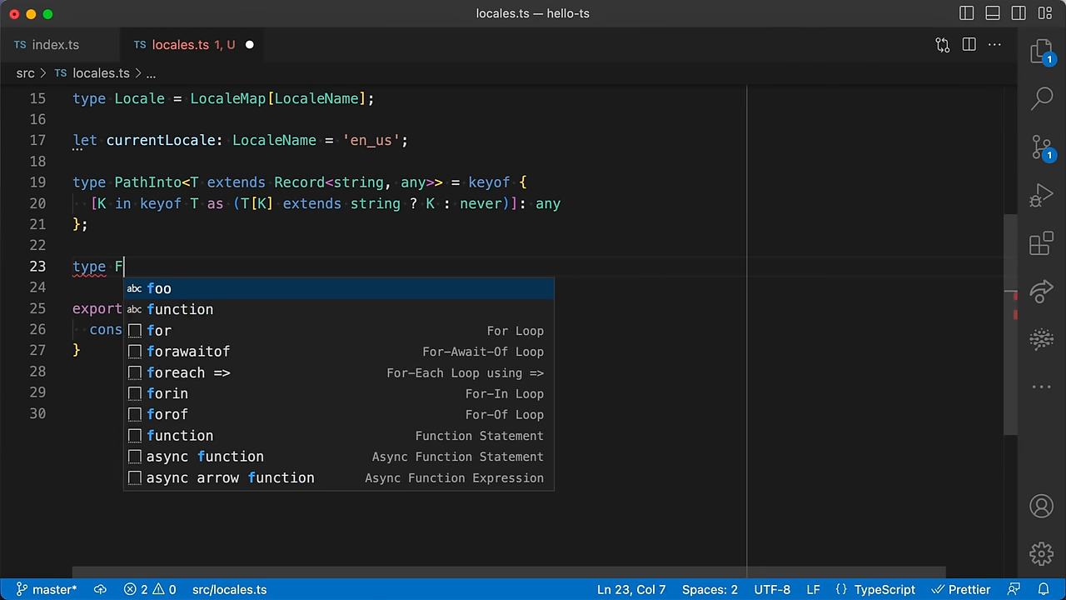
{"action": "type", "text": "oo = PathInto<Locale>"}
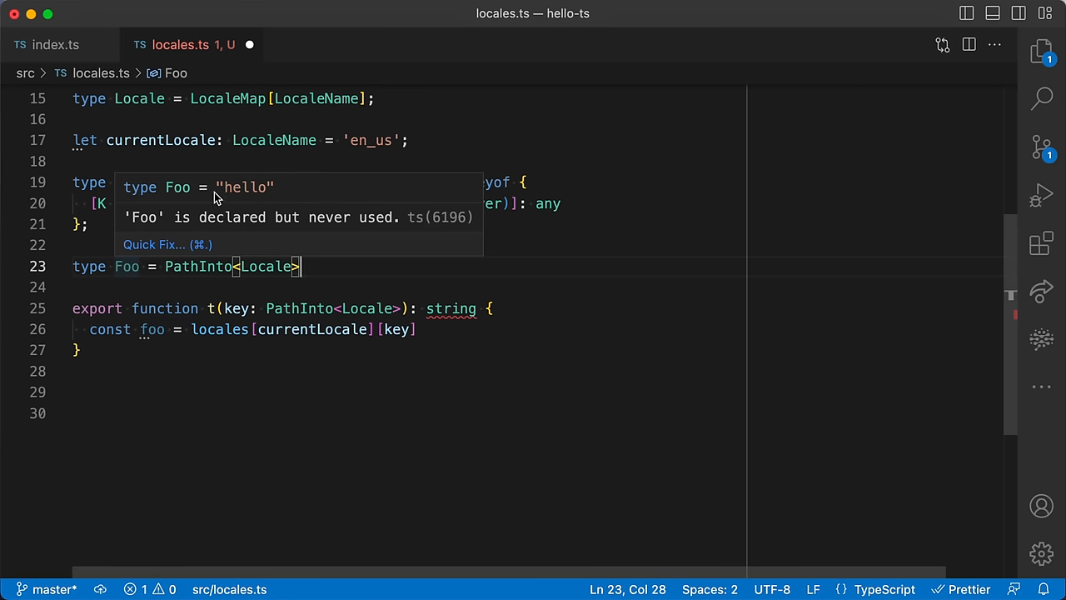
- Review the T[K] extends string condition and select never for replacement
{"action": "double_click", "coordinate": [243, 187]}
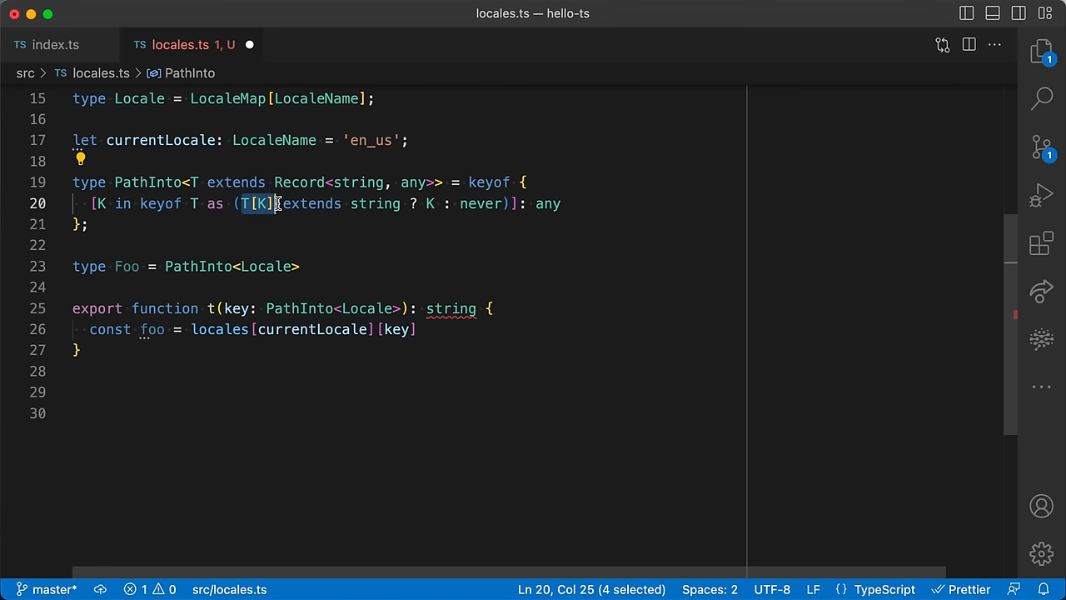
{"action": "double_click", "coordinate": [376, 204]}
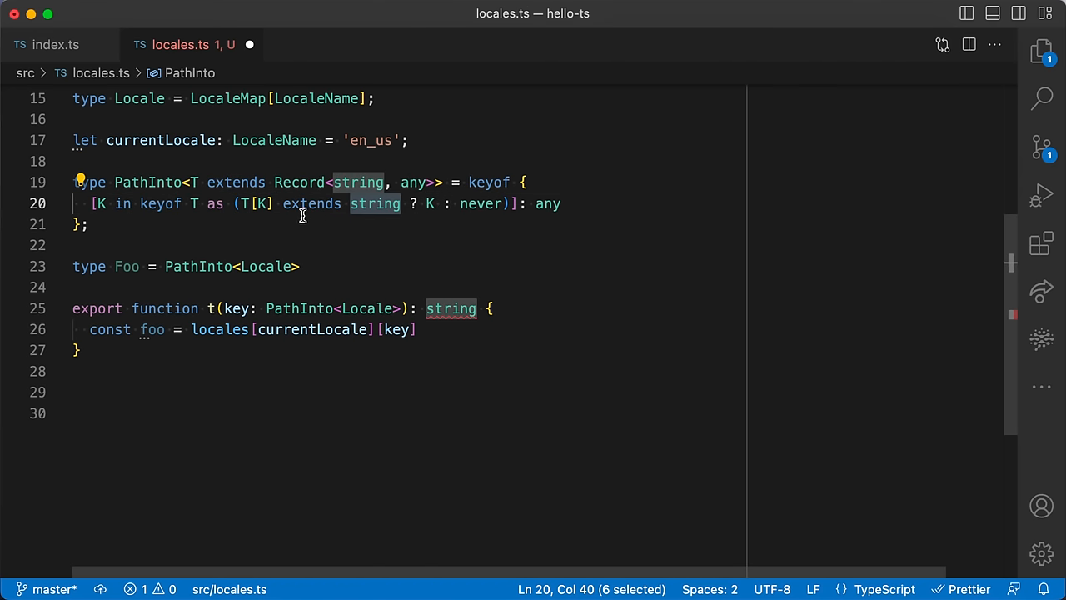
{"action": "double_click", "coordinate": [310, 203]}
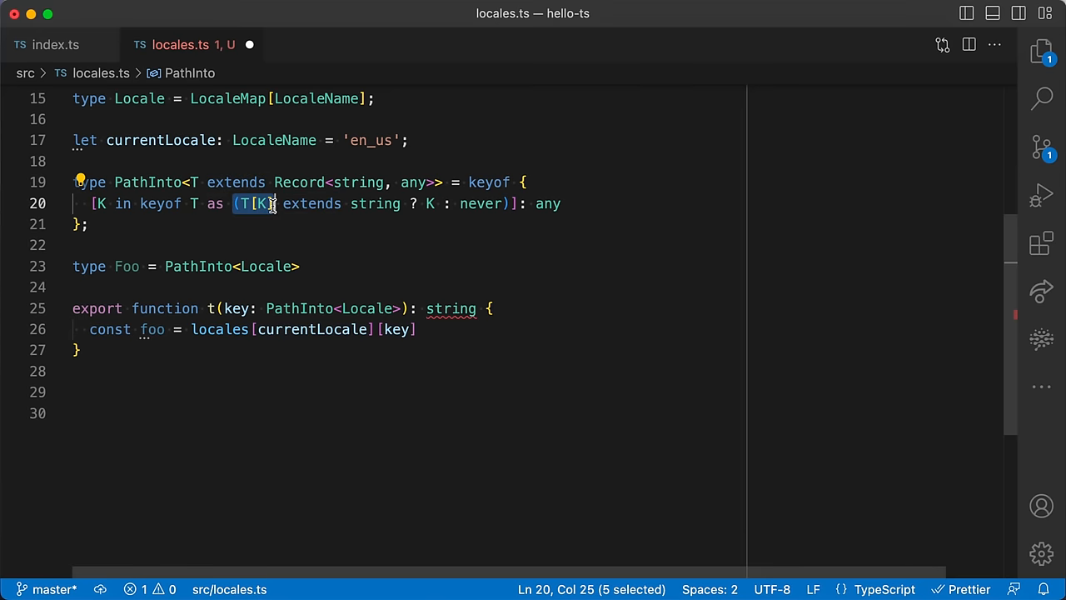
{"action": "double_click", "coordinate": [377, 204]}
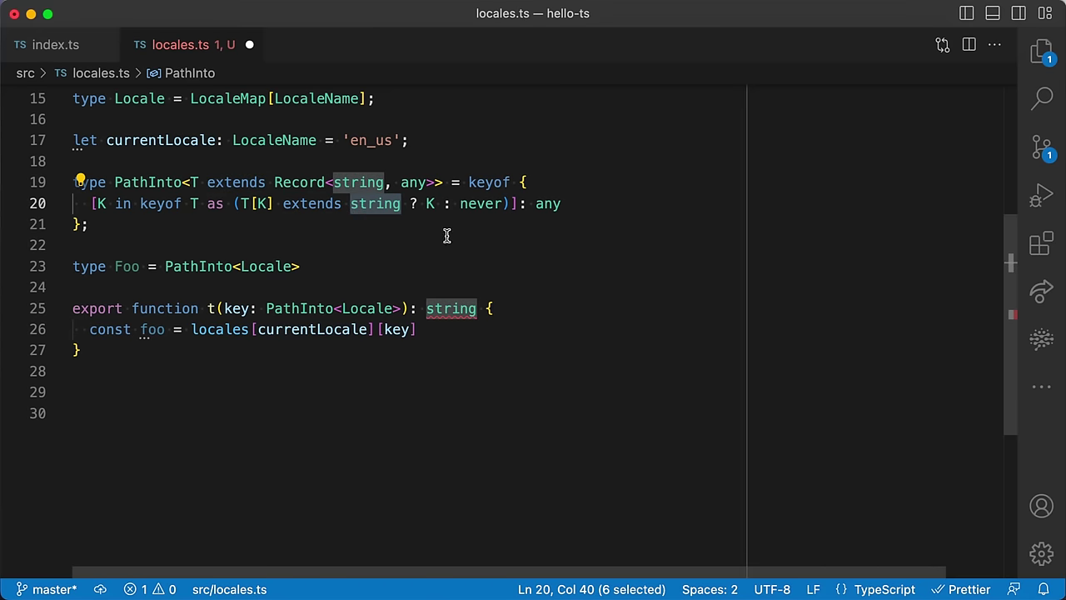
{"action": "double_click", "coordinate": [480, 203]}
{"action": "type", "text": "(T[K"}
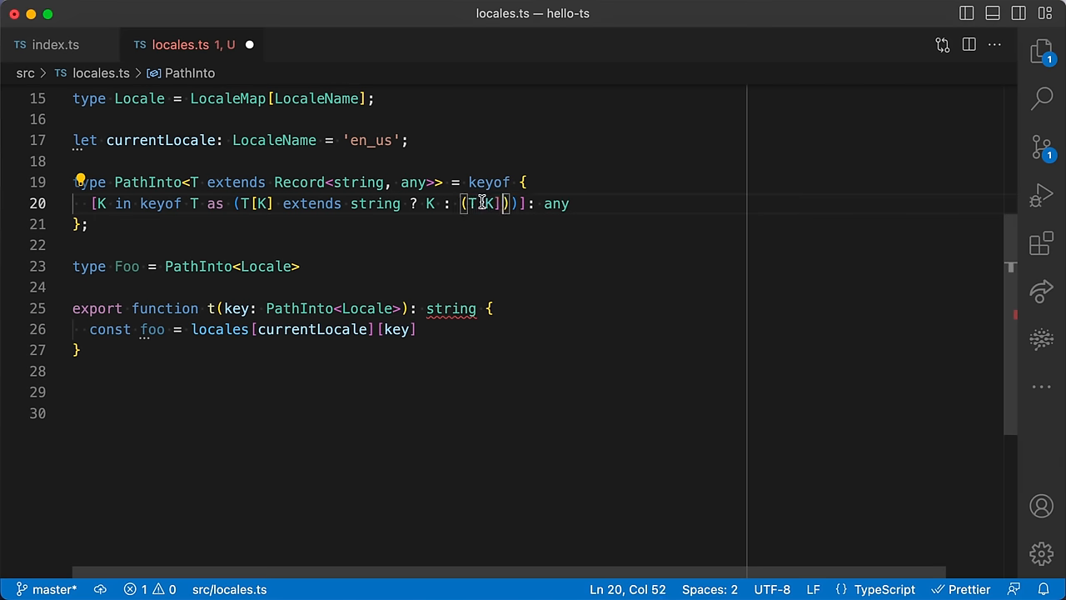
- Make the false branch (T[K] extends Record<string, any> ? () : never) and move to its empty true branch
{"action": "type", "text": "extends"}
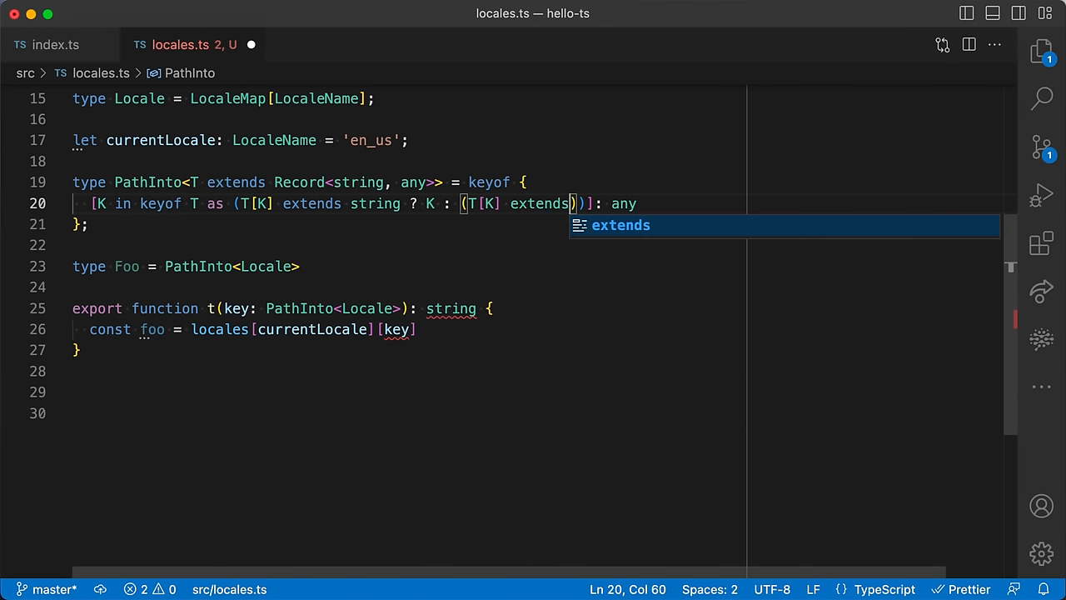
{"action": "type", "text": "Record<>"}
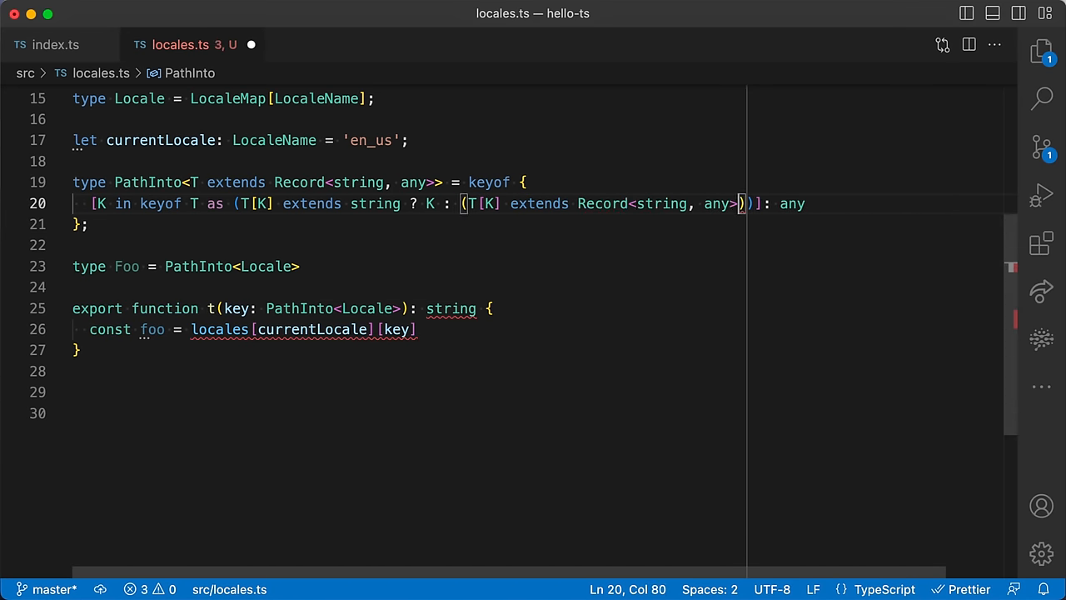
{"action": "type", "text": "? () :"}
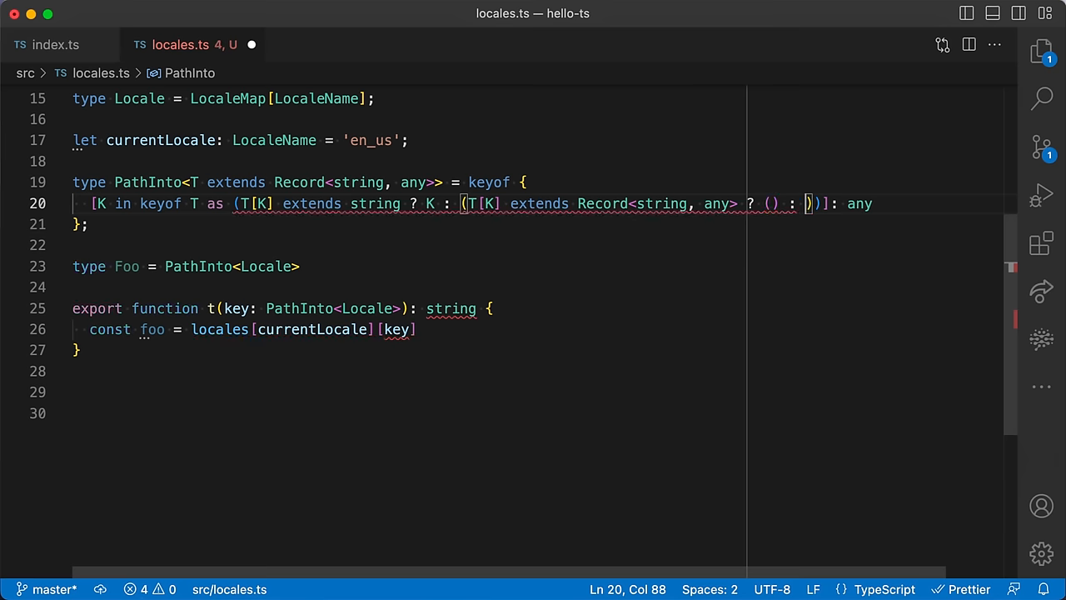
{"action": "type", "text": "never"}
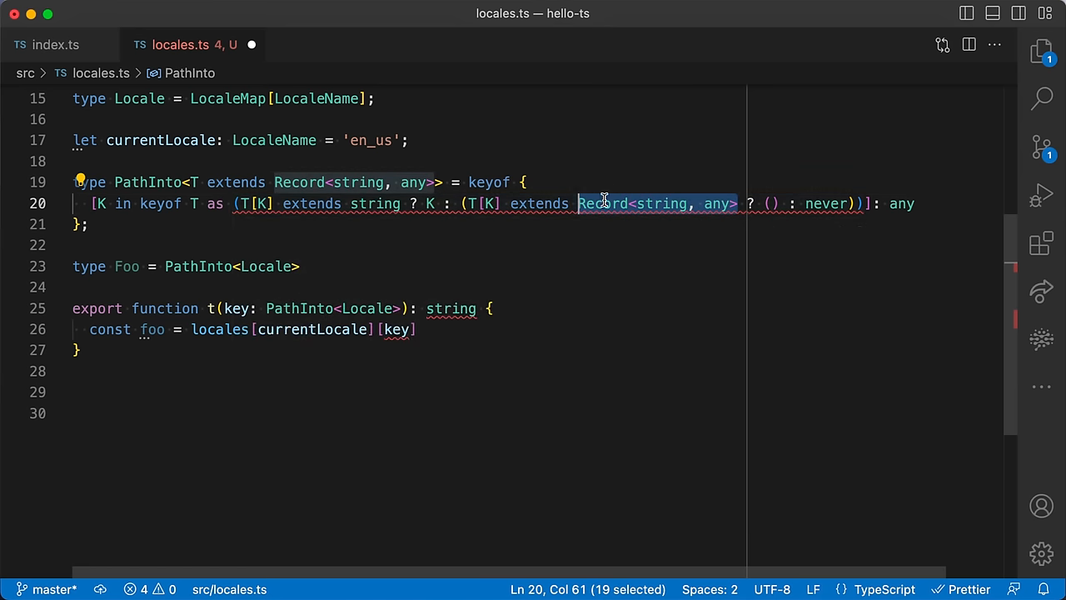
{"action": "mouse_move", "coordinate": [690, 215]}
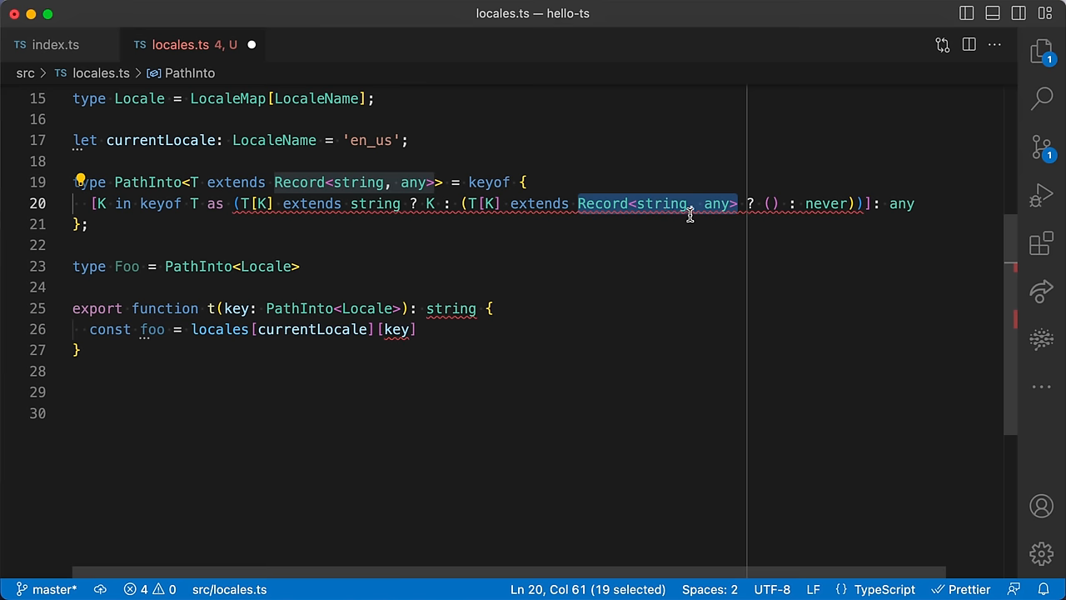
{"action": "left_click", "coordinate": [773, 204]}
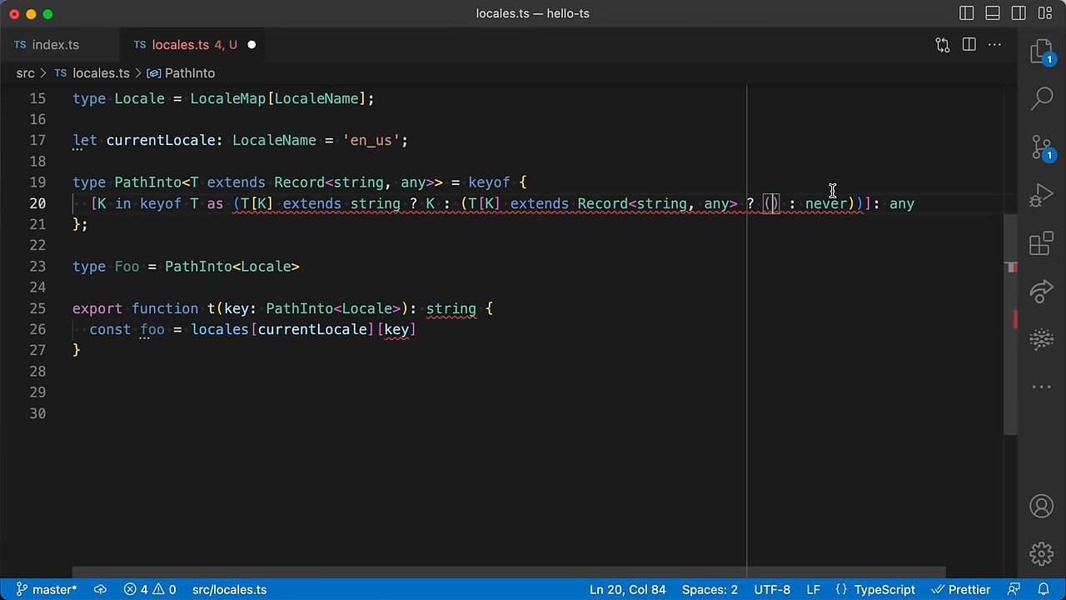
- Replace the empty parentheses with a template literal `${K}`
{"action": "key", "text": "Backspace"}
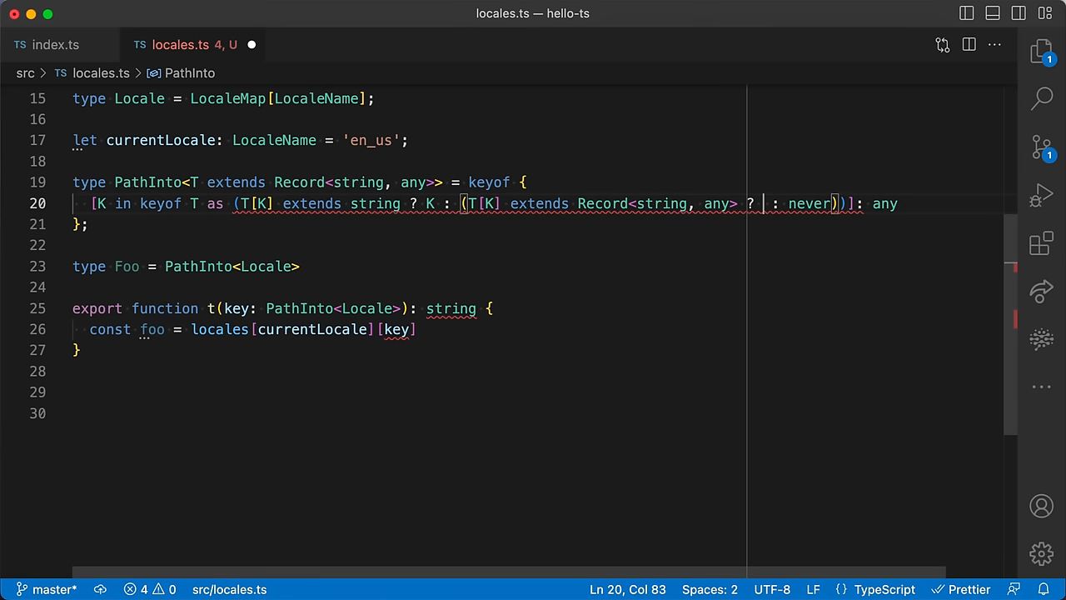
{"action": "type", "text": "`"}
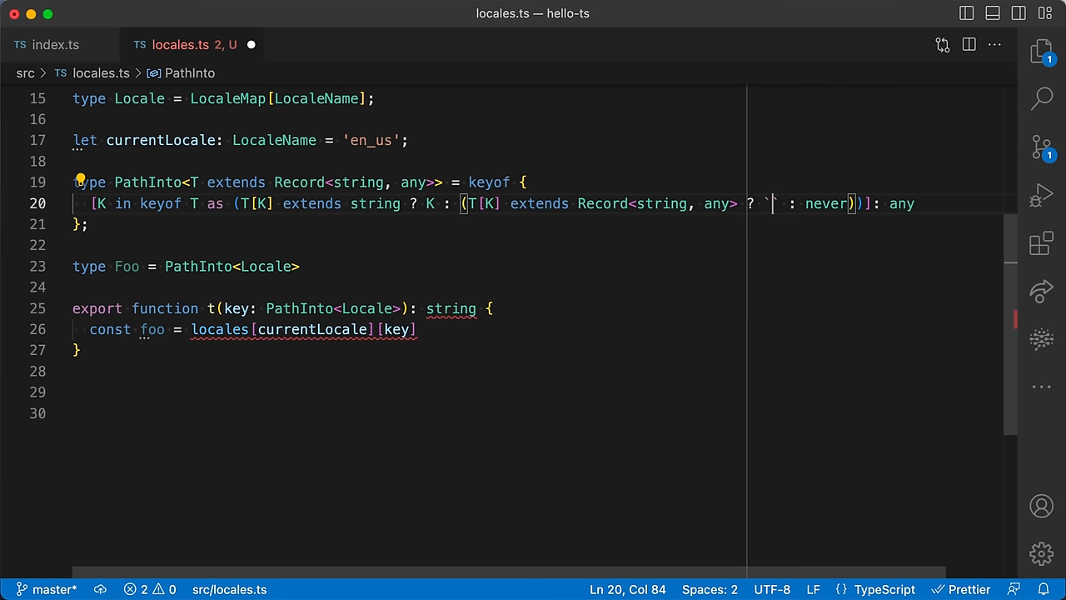
{"action": "type", "text": "${K}"}
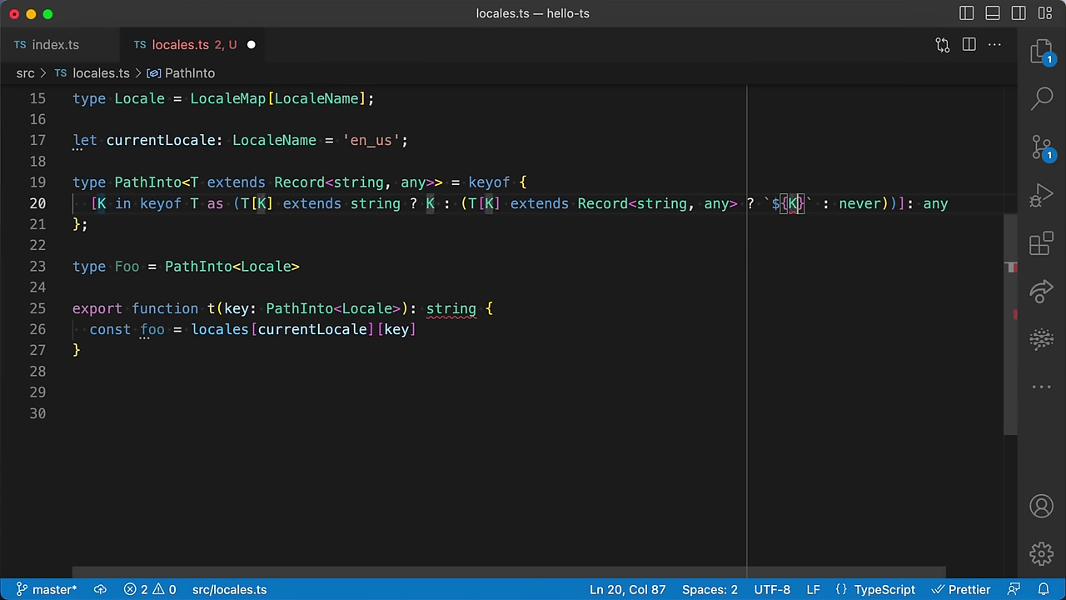
{"action": "left_click_drag", "start_coordinate": [97, 203], "coordinate": [197, 203]}
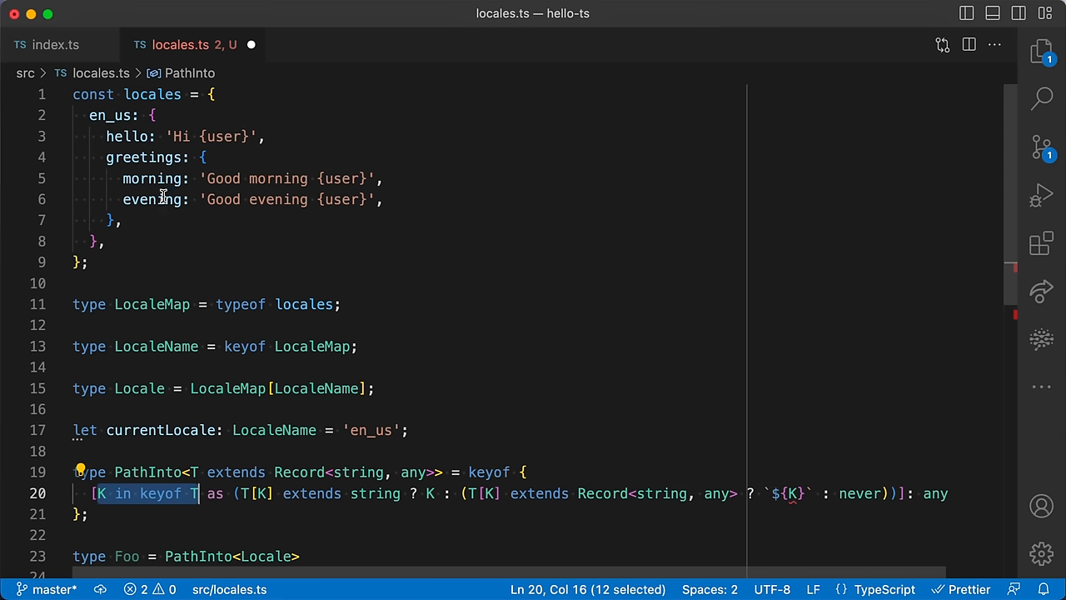
{"action": "mouse_move", "coordinate": [186, 157]}
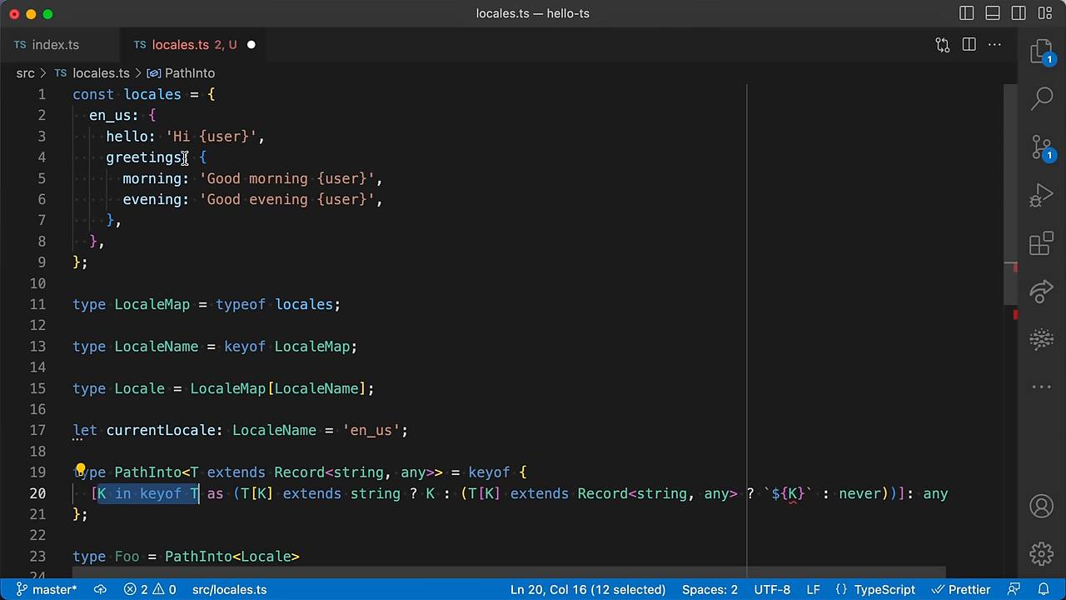
{"action": "mouse_move", "coordinate": [114, 220]}
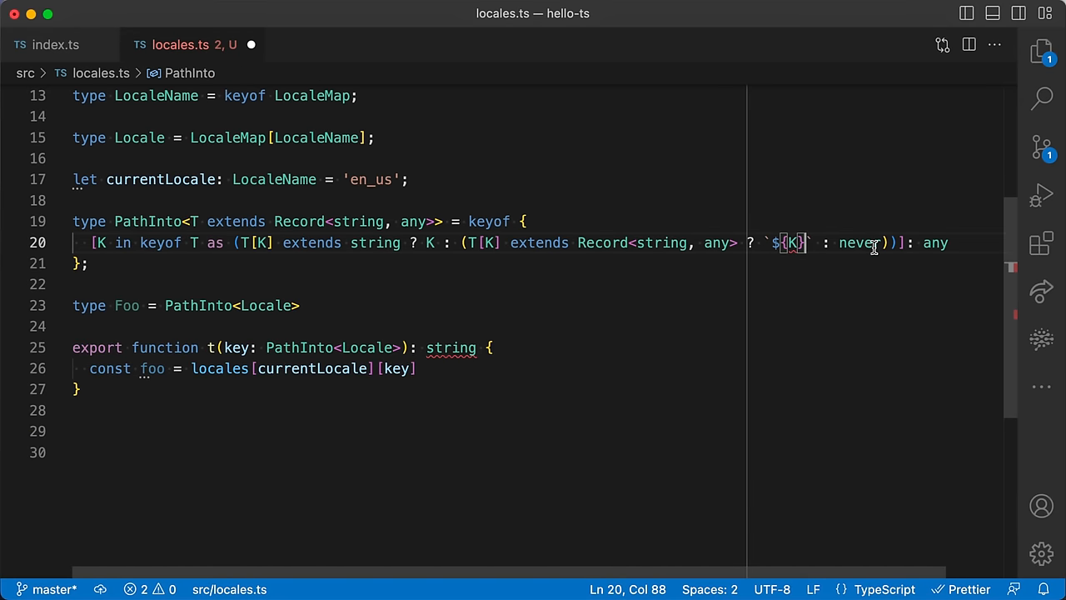
- Extend the template to `${K}.${PathInto<T[K]>}`, recursing into the nested record
{"action": "type", "text": "."}
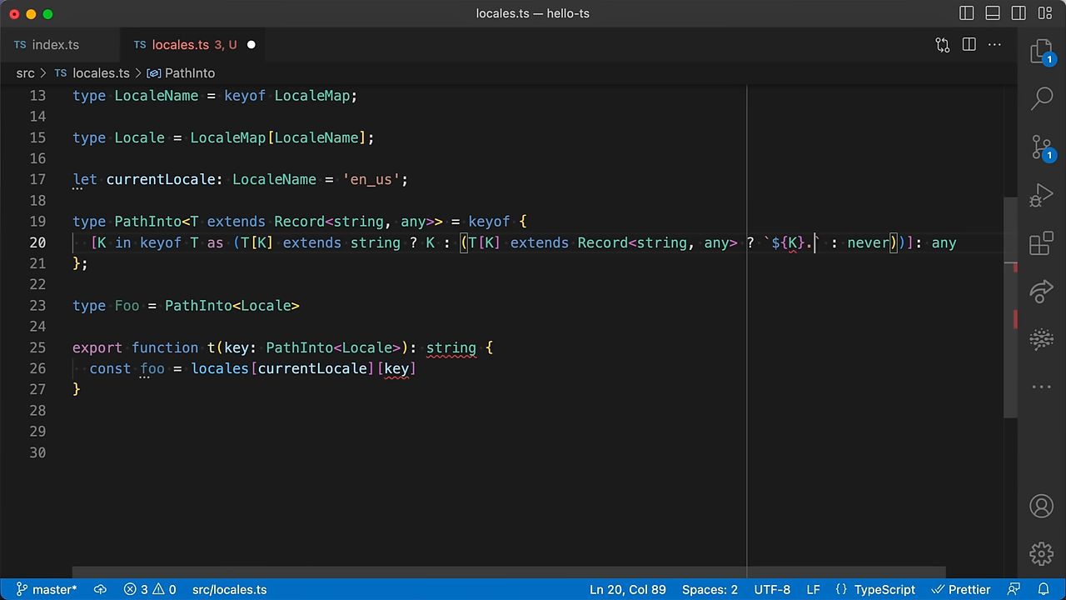
{"action": "type", "text": "${"}
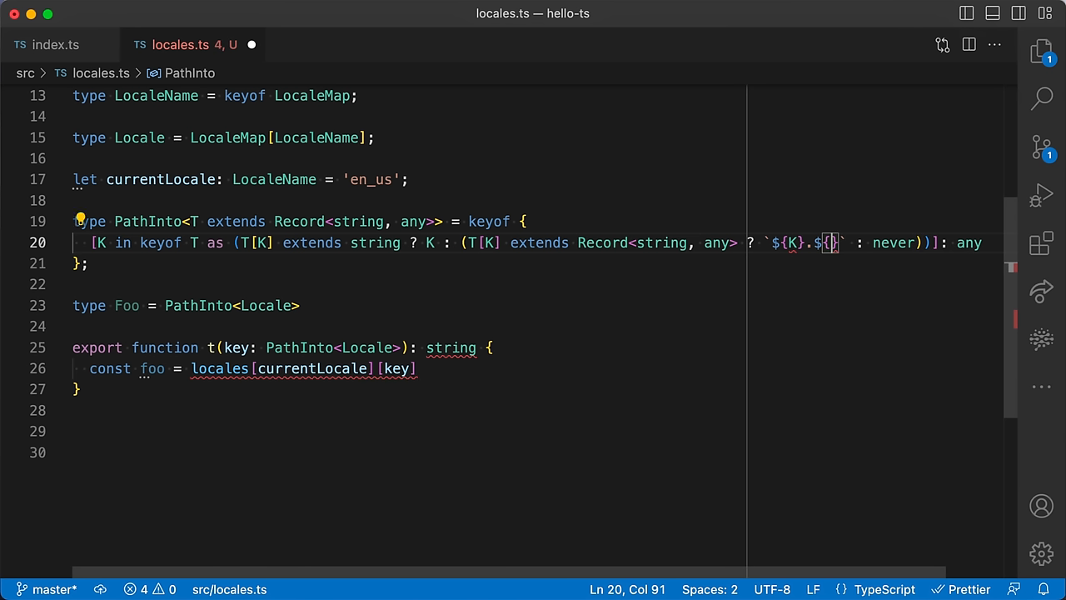
{"action": "mouse_move", "coordinate": [250, 208]}
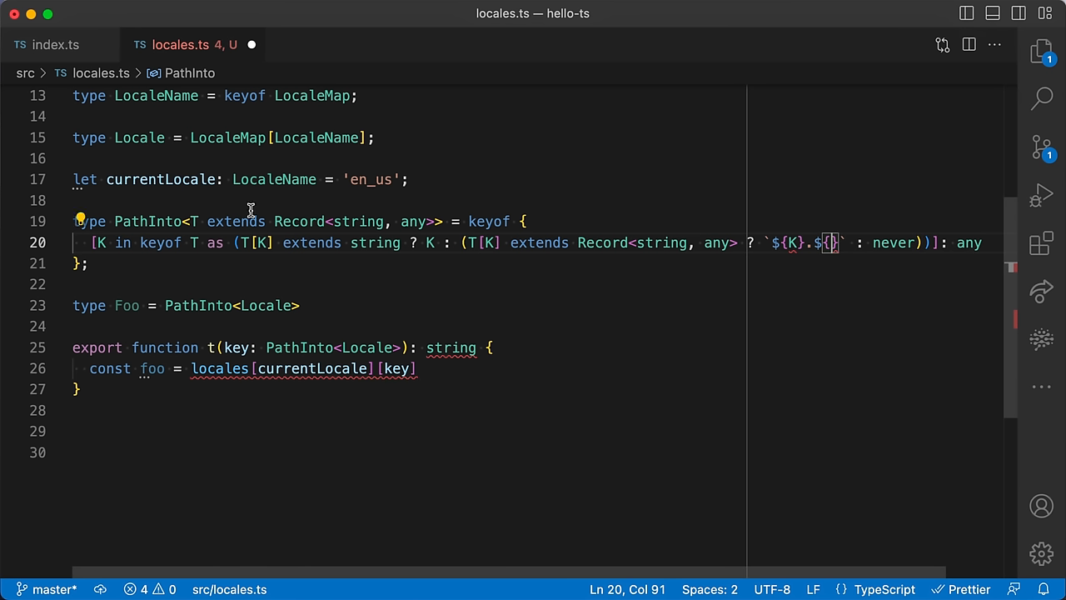
{"action": "double_click", "coordinate": [146, 220]}
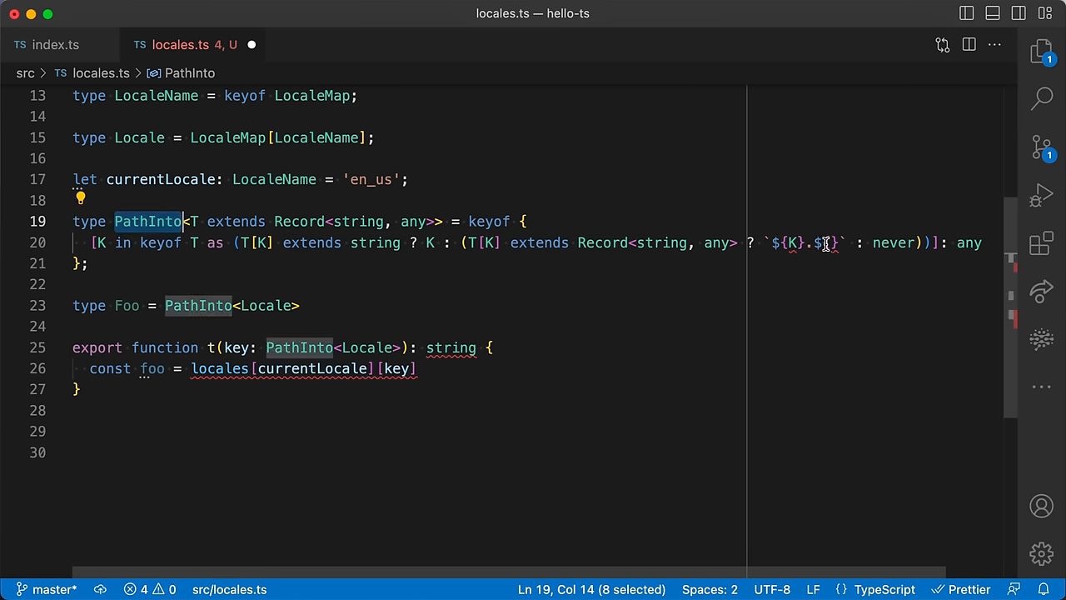
{"action": "type", "text": "PathInto<>"}
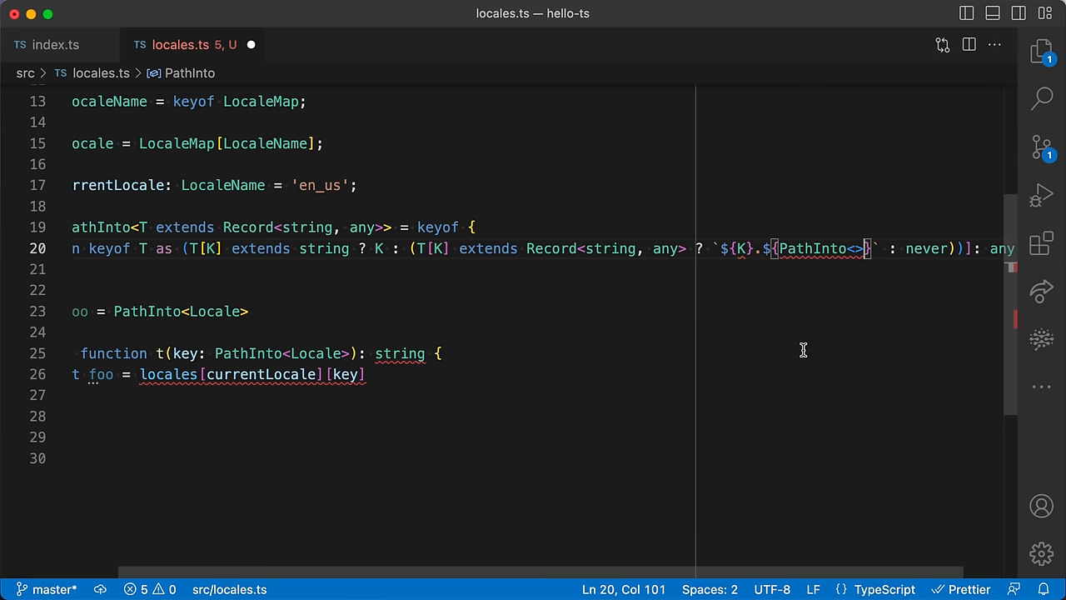
{"action": "double_click", "coordinate": [433, 248]}
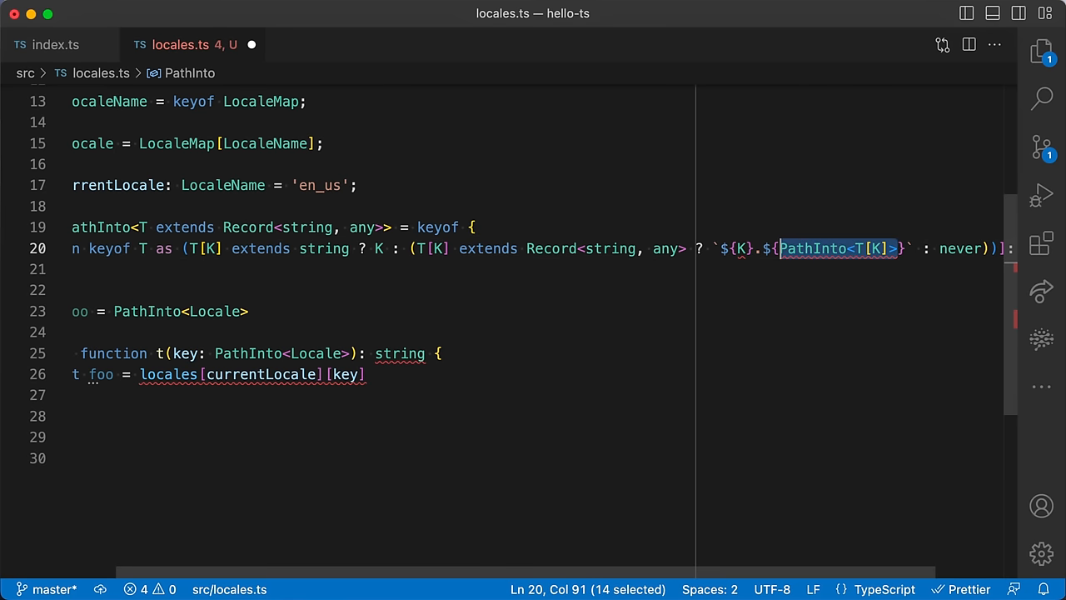
{"action": "mouse_move", "coordinate": [924, 335]}
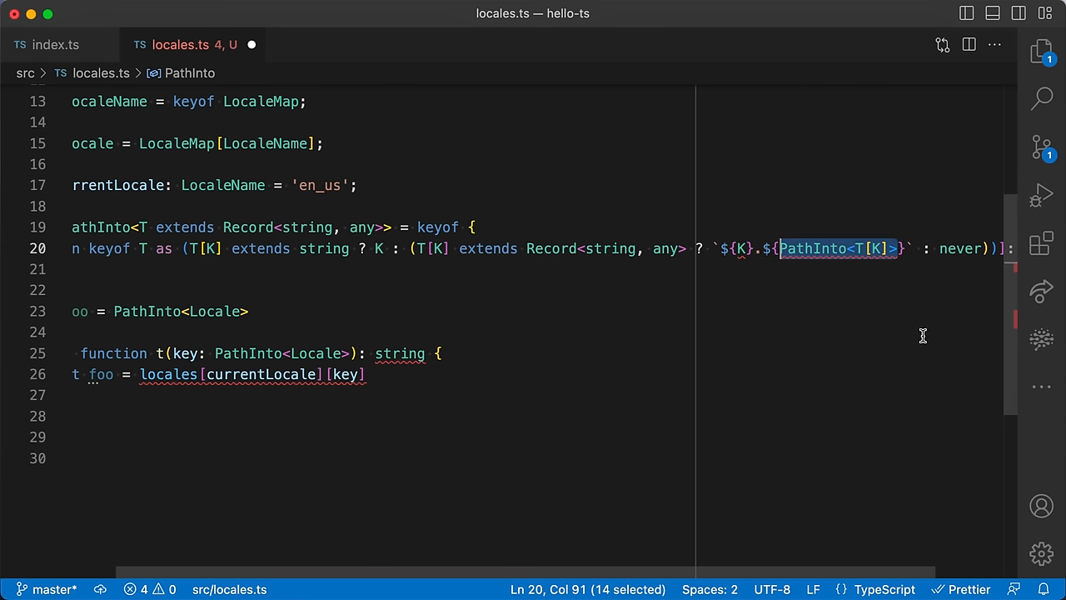
{"action": "mouse_move", "coordinate": [740, 248]}
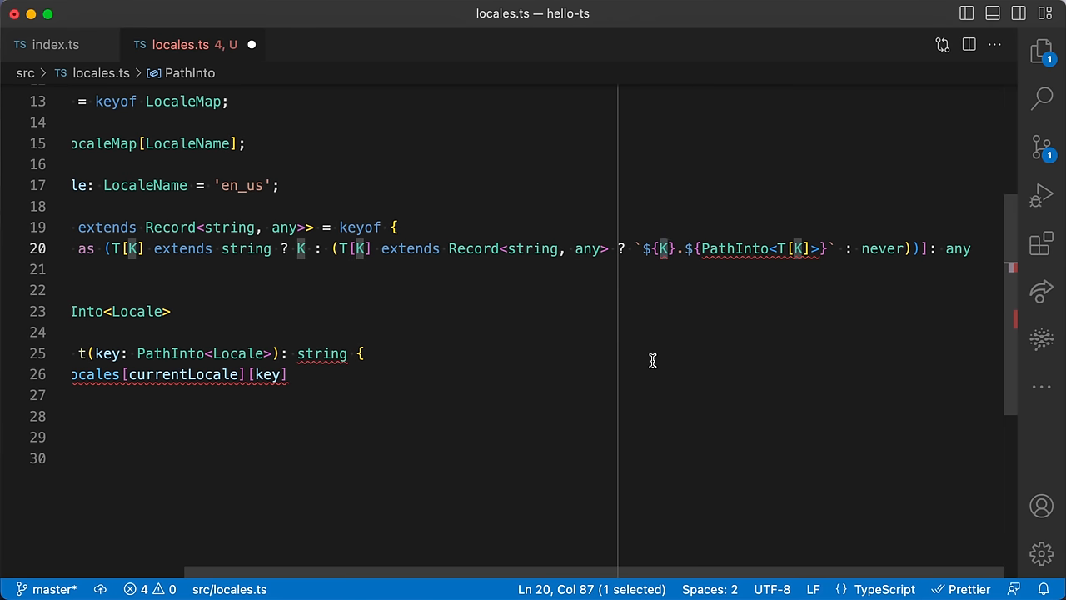
- Intersect the template key with string so it reads `${K & string}`
{"action": "type", "text": "& string"}
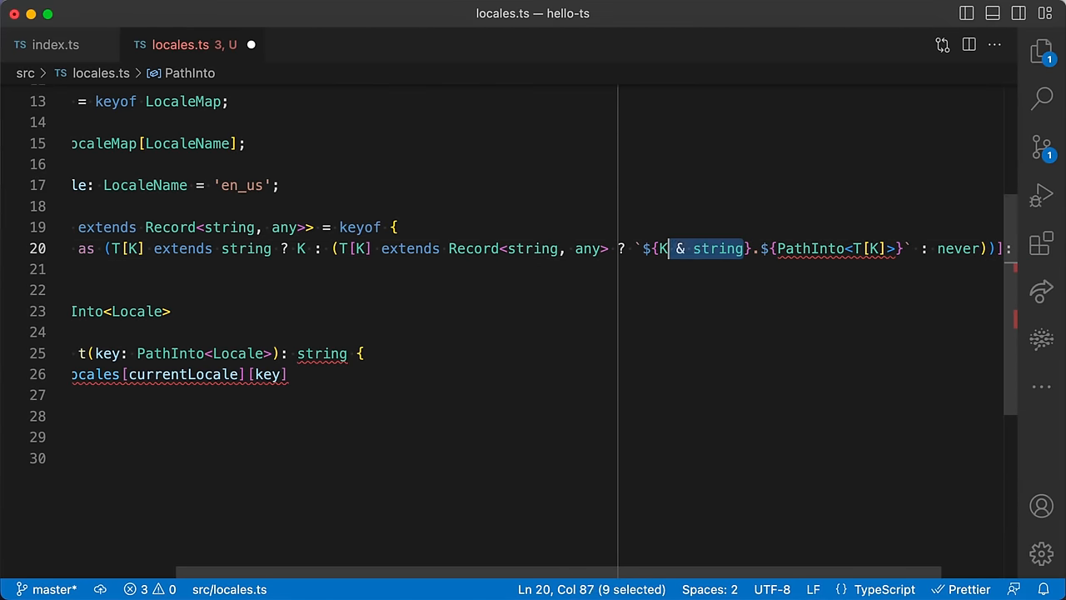
{"action": "key", "text": "shift+Left"}
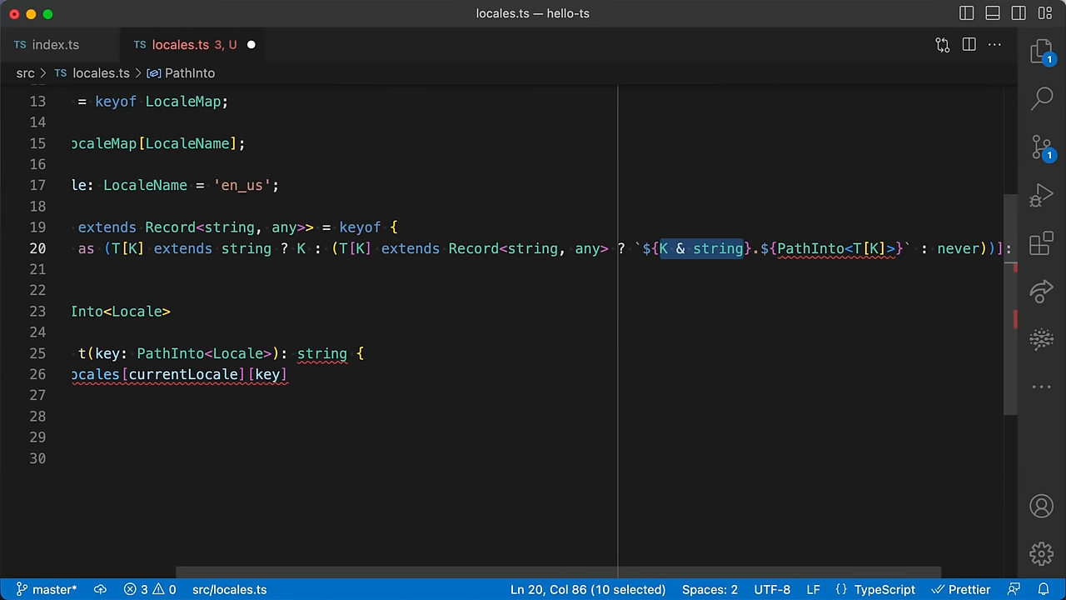
{"action": "mouse_move", "coordinate": [859, 233]}
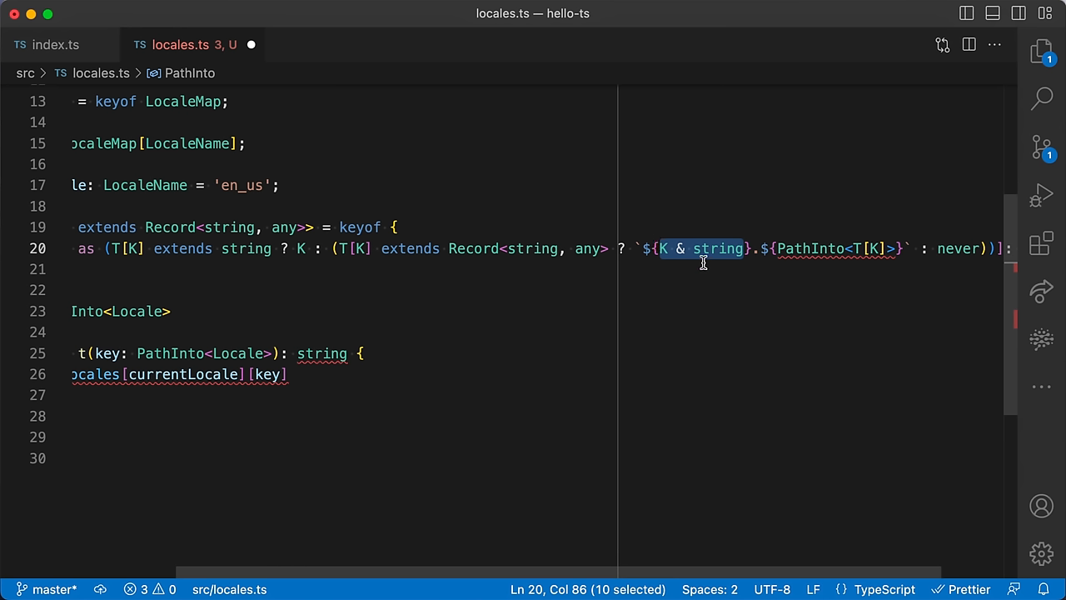
{"action": "mouse_move", "coordinate": [712, 251]}
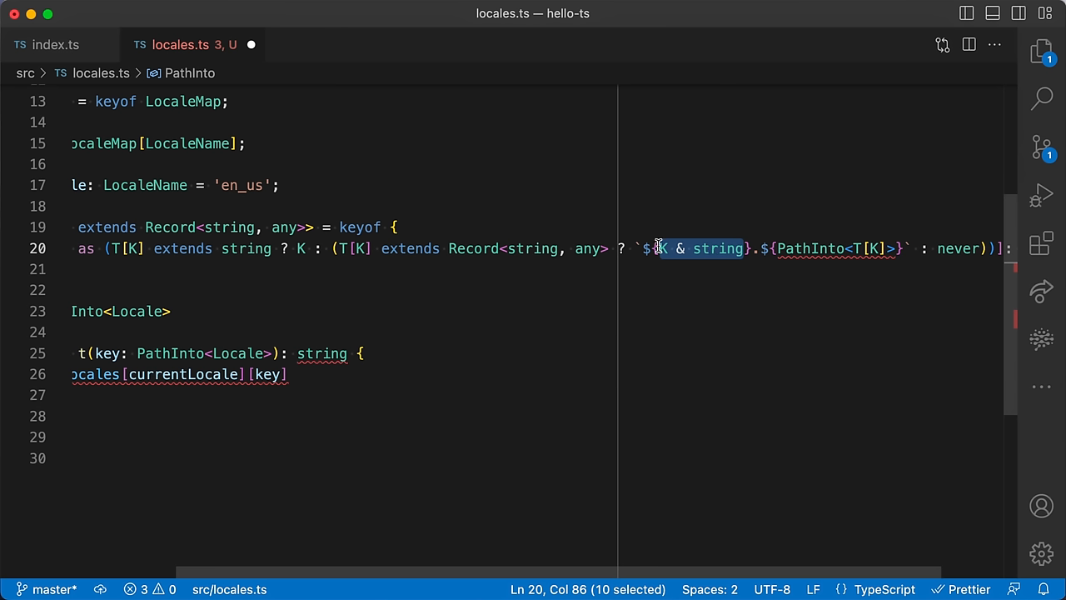
{"action": "mouse_move", "coordinate": [703, 248]}
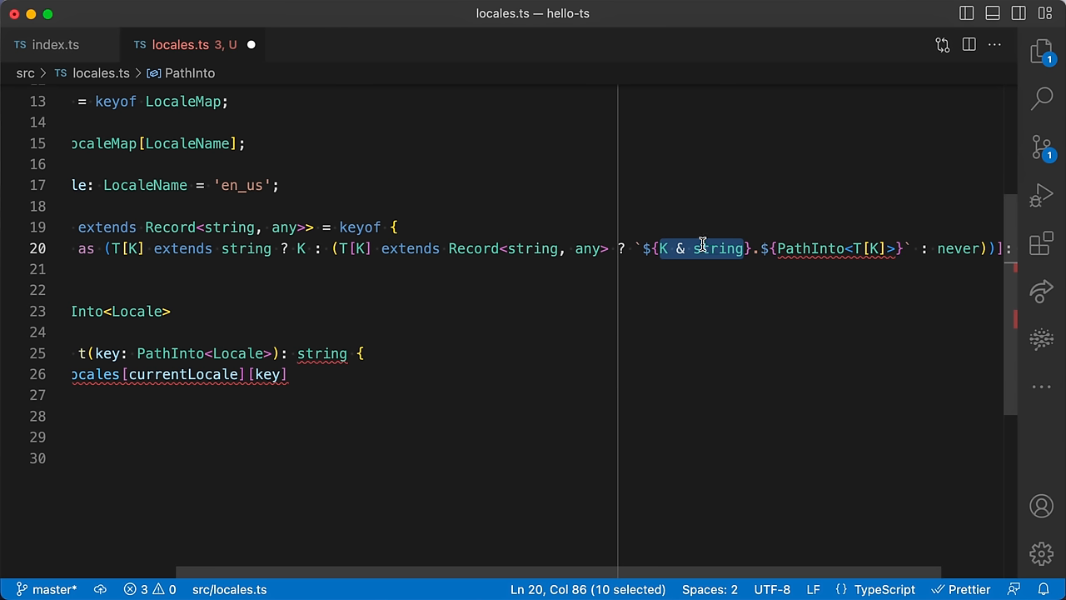
{"action": "mouse_move", "coordinate": [727, 258]}
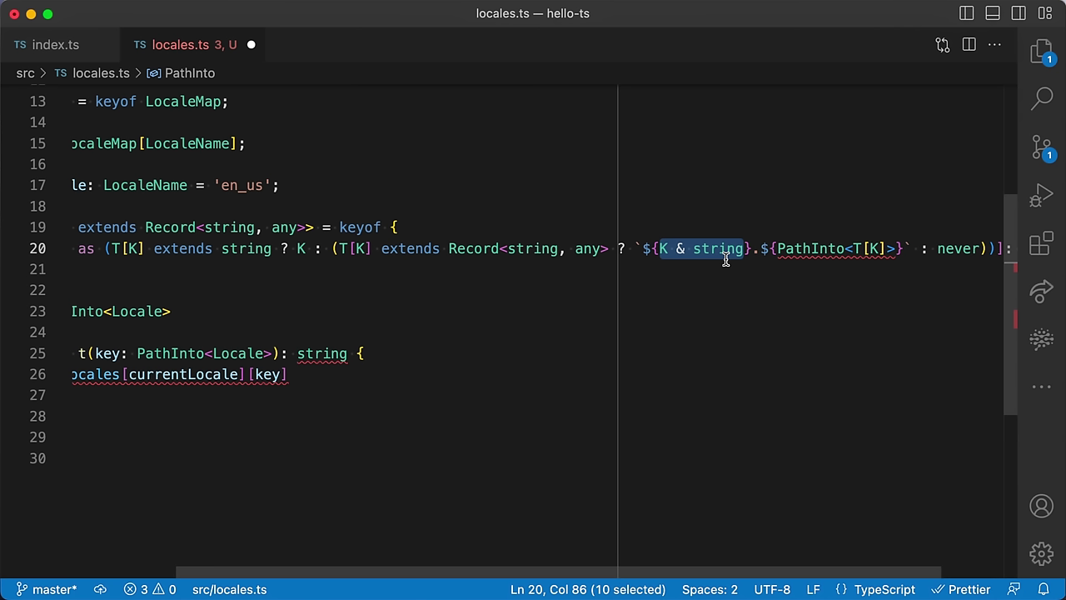
{"action": "mouse_move", "coordinate": [669, 253]}
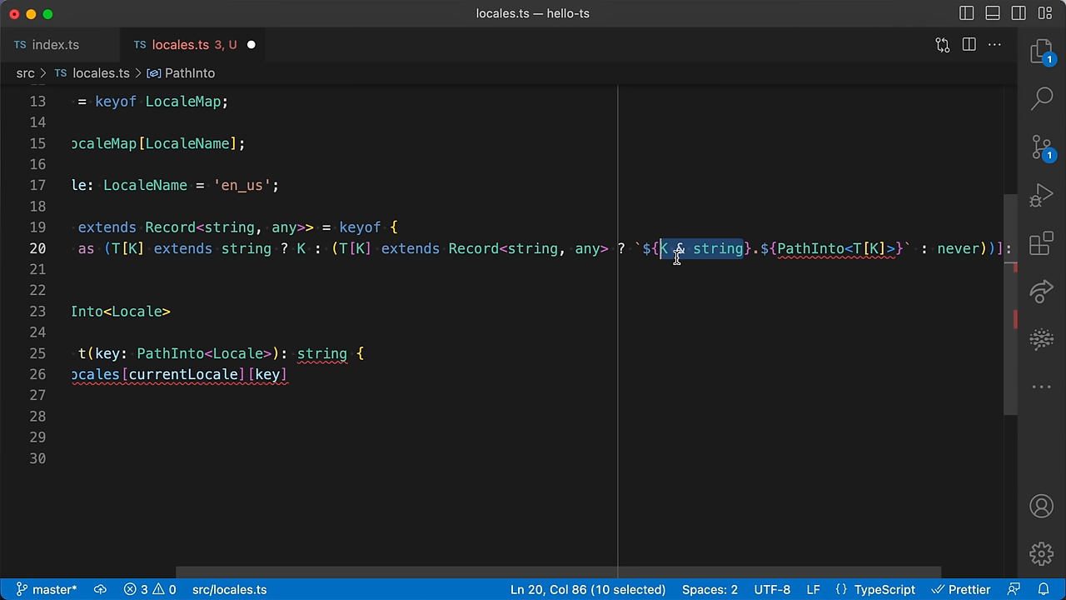
{"action": "mouse_move", "coordinate": [370, 340]}
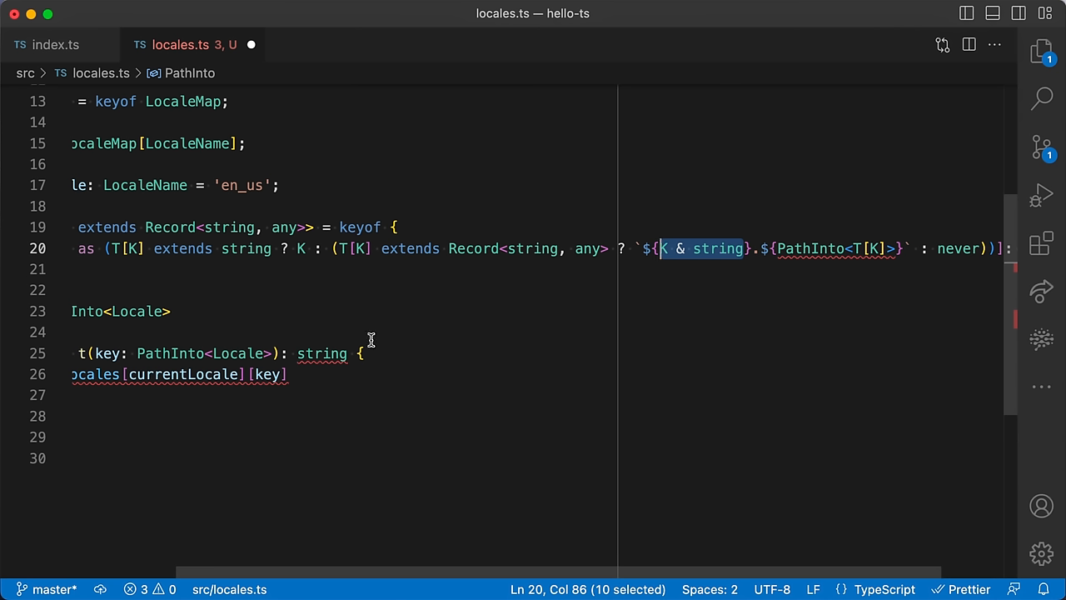
{"action": "mouse_move", "coordinate": [602, 368]}
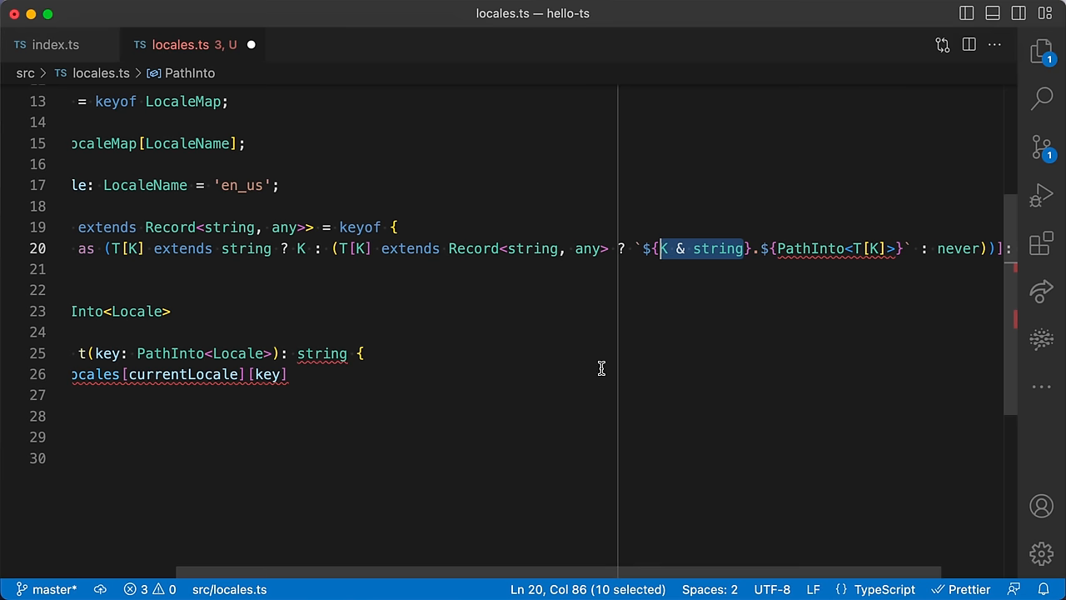
{"action": "mouse_move", "coordinate": [799, 248]}
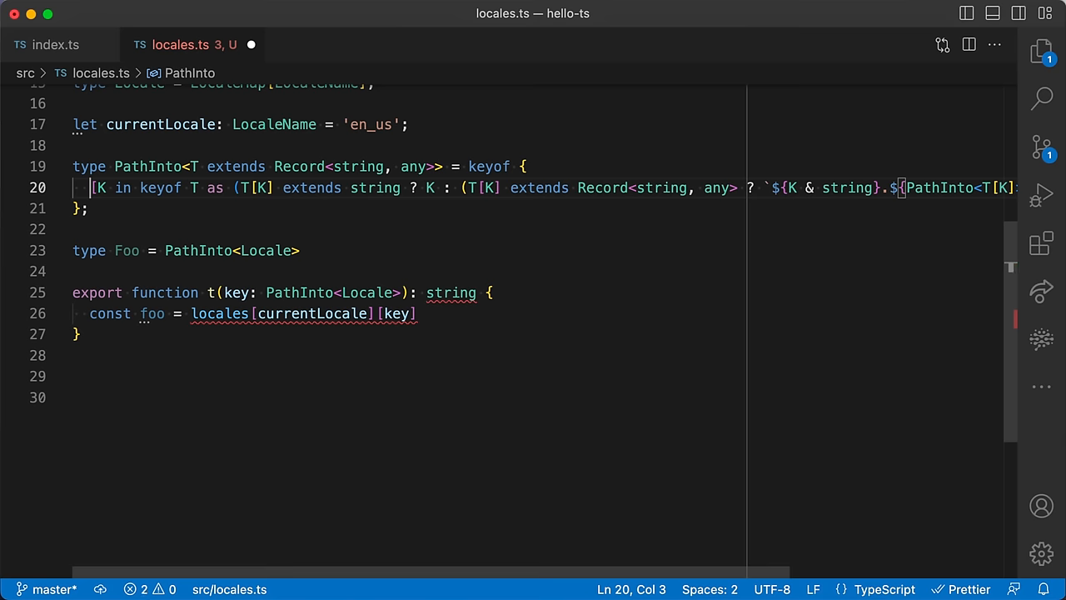
- Scroll along the long line while adding & string to PathInto<T[K]> and checking Foo's union
{"action": "scroll", "scroll_direction": "right", "scroll_amount": 3}
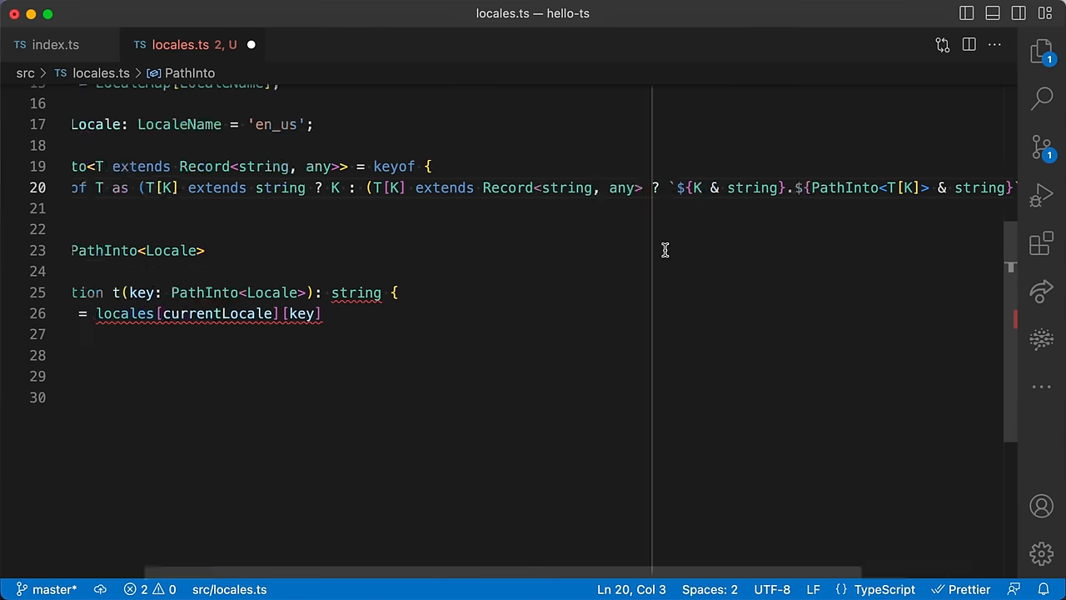
{"action": "scroll", "scroll_direction": "right", "scroll_amount": 3}
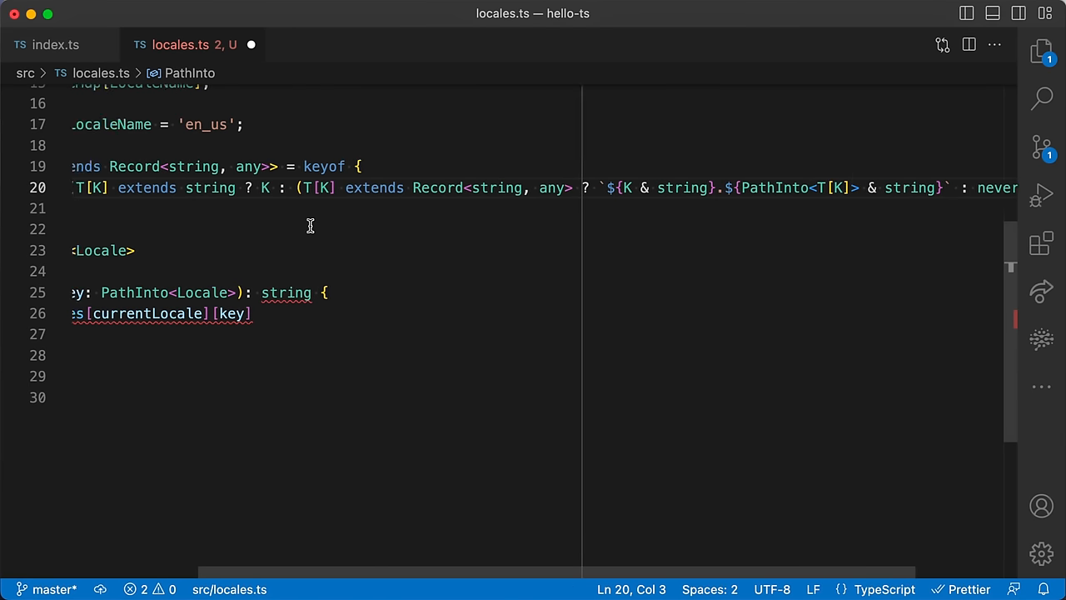
{"action": "scroll", "scroll_direction": "left", "scroll_amount": 3}
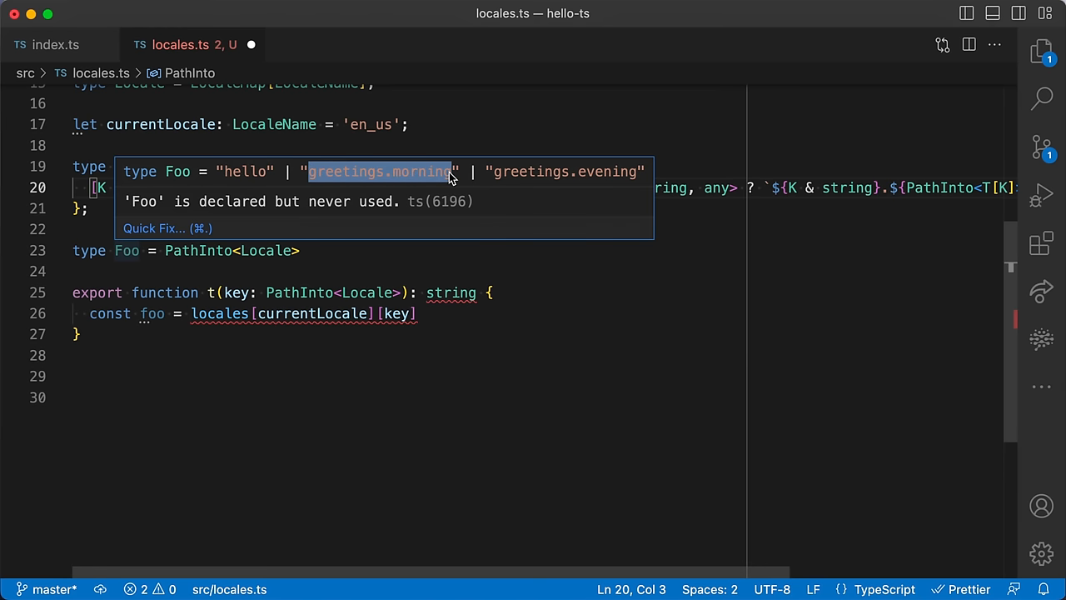
{"action": "mouse_move", "coordinate": [636, 183]}
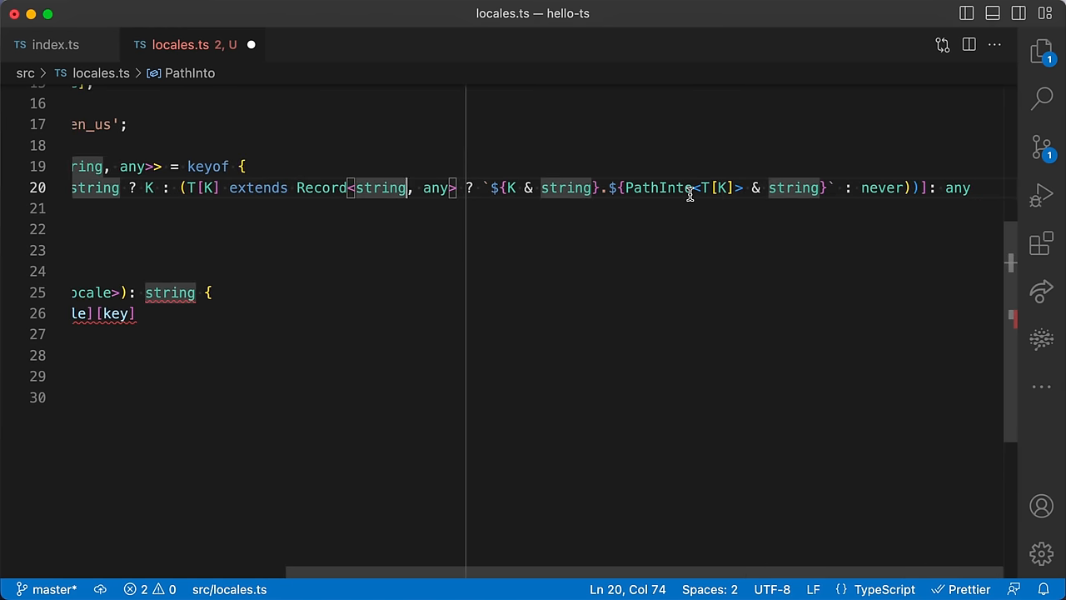
{"action": "scroll", "scroll_direction": "left", "scroll_amount": 3}
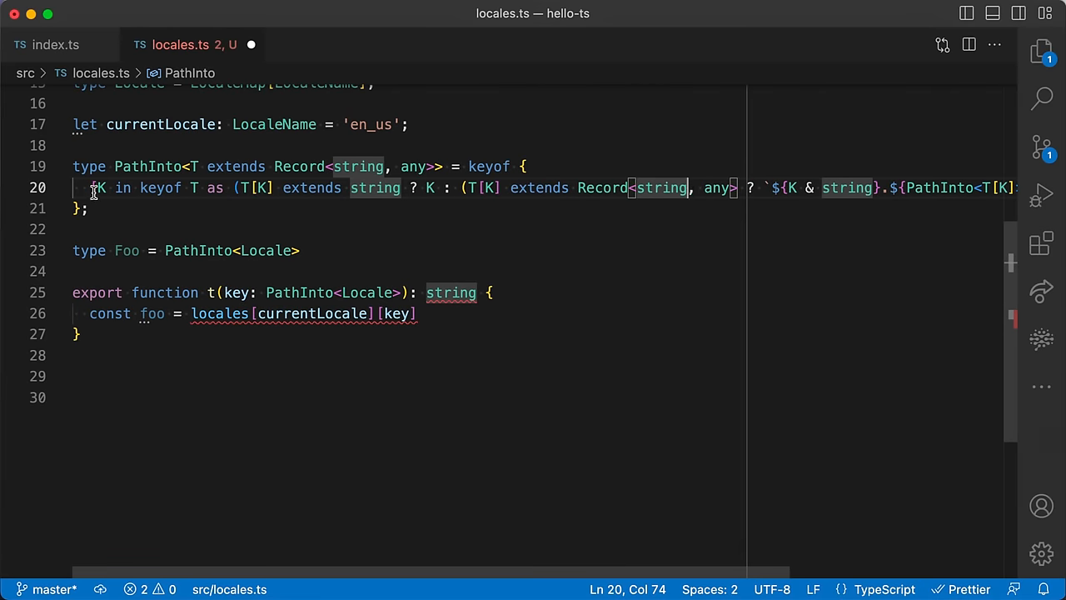
{"action": "mouse_move", "coordinate": [198, 250]}
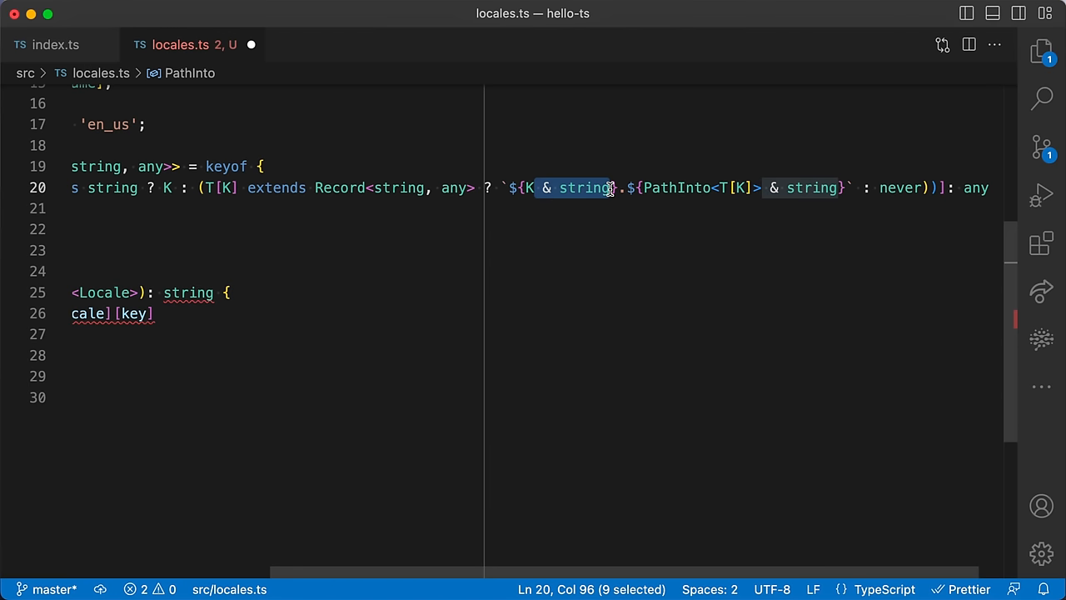
{"action": "scroll", "scroll_direction": "left", "scroll_amount": 3}
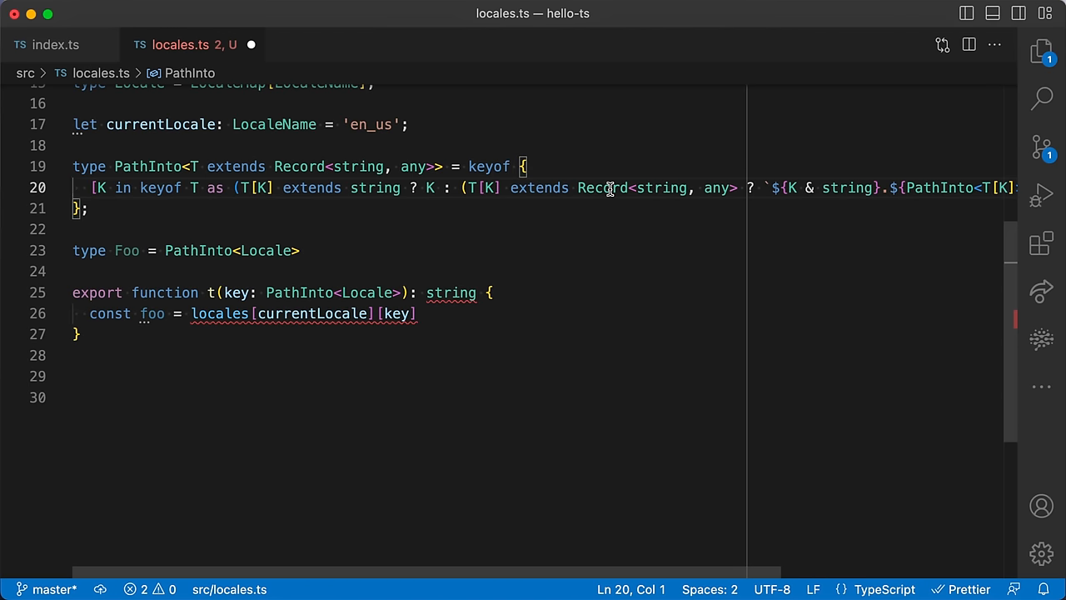
{"action": "scroll", "scroll_direction": "right", "scroll_amount": 3}
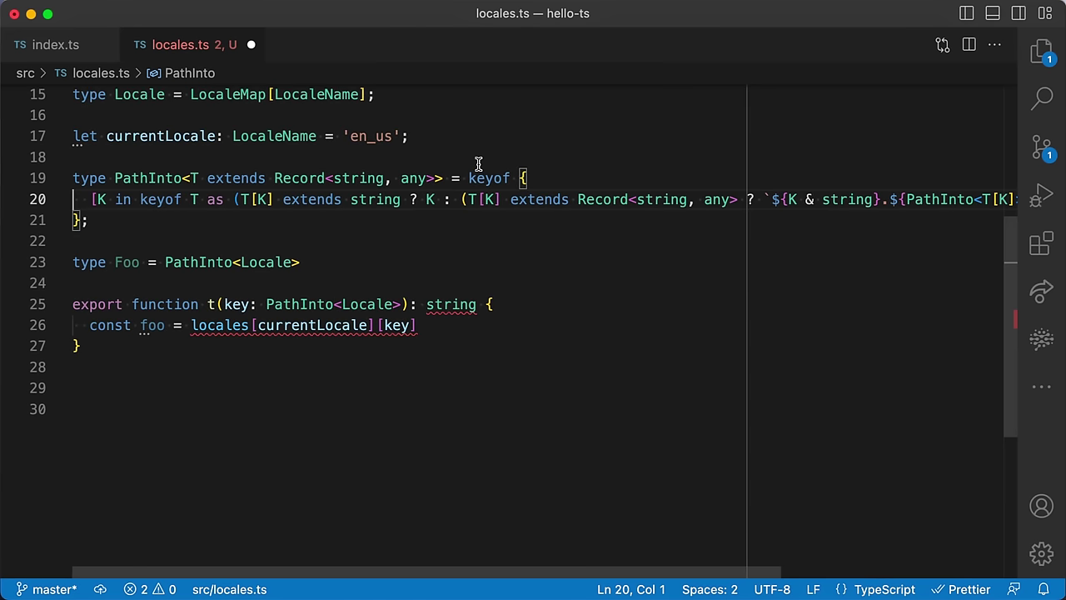
{"action": "mouse_move", "coordinate": [117, 256]}
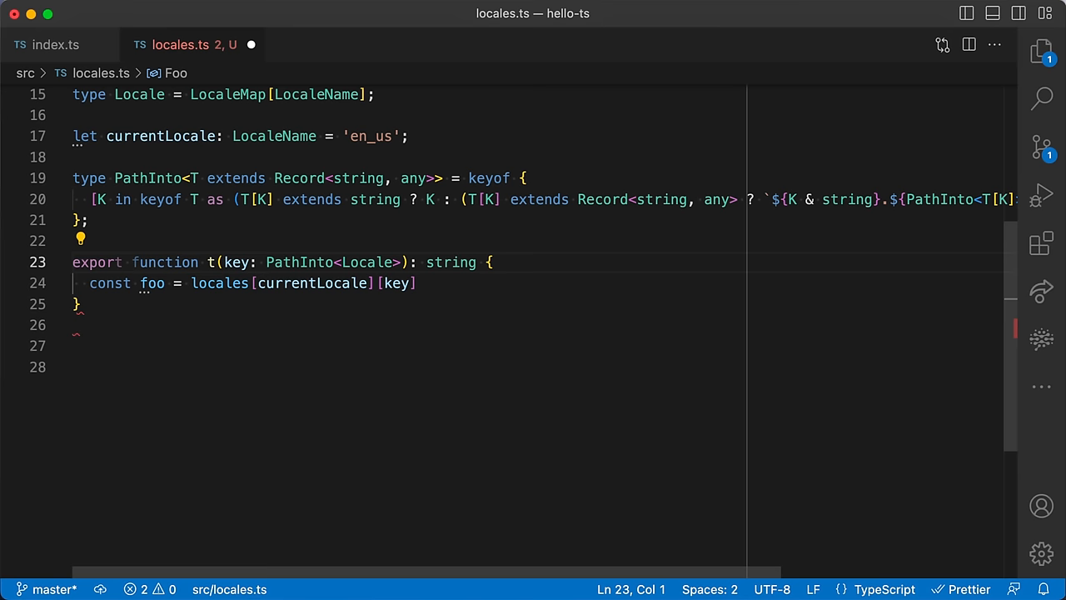
- Write recursive get(object, path, index = 0) walking path segments, and return get(locales[currentLocale], key.split('.')) from t
{"action": "double_click", "coordinate": [333, 262]}
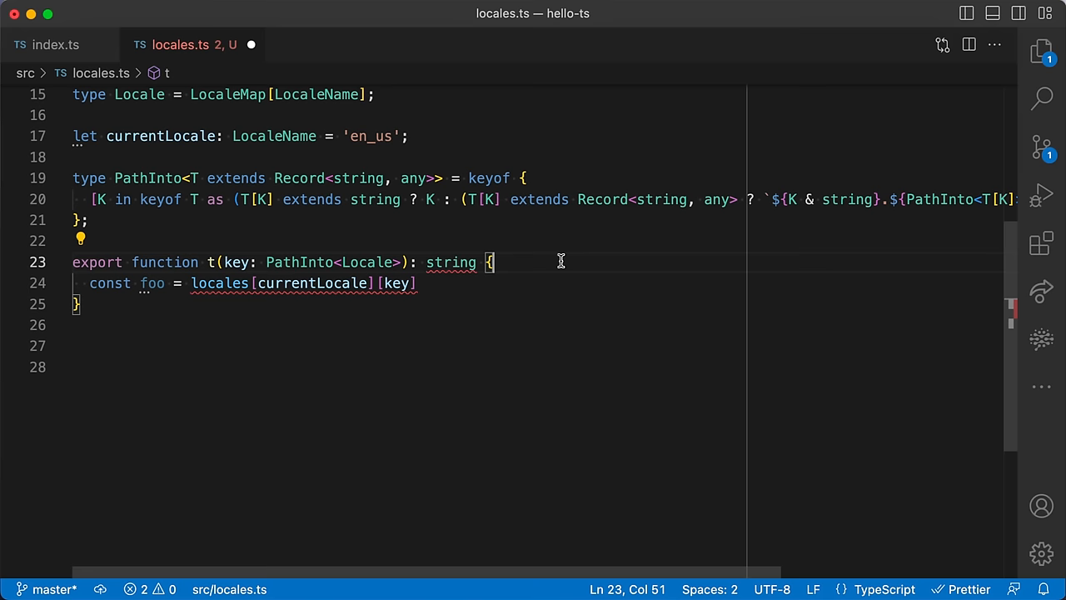
{"action": "type", "text": "function get(object: Record<string, unknown>, path: Array<string>): string {"}
{"action": "type", "text": "const key ="}
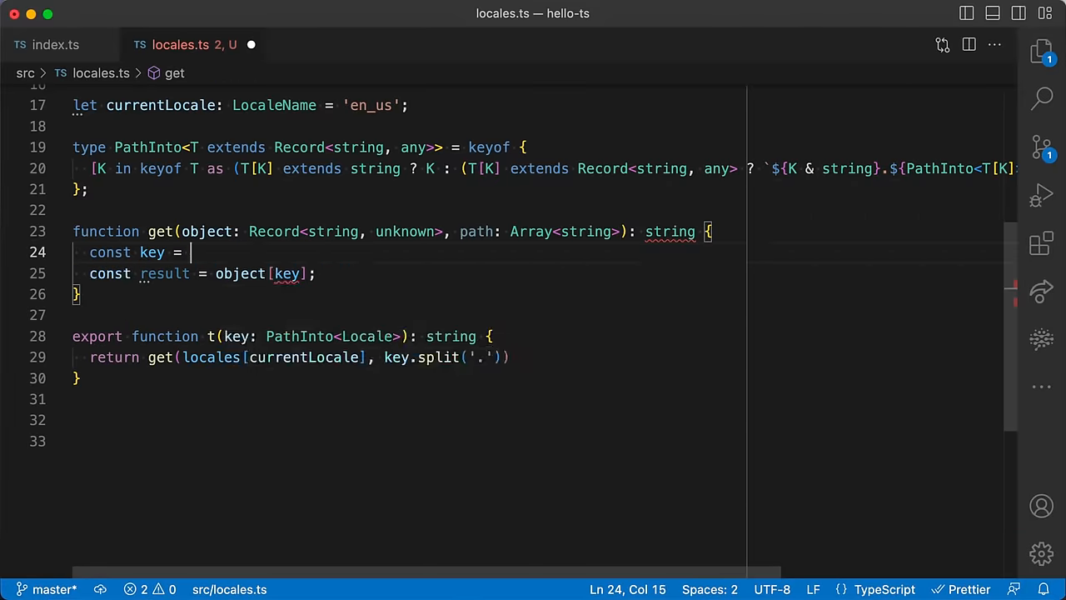
{"action": "type", "text": "path[0];"}
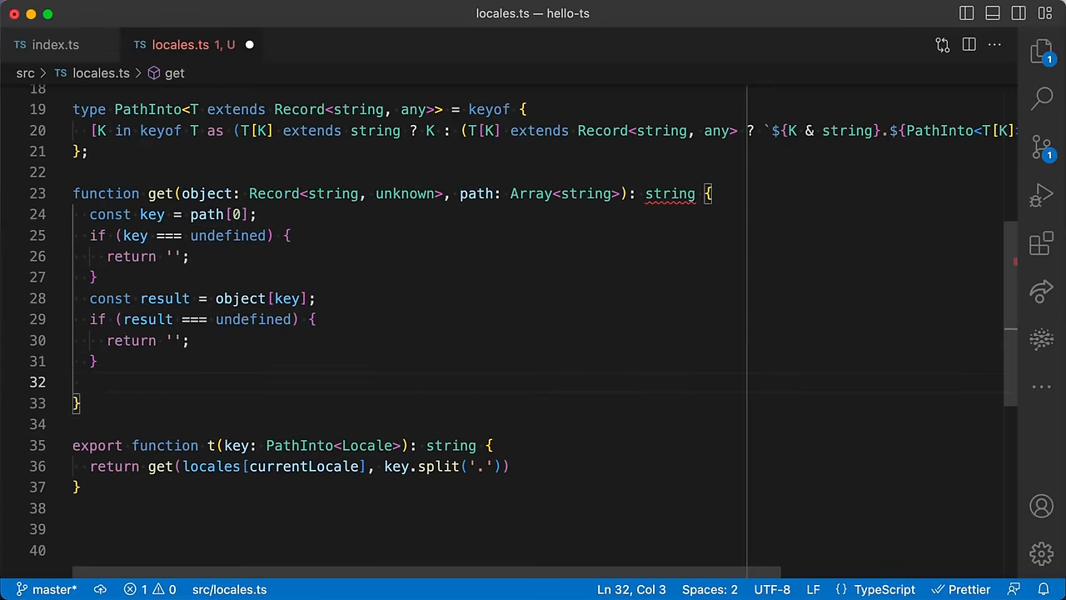
{"action": "type", "text": "re"}
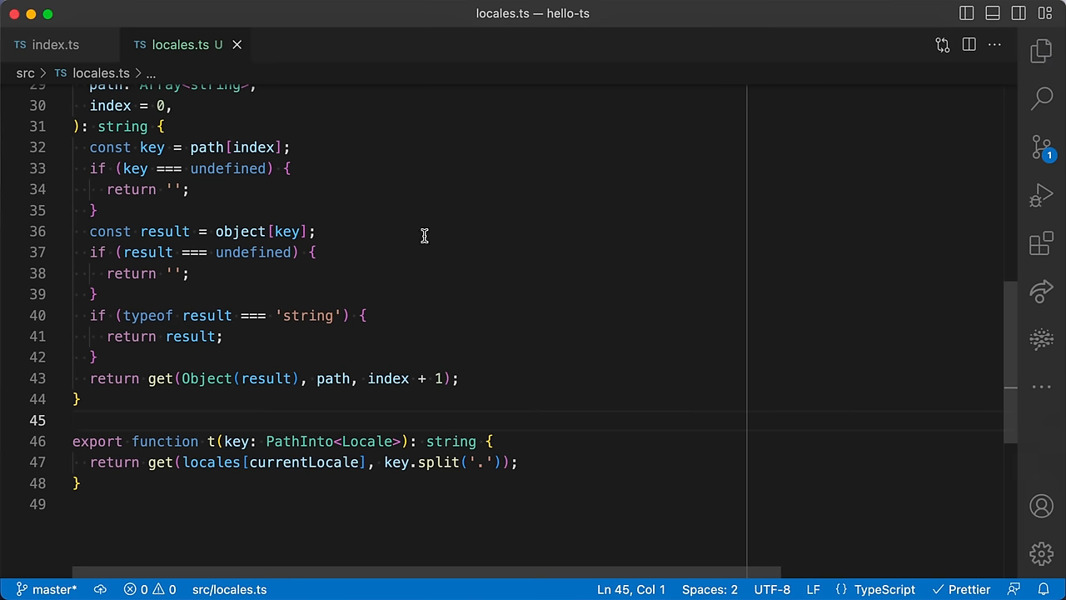
- In index.ts assign const foo = t('greetings.morning'), picking the dotted key from IntelliSense
{"action": "left_click", "coordinate": [47, 45]}
{"action": "type", "text": "t"}
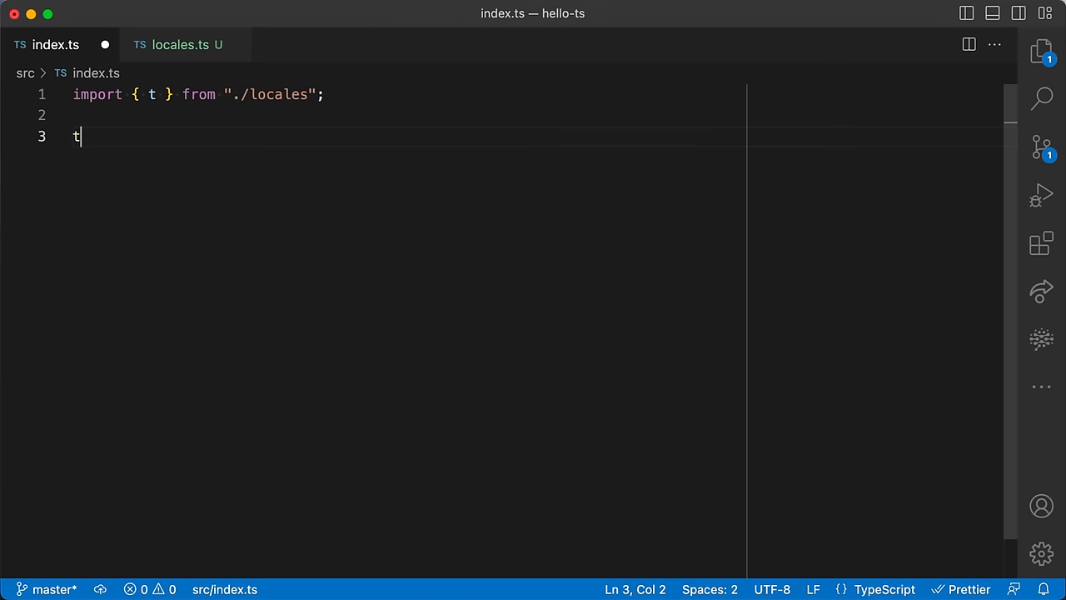
{"action": "type", "text": "("}
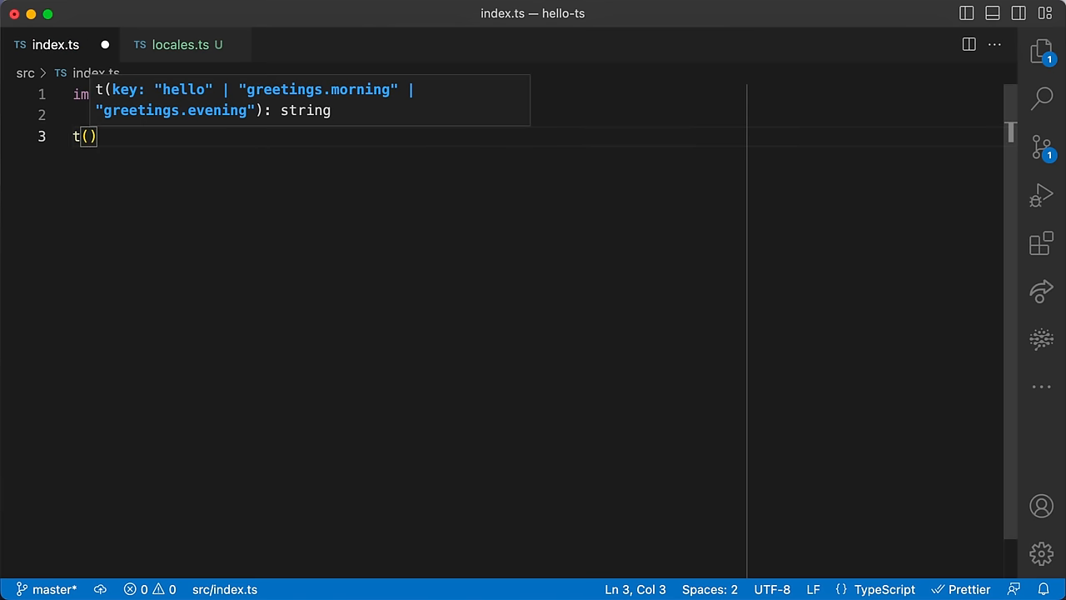
{"action": "type", "text": "'"}
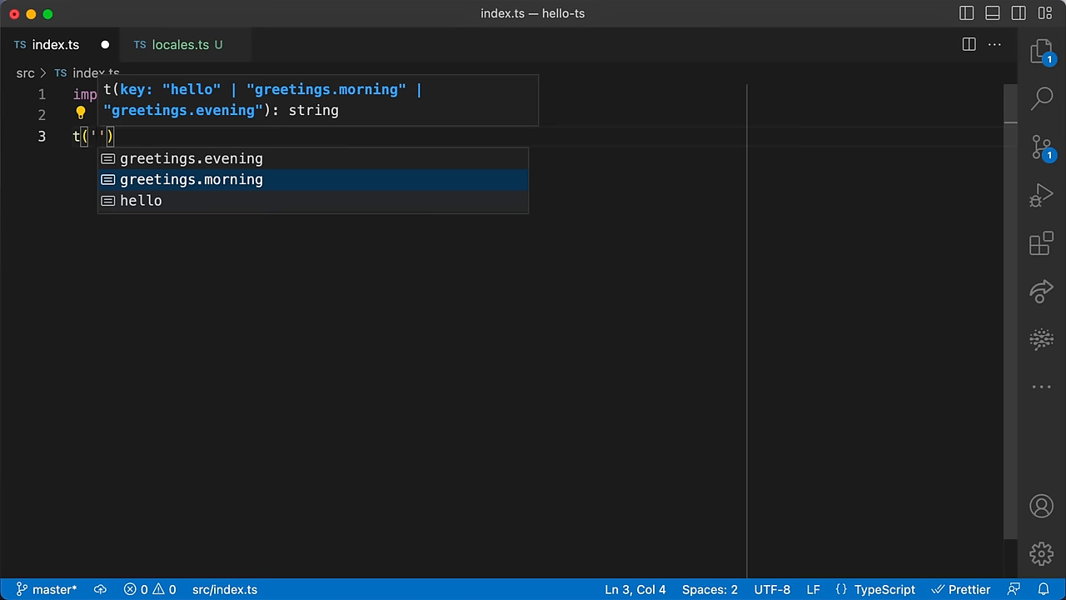
{"action": "key", "text": "Down"}
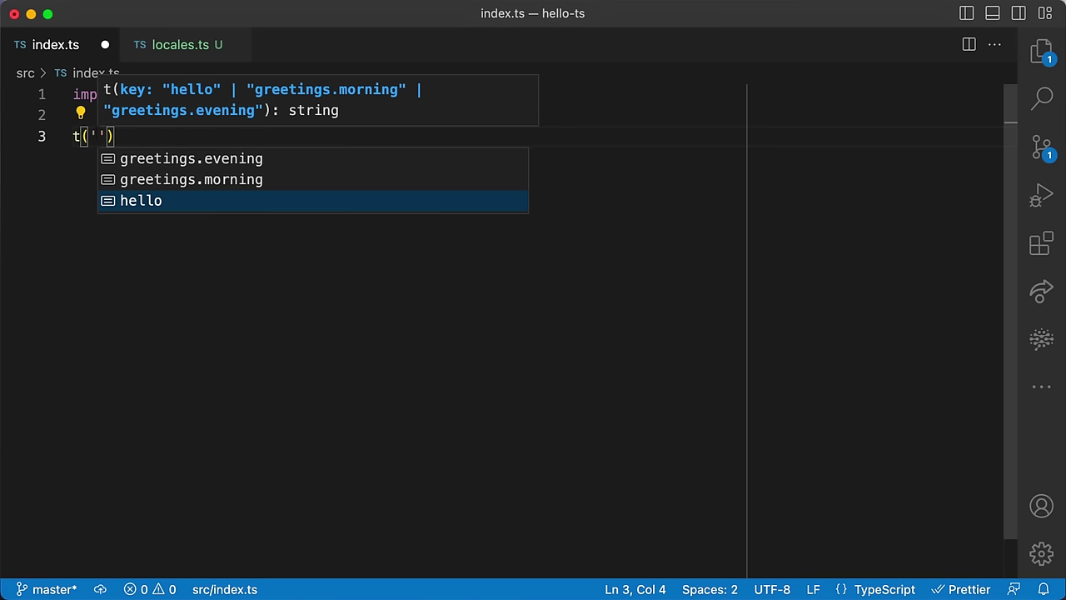
{"action": "left_click", "coordinate": [190, 180]}
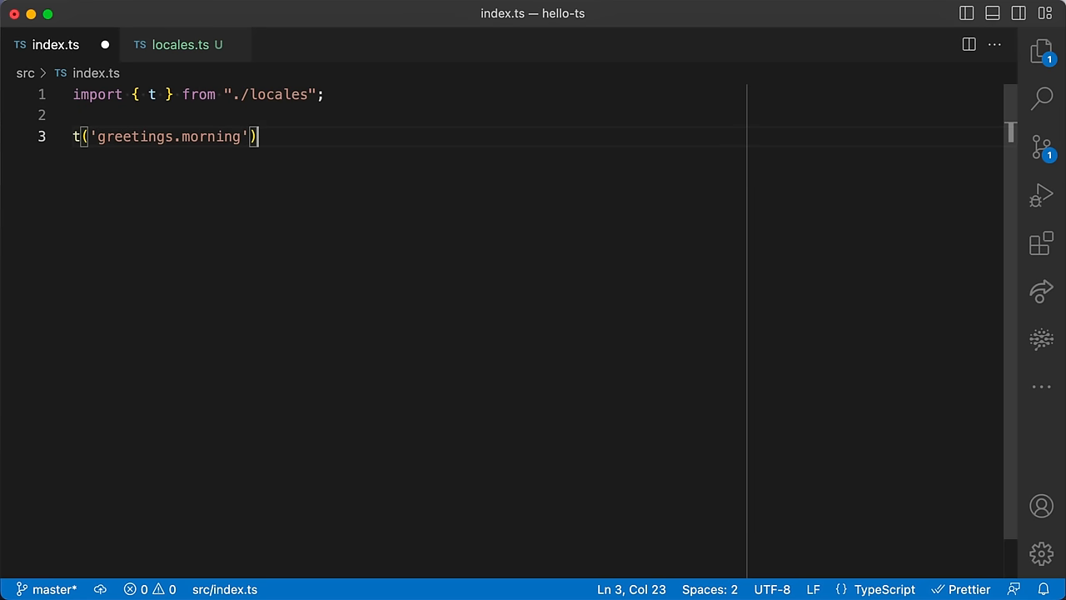
{"action": "type", "text": "const foo ="}
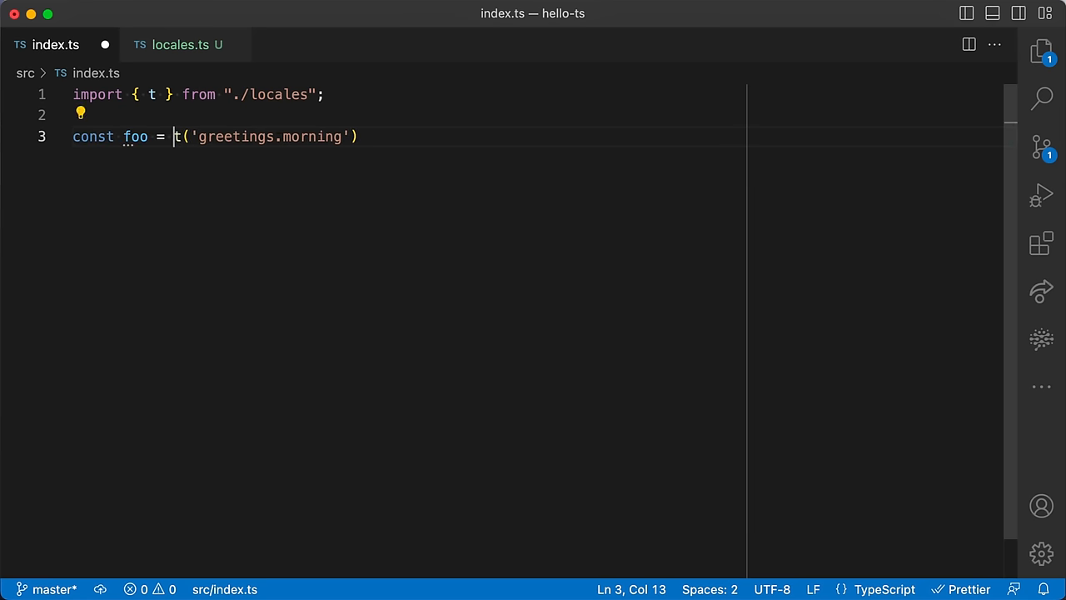
{"action": "mouse_move", "coordinate": [137, 137]}
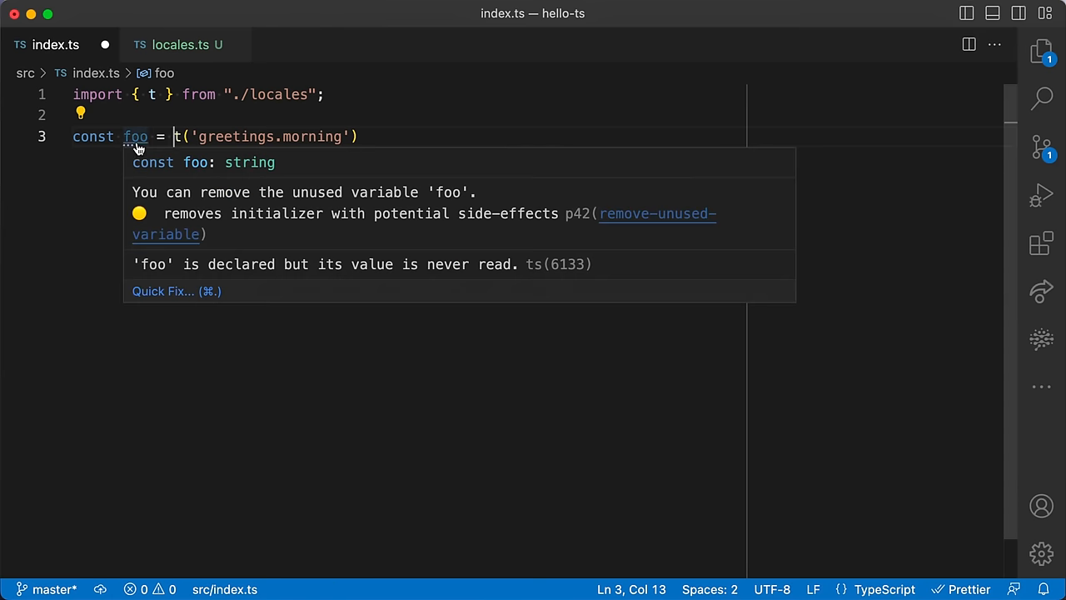
{"action": "left_click", "coordinate": [180, 43]}
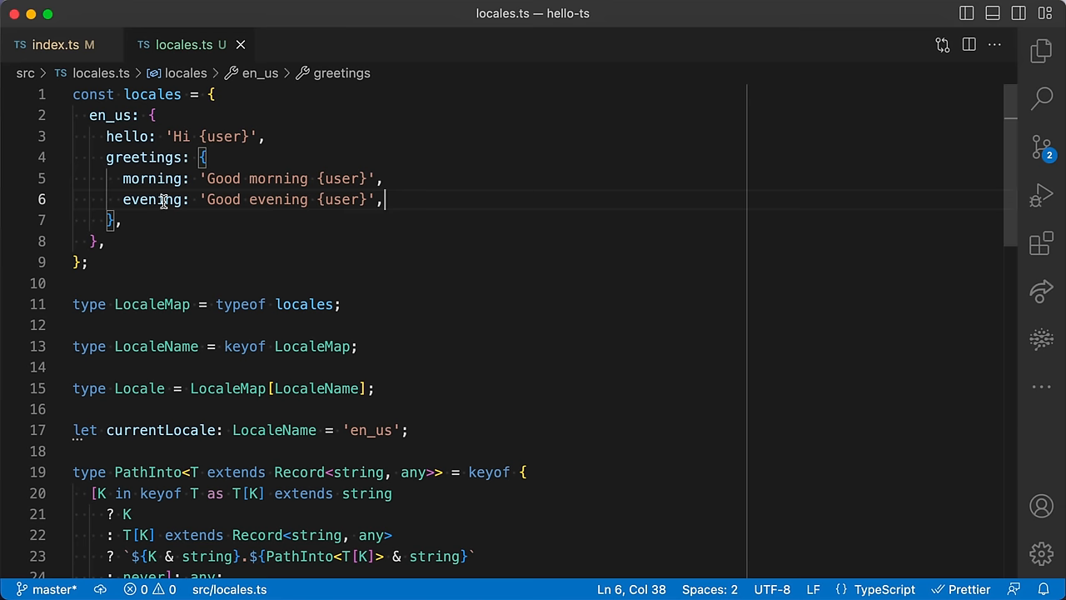
- Add casual: { morning: 'Yo, happy morning', afternoon: 'Yolo' } under greetings and check its keys autocomplete in index.ts
{"action": "key", "text": "Enter"}
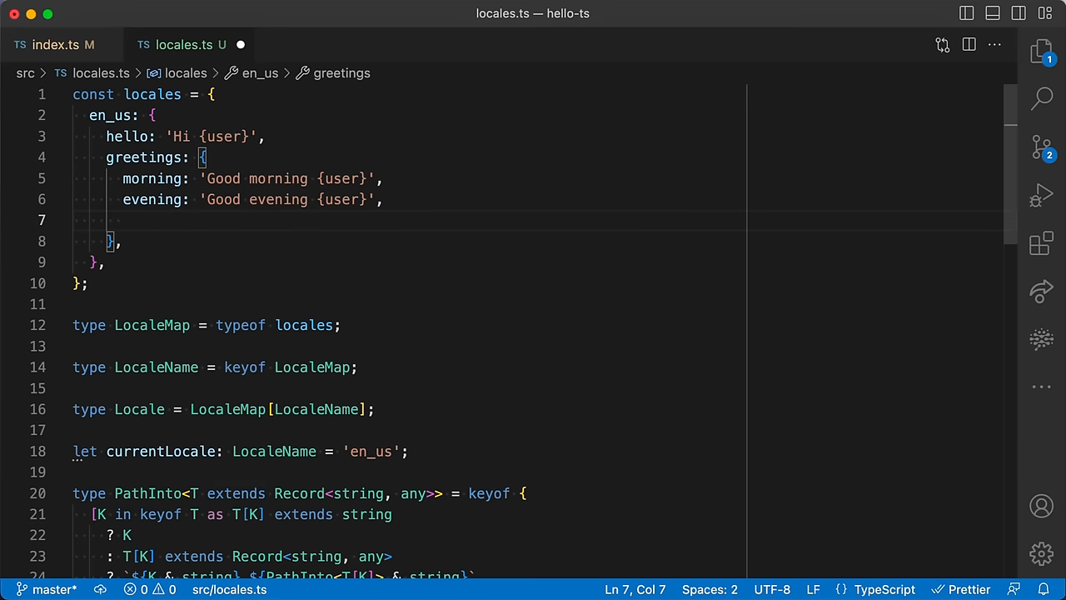
{"action": "type", "text": "casual: {"}
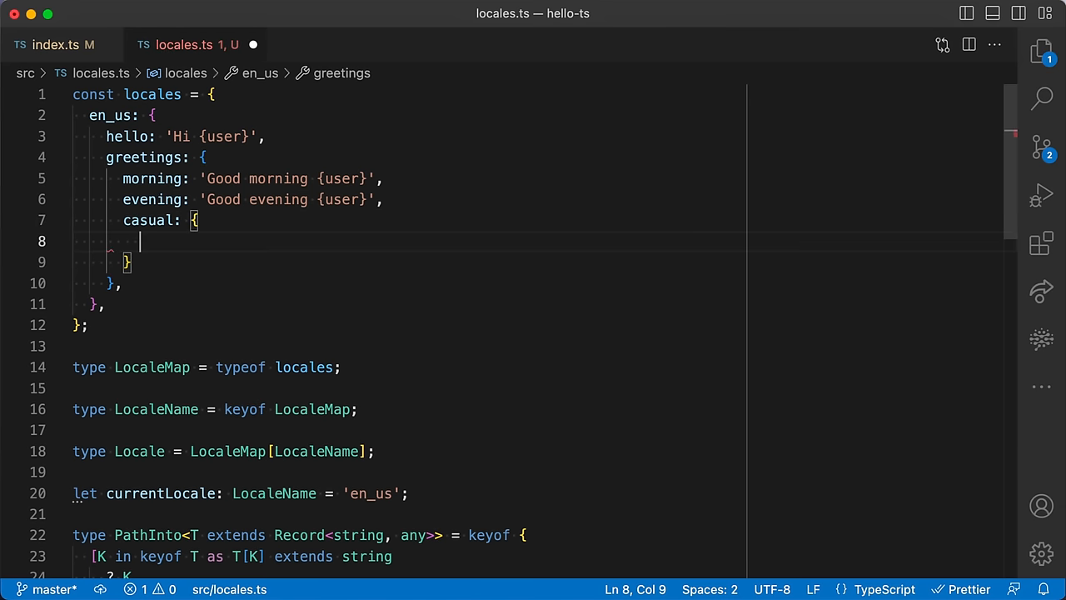
{"action": "type", "text": "morning: 'Yo, happy morning',"}
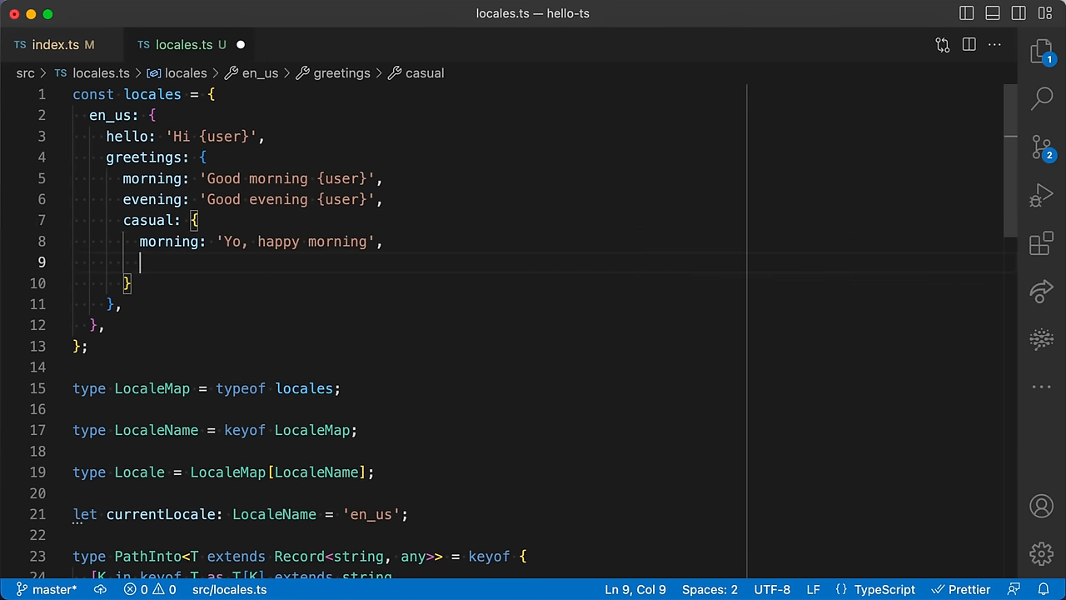
{"action": "type", "text": "afternoon"}
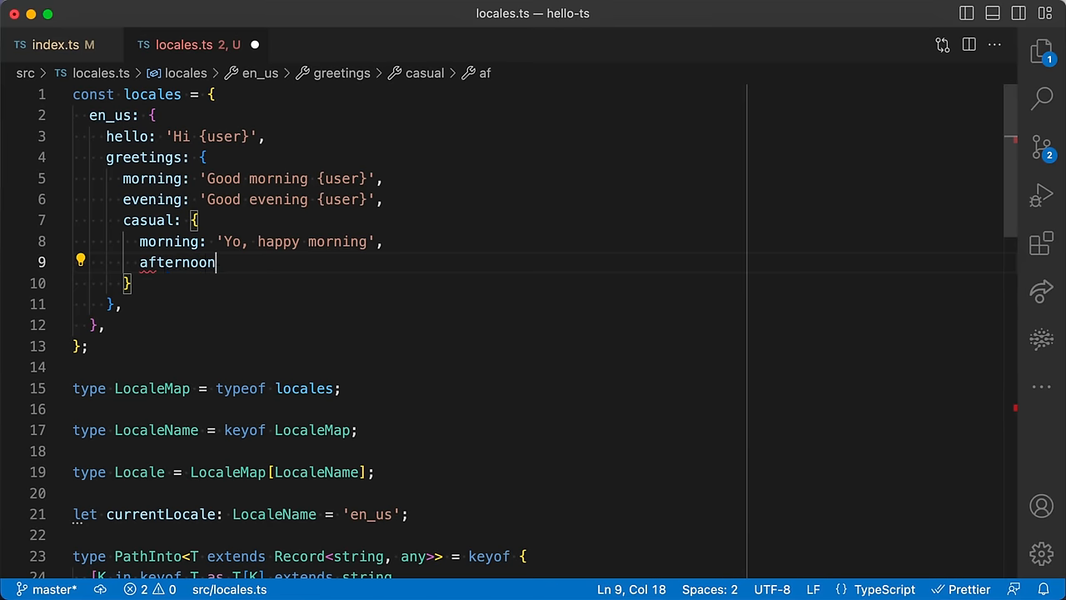
{"action": "type", "text": ": 'Yolo',"}
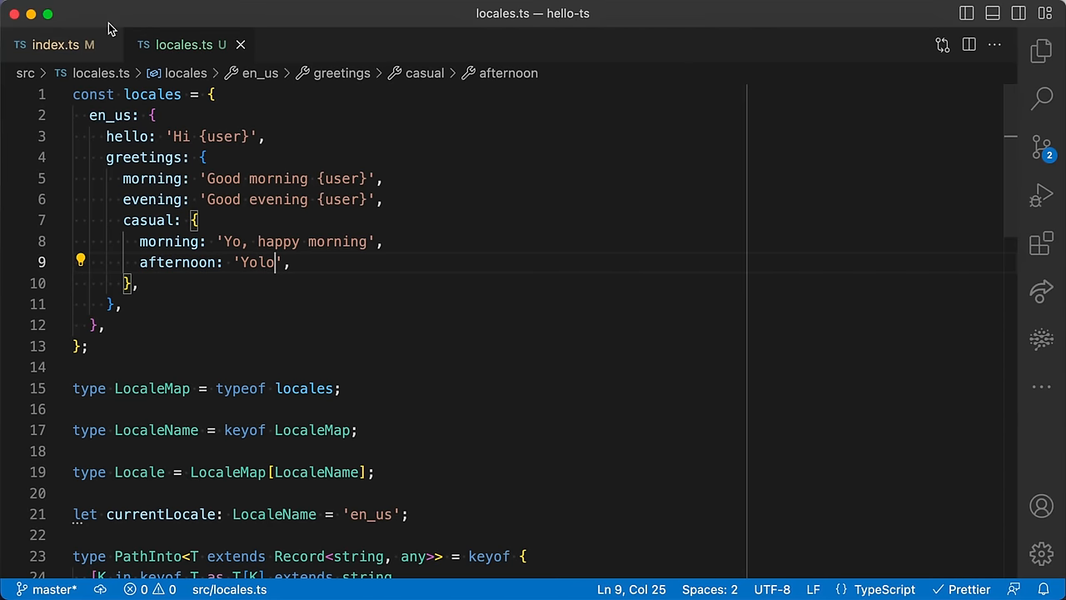
{"action": "left_click", "coordinate": [52, 43]}
{"action": "type", "text": "const foo = t('');"}
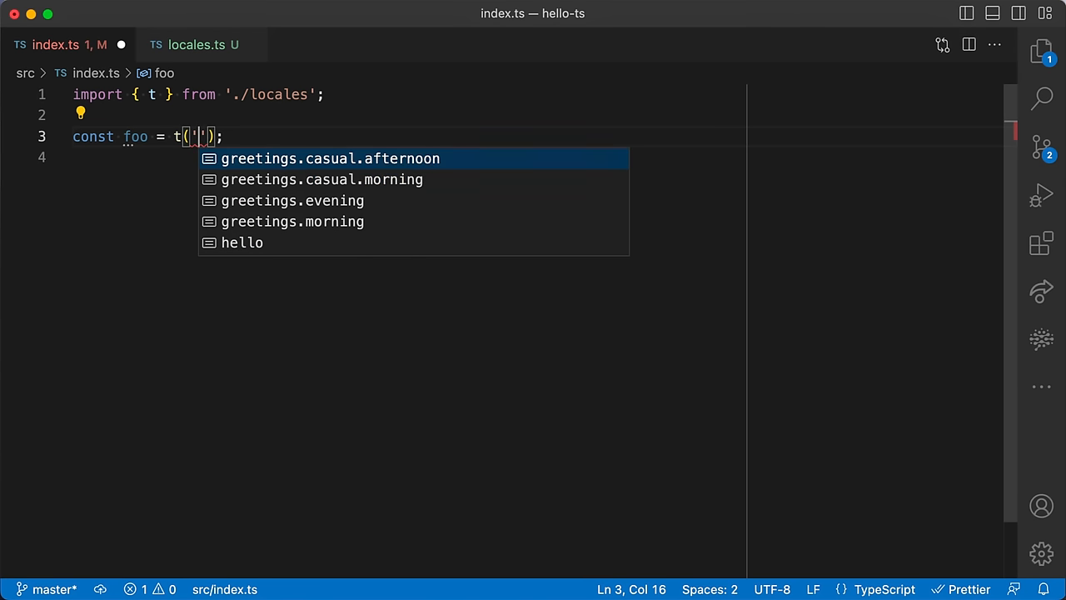
{"action": "left_click", "coordinate": [188, 43]}
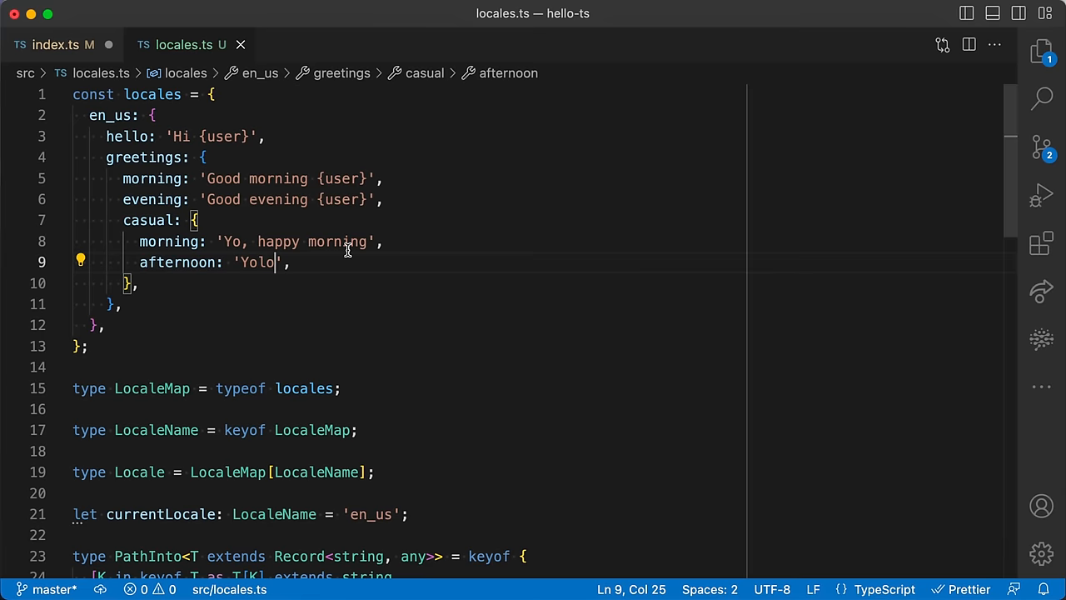
{"action": "scroll", "scroll_direction": "down", "scroll_amount": 3}
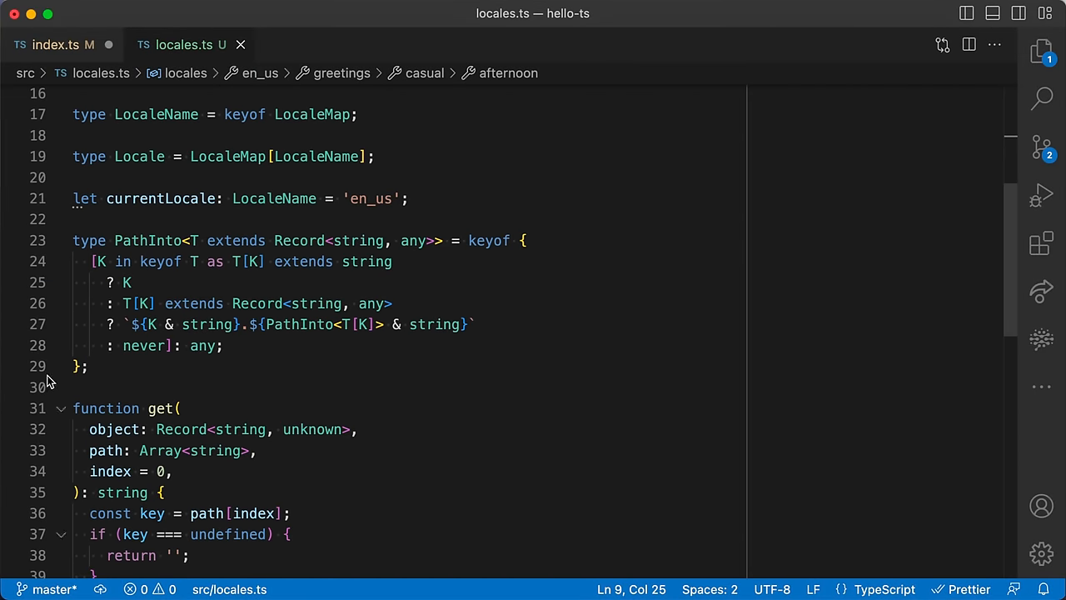
{"action": "left_click_drag", "start_coordinate": [73, 240], "coordinate": [87, 367]}
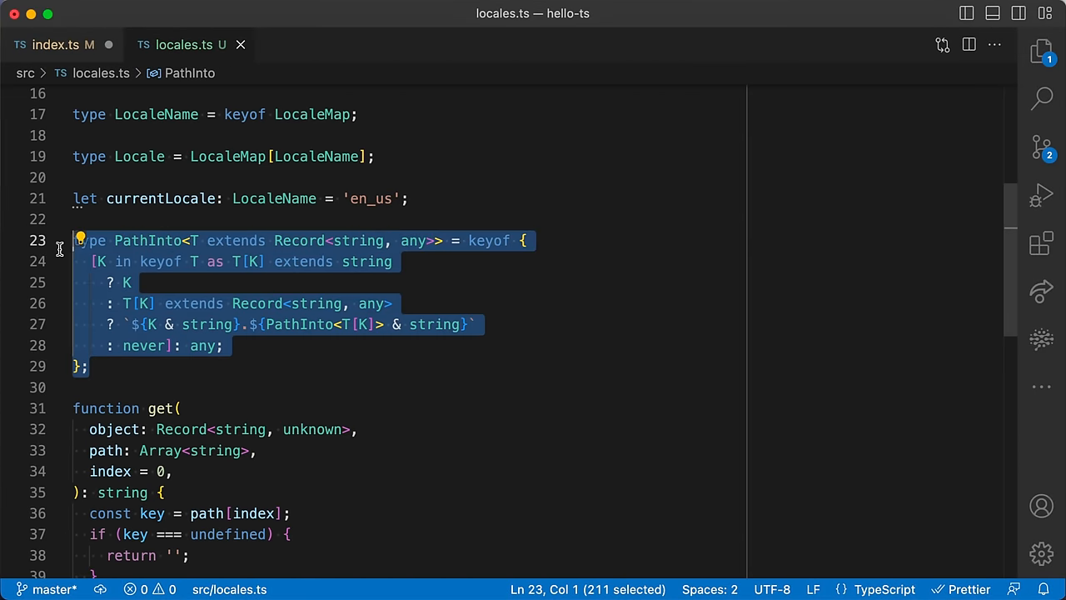
{"action": "left_click", "coordinate": [276, 325]}
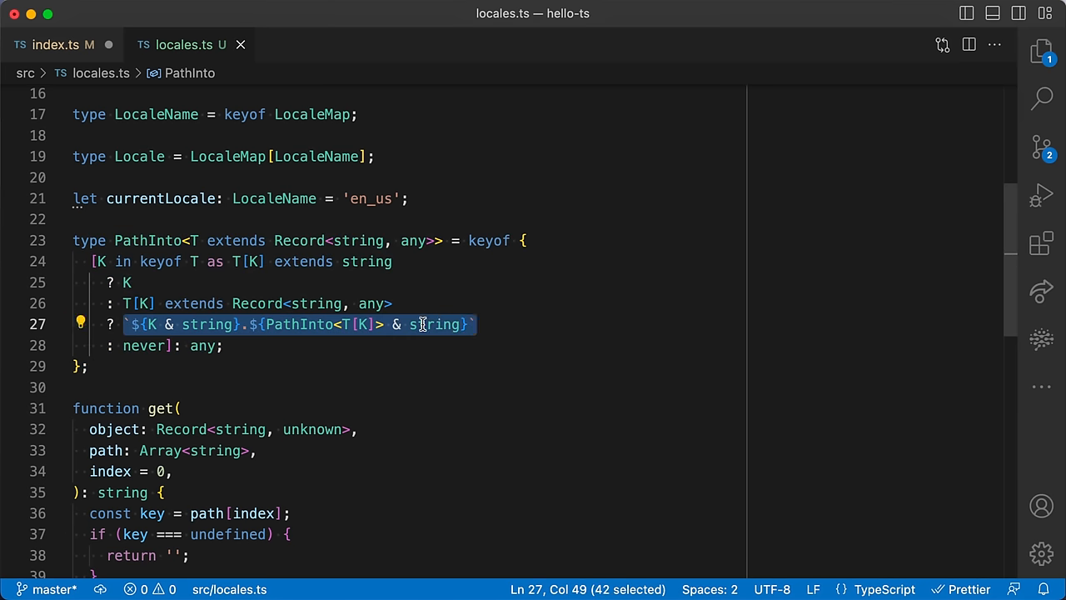
{"action": "left_click", "coordinate": [98, 240]}
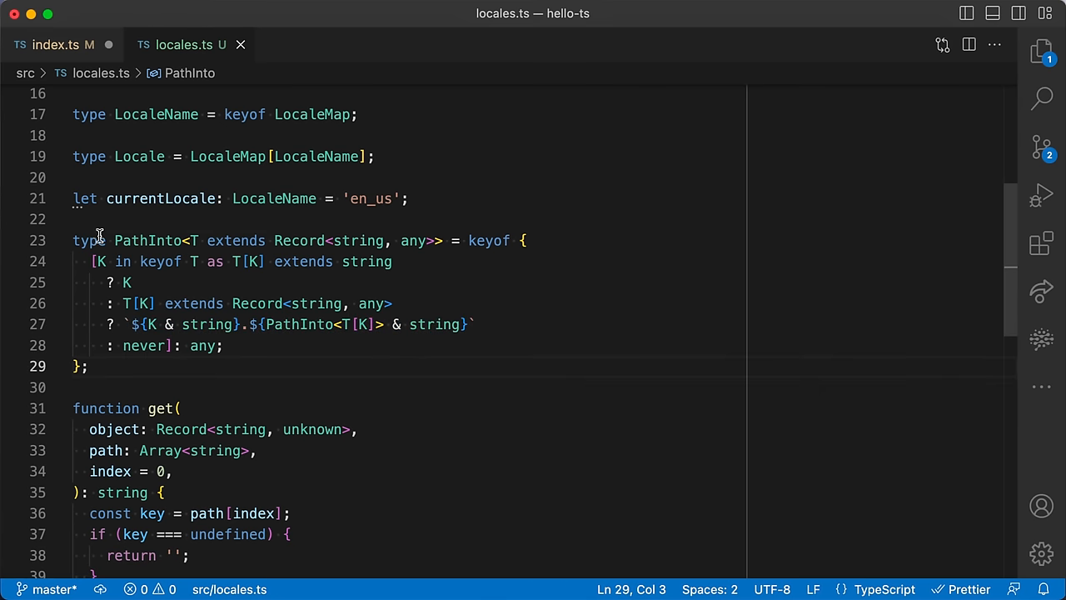